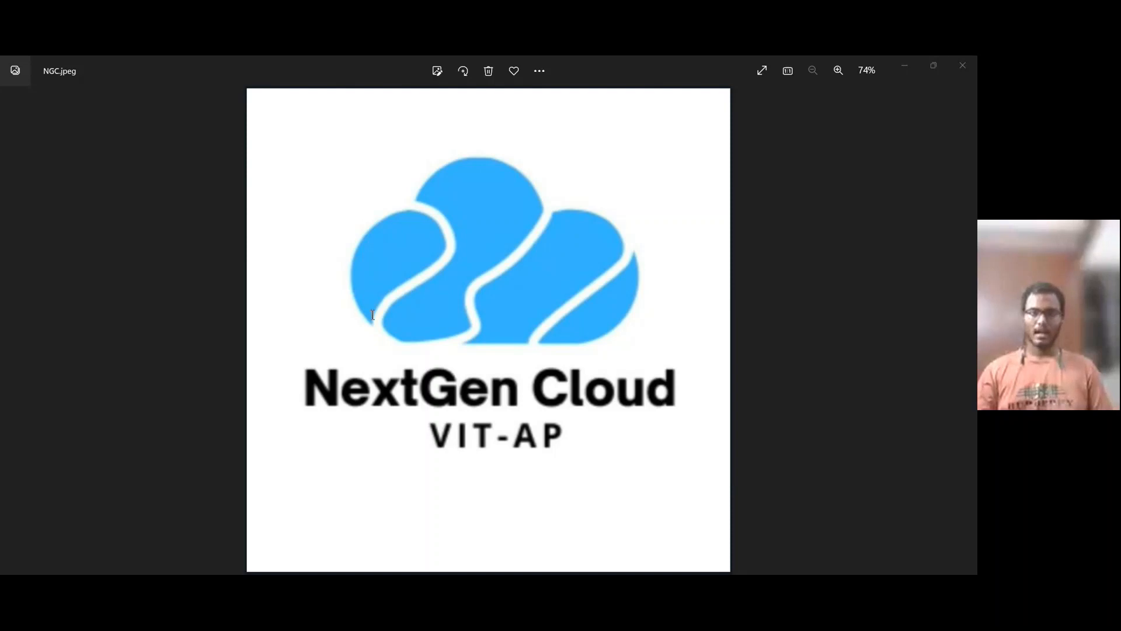
mouse_move(364, 326)
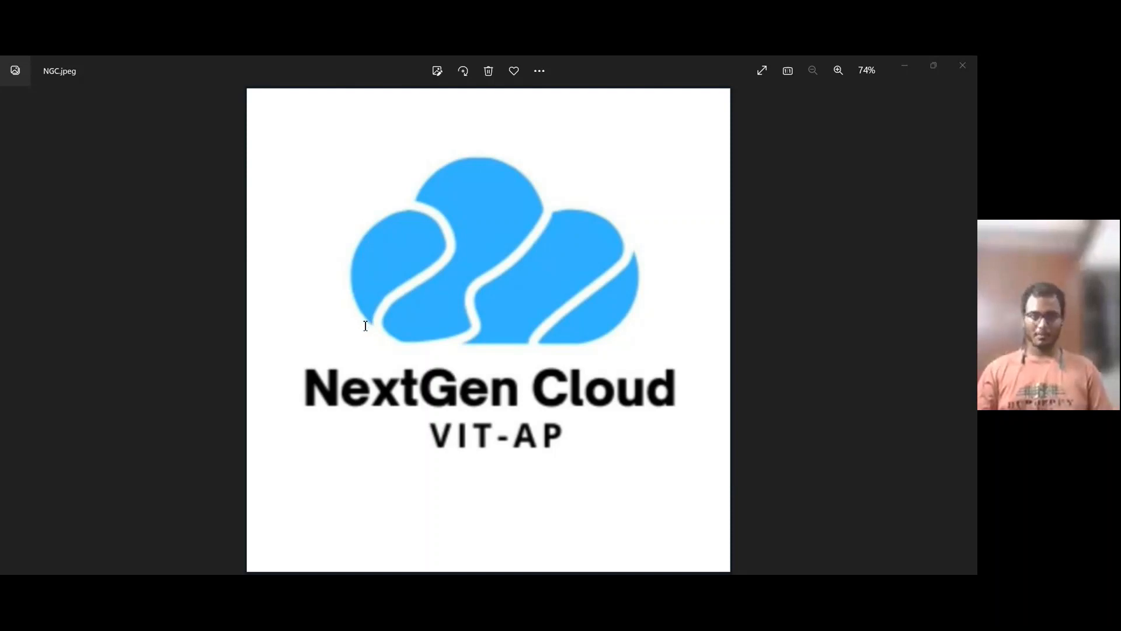
mouse_move(318, 289)
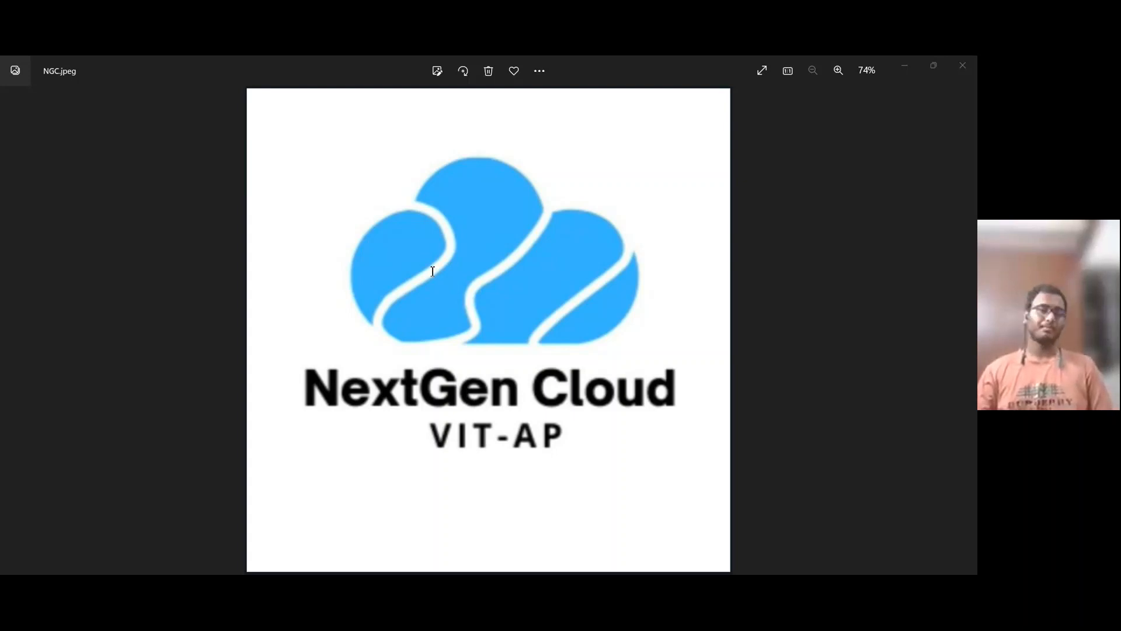
mouse_move(430, 253)
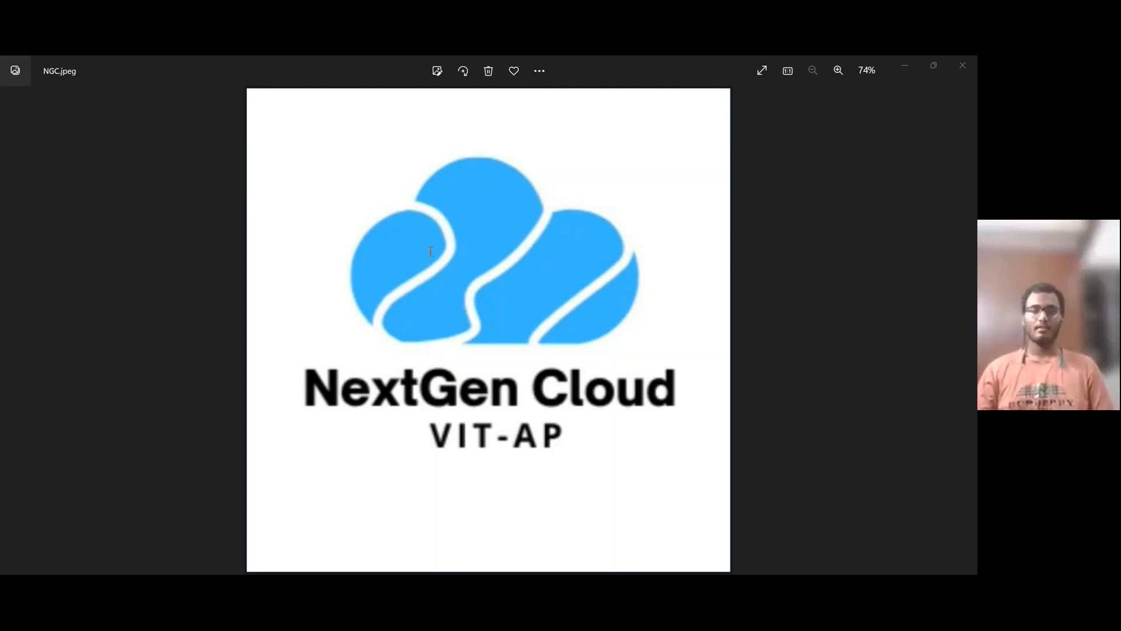
mouse_move(484, 279)
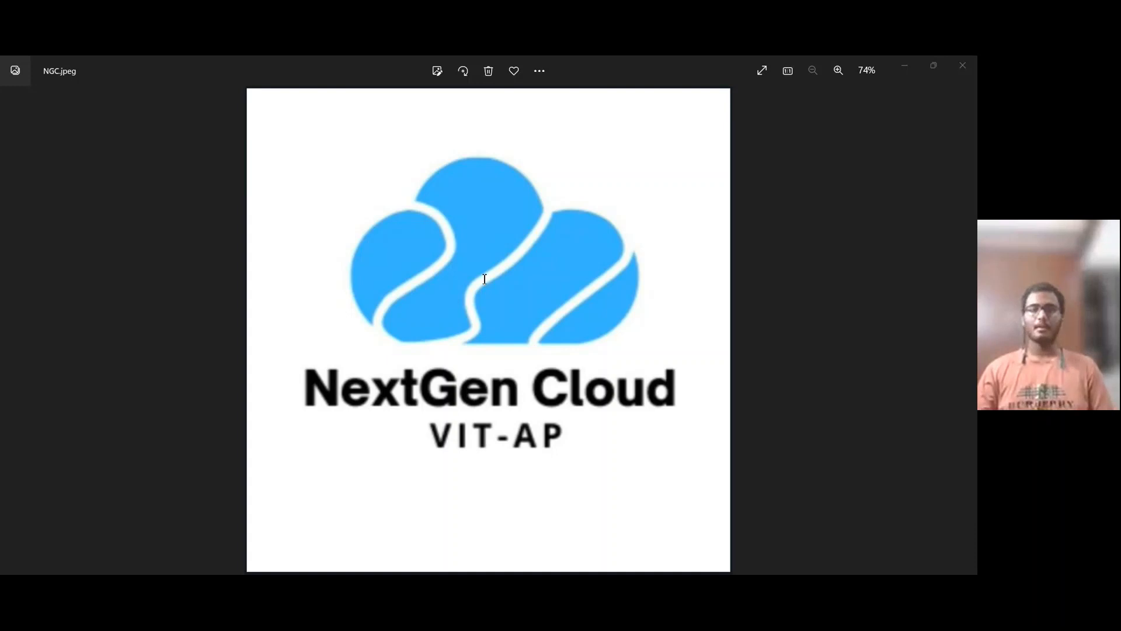
mouse_move(483, 282)
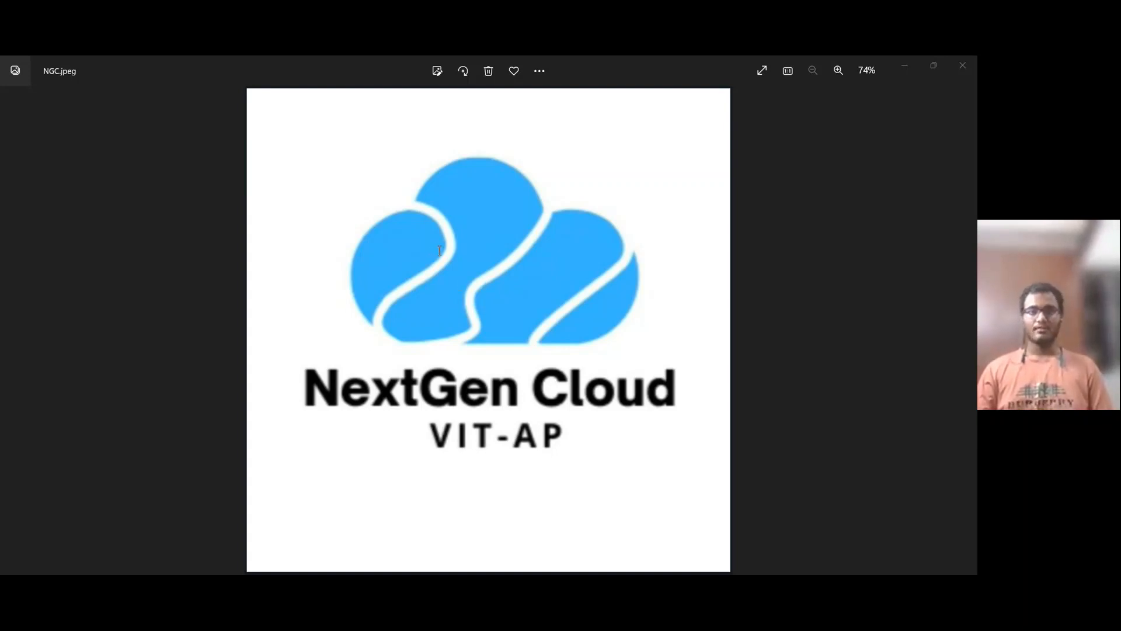
mouse_move(472, 247)
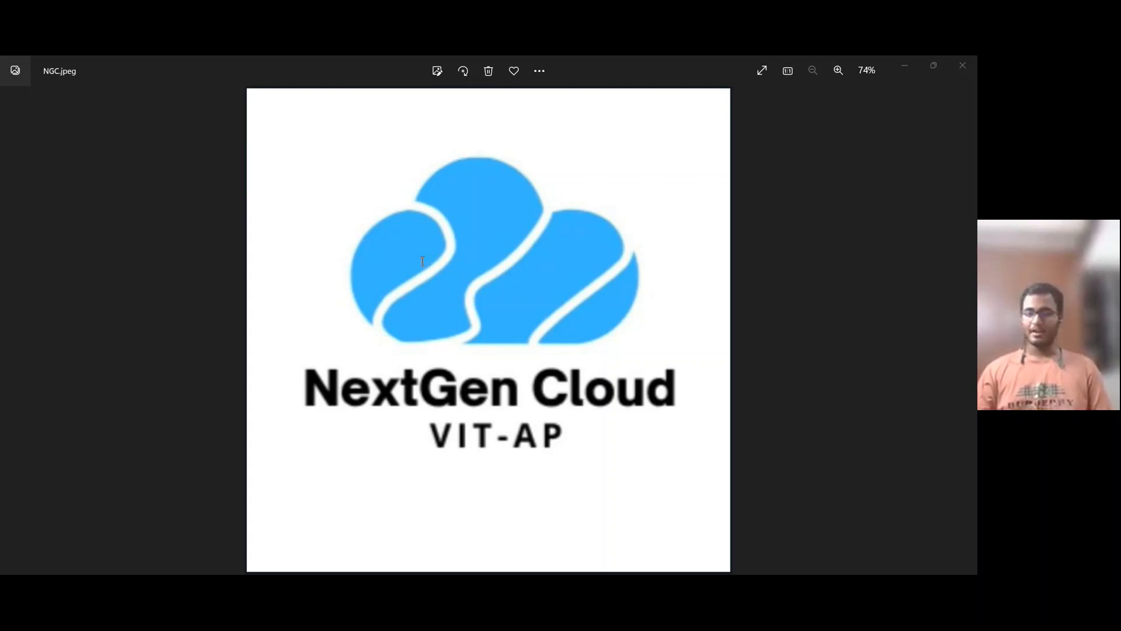
mouse_move(330, 266)
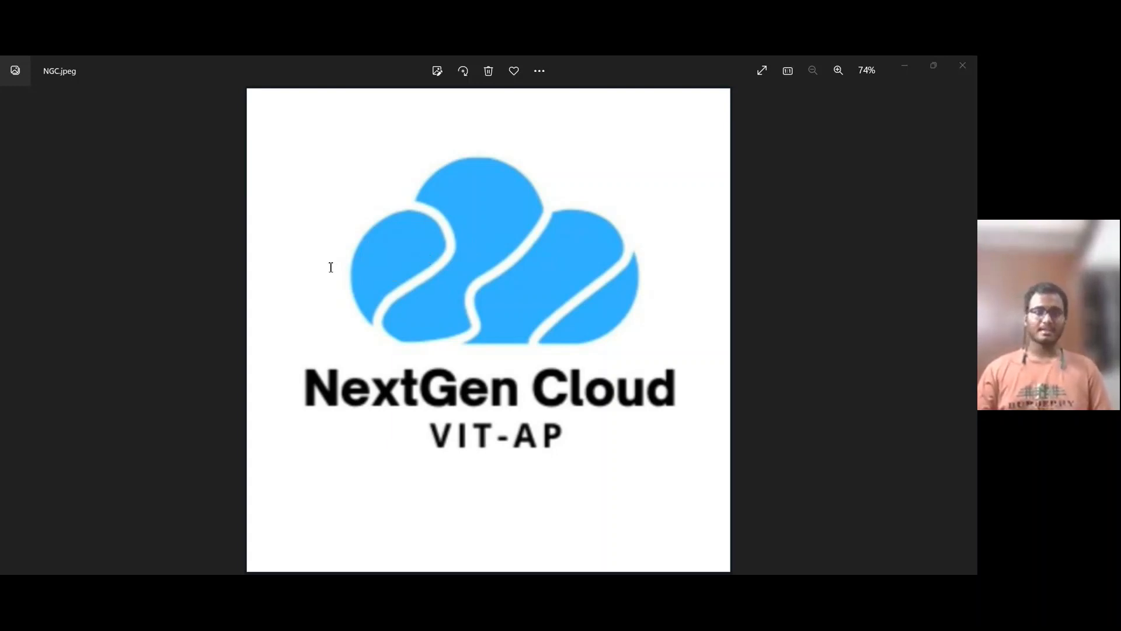
mouse_move(416, 290)
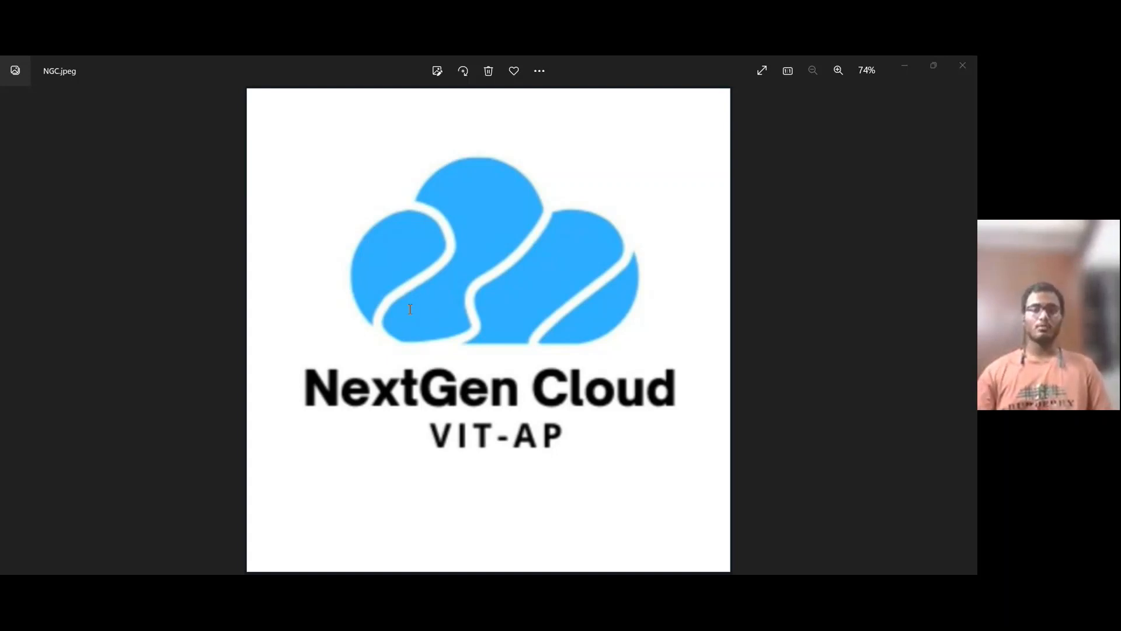
mouse_move(568, 322)
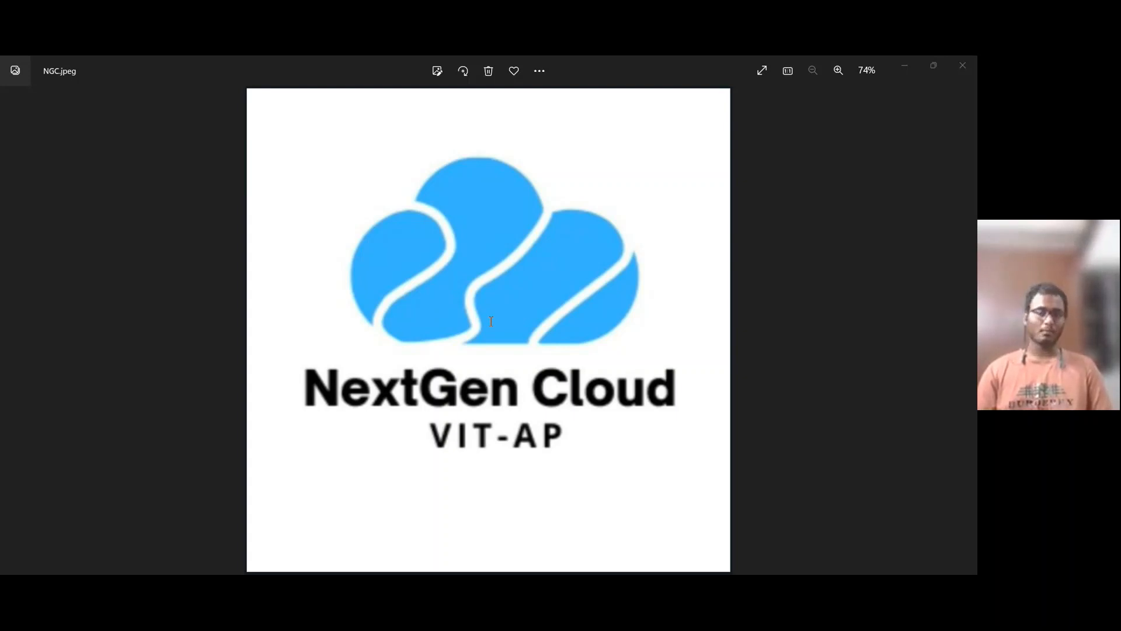
mouse_move(488, 326)
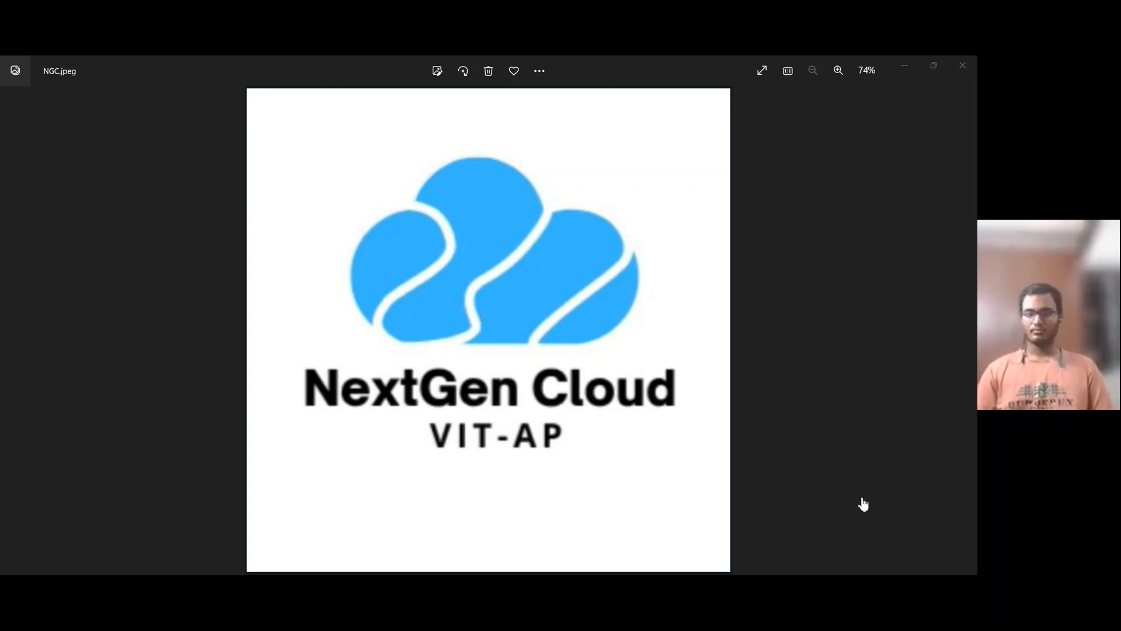
mouse_move(709, 110)
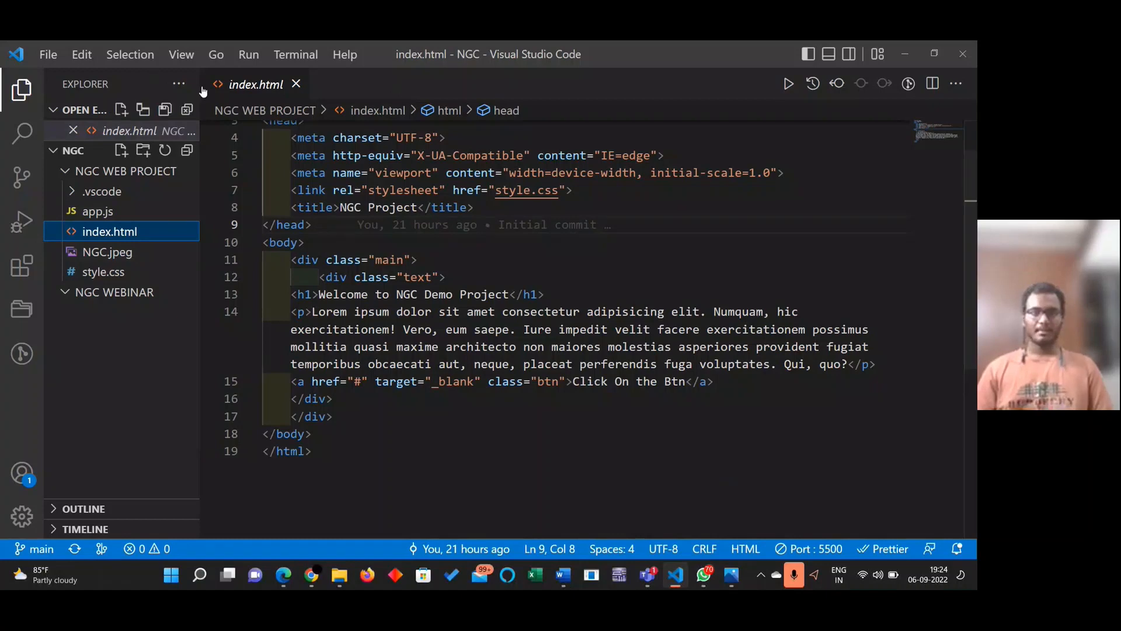
Close index.html, preview and close NGC.jpeg, then collapse both project folders
left_click(296, 85)
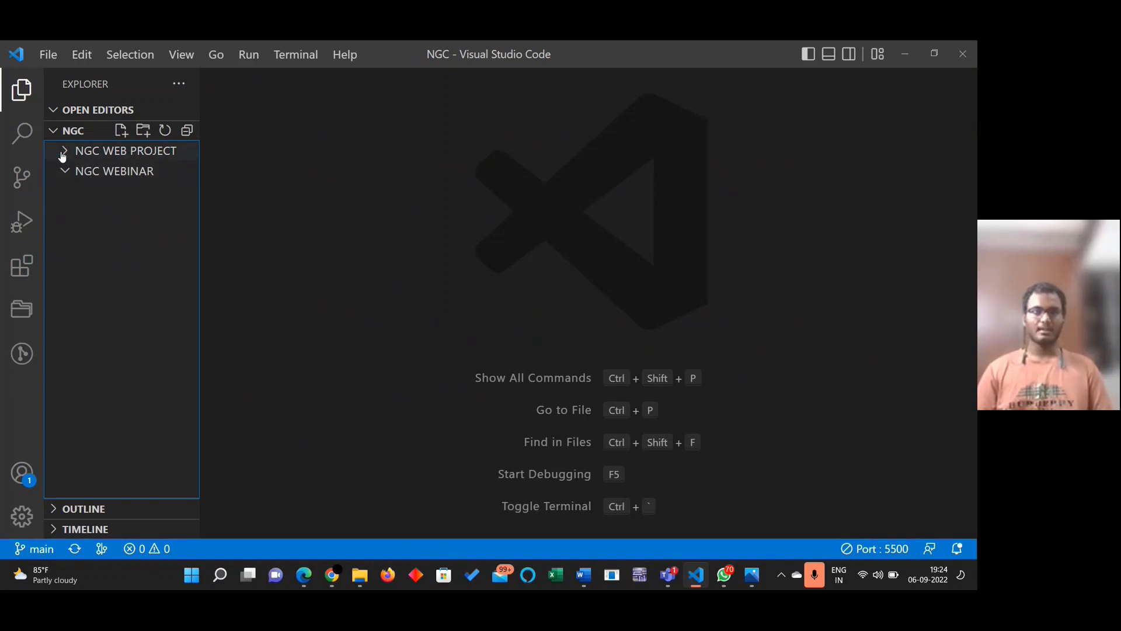
left_click(125, 151)
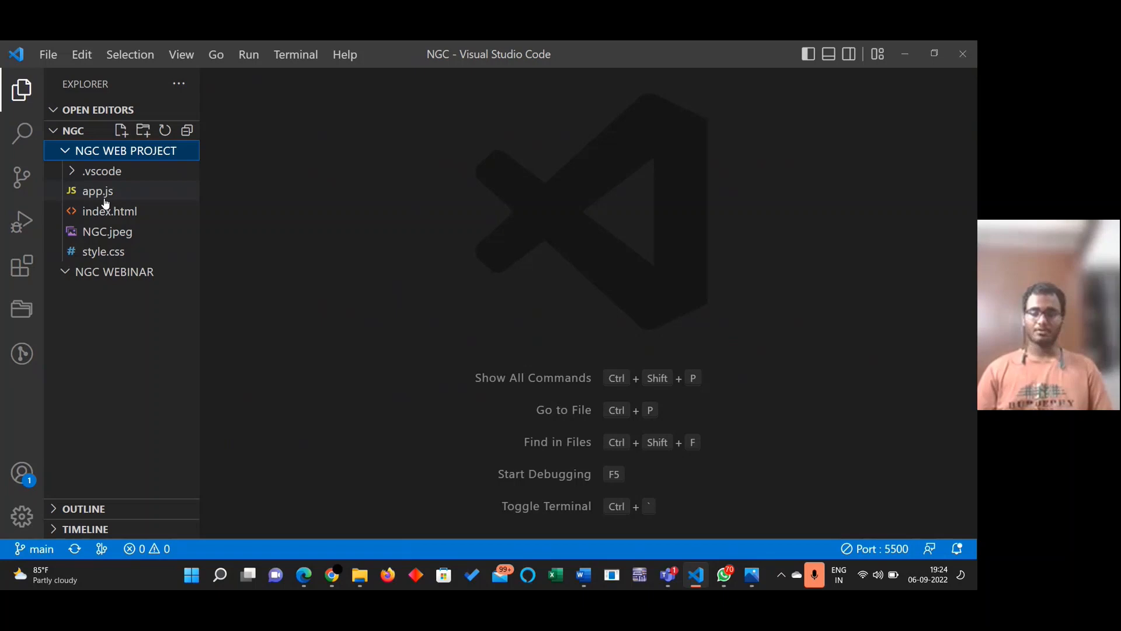
mouse_move(97, 190)
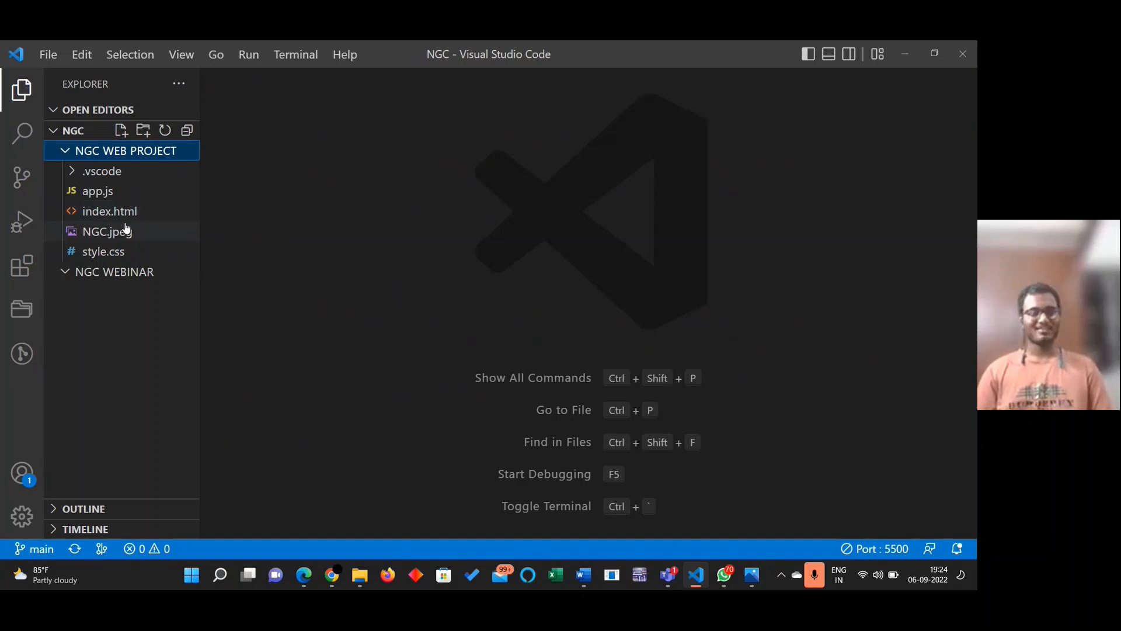
mouse_move(106, 231)
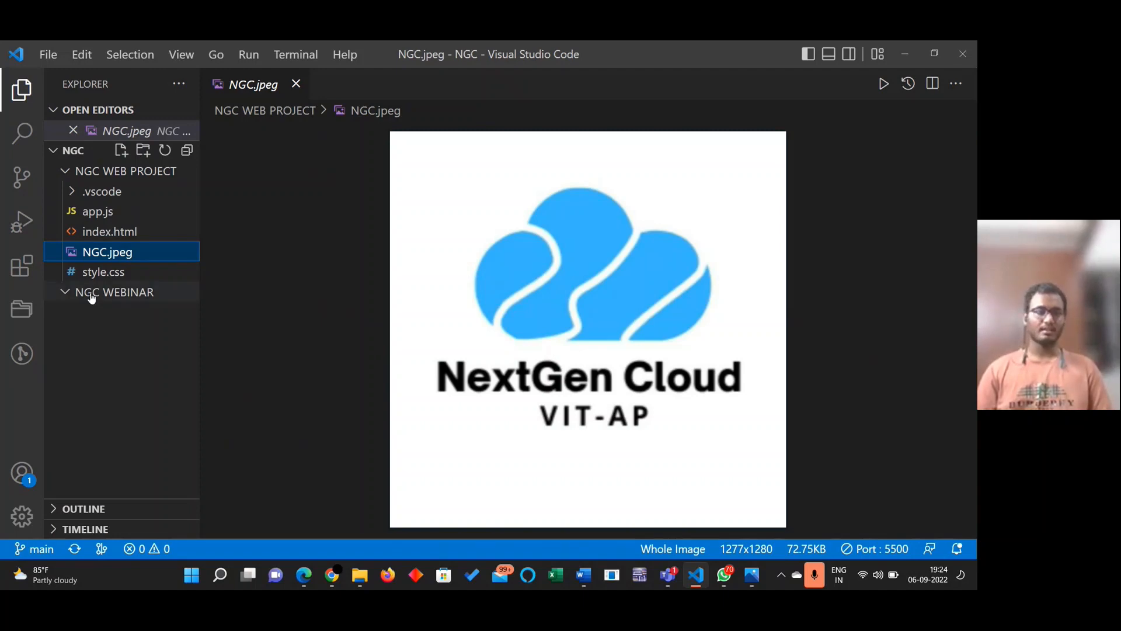
mouse_move(114, 286)
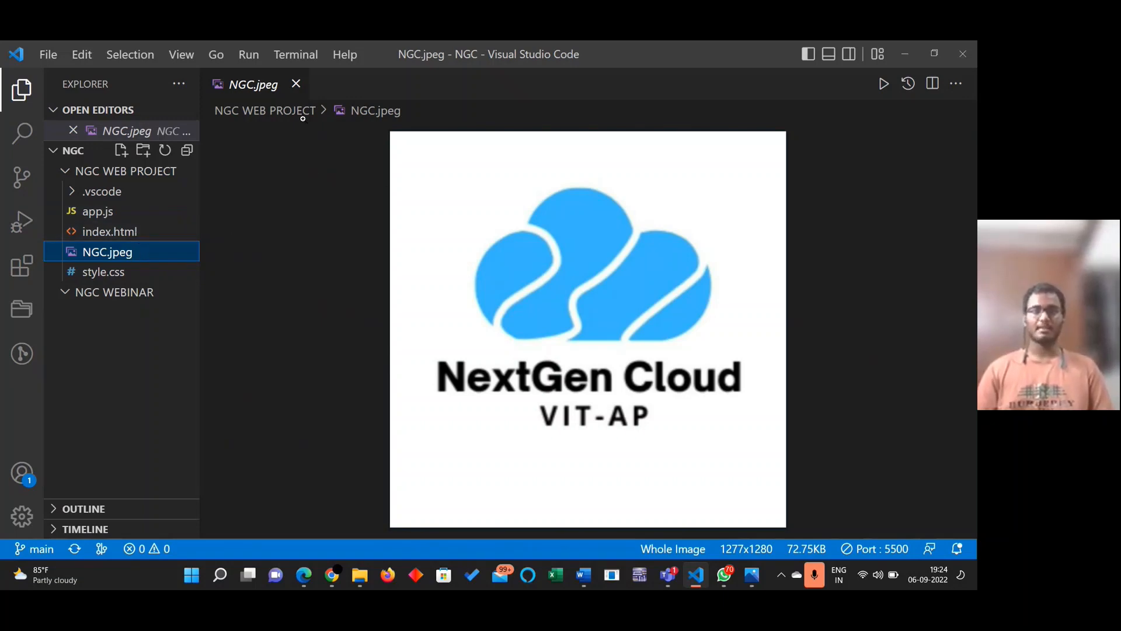
left_click(296, 84)
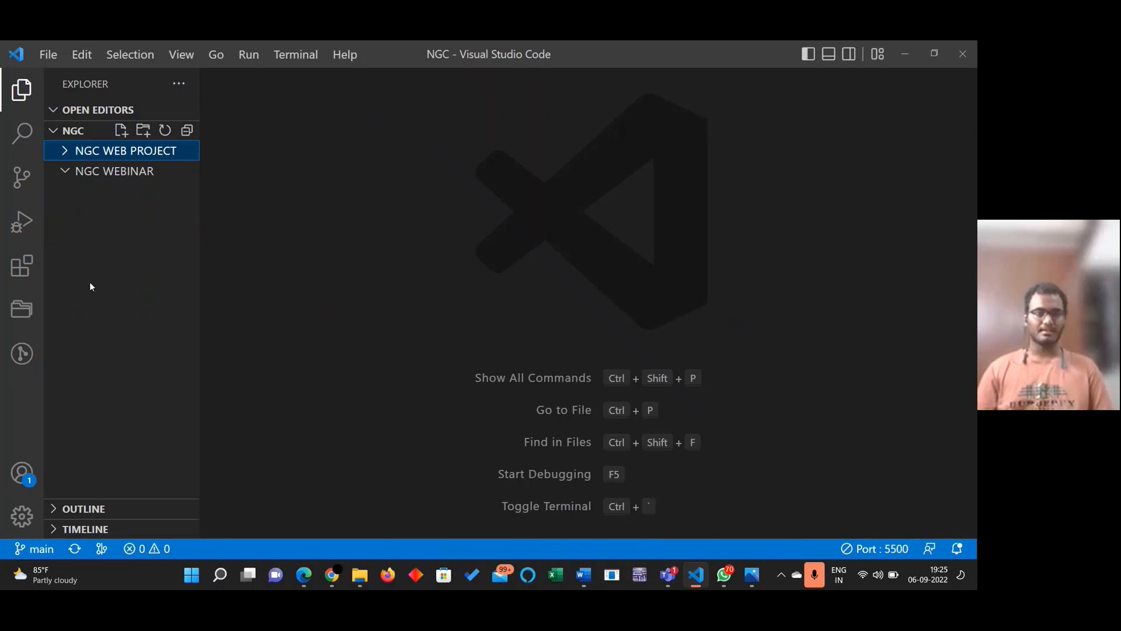
left_click(114, 171)
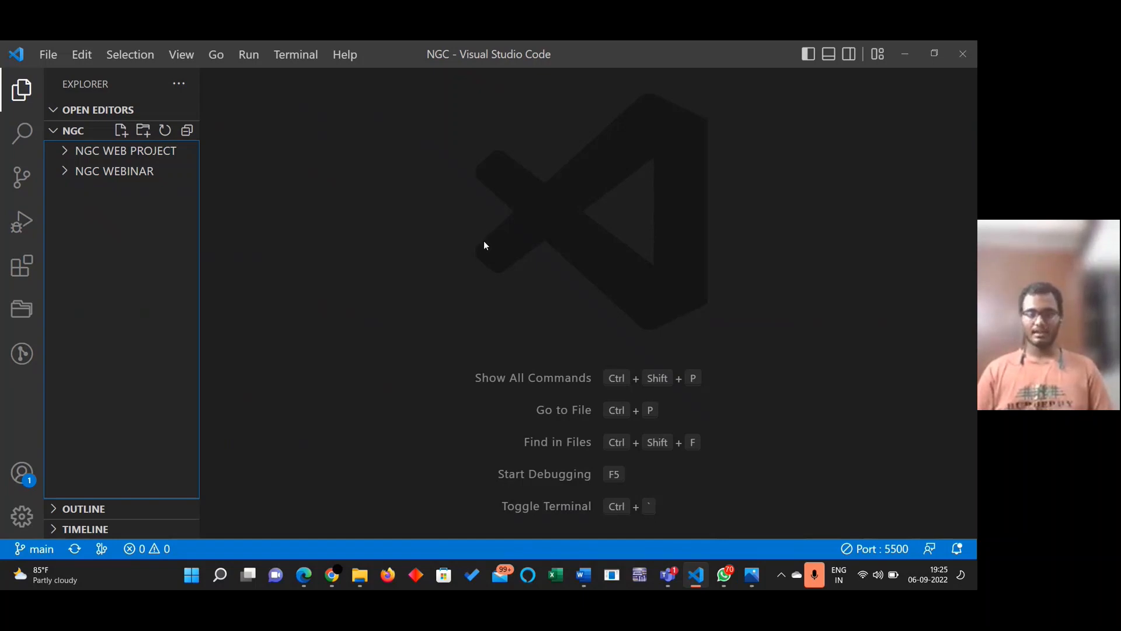
mouse_move(492, 264)
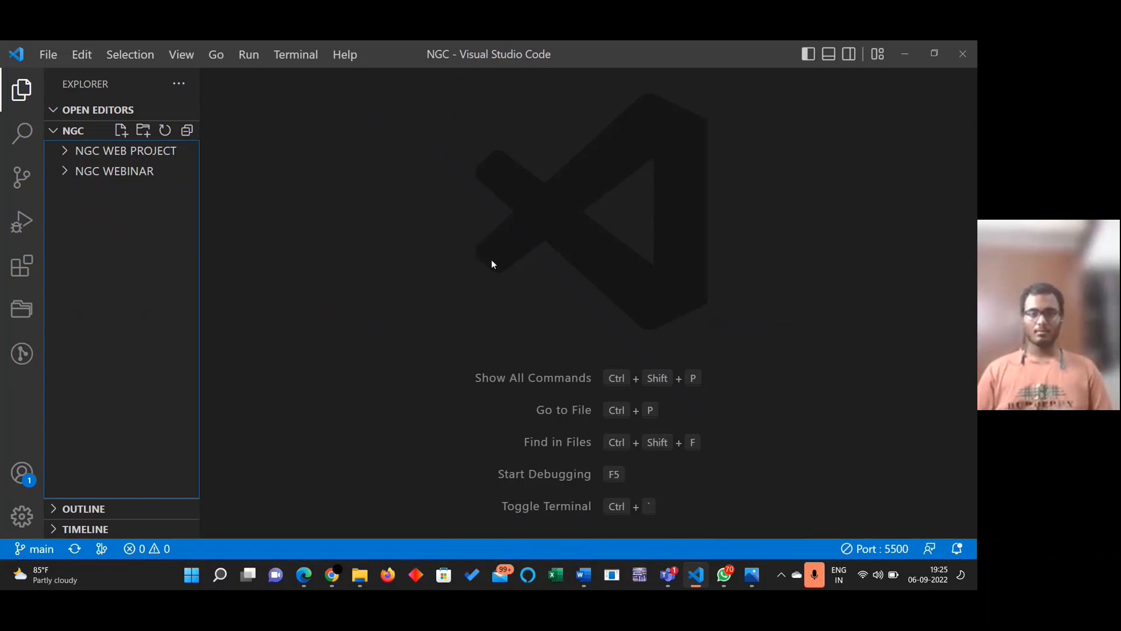
mouse_move(492, 272)
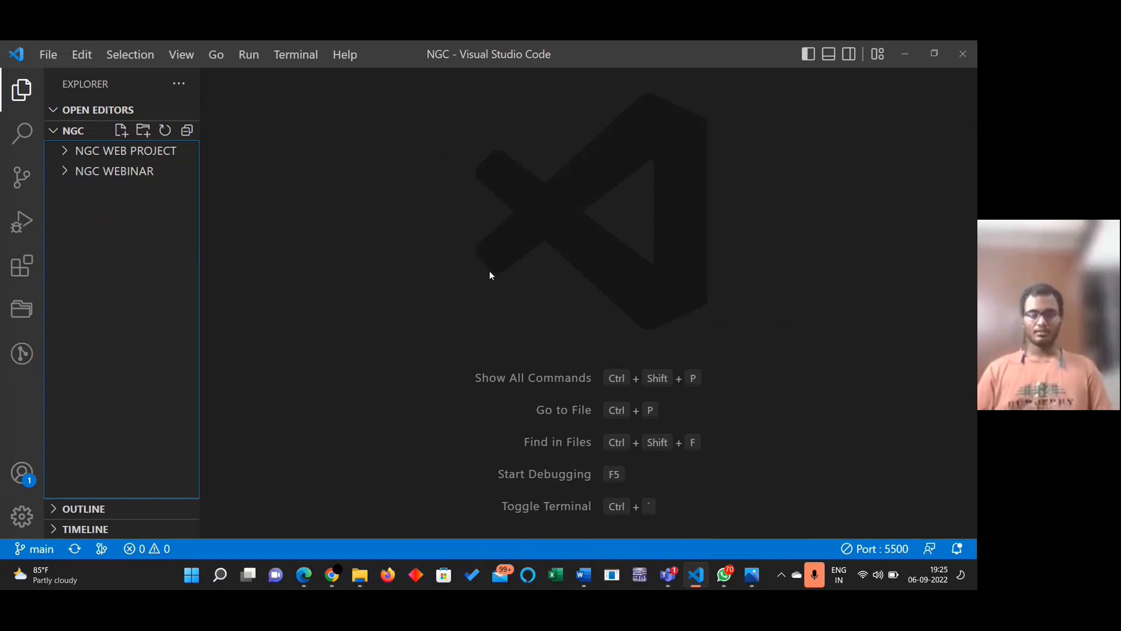
mouse_move(738, 502)
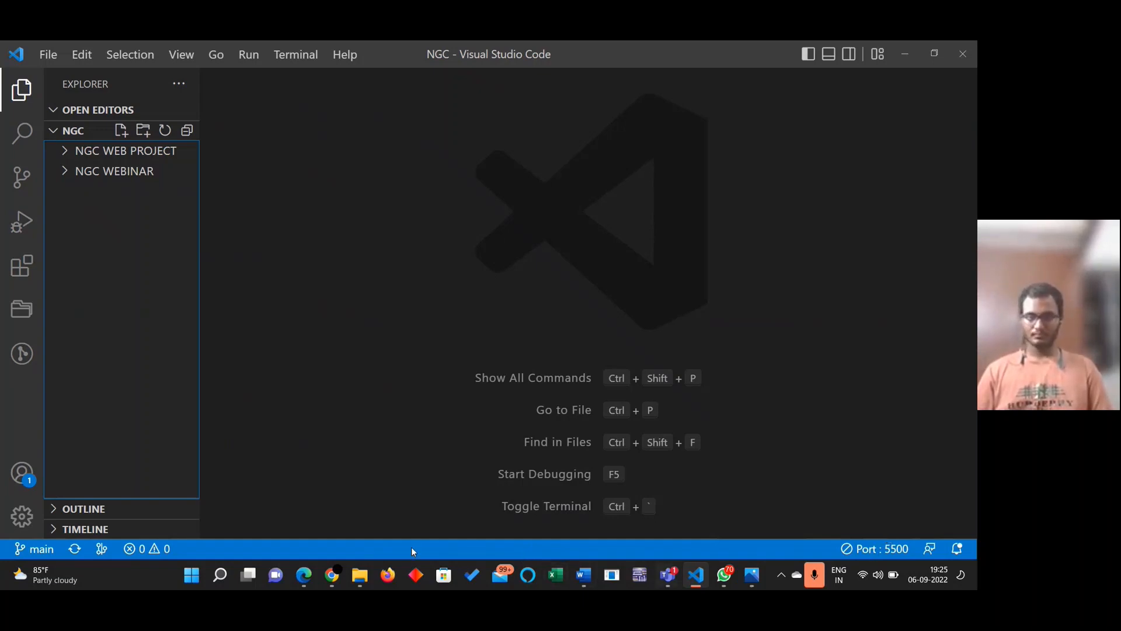
mouse_move(330, 575)
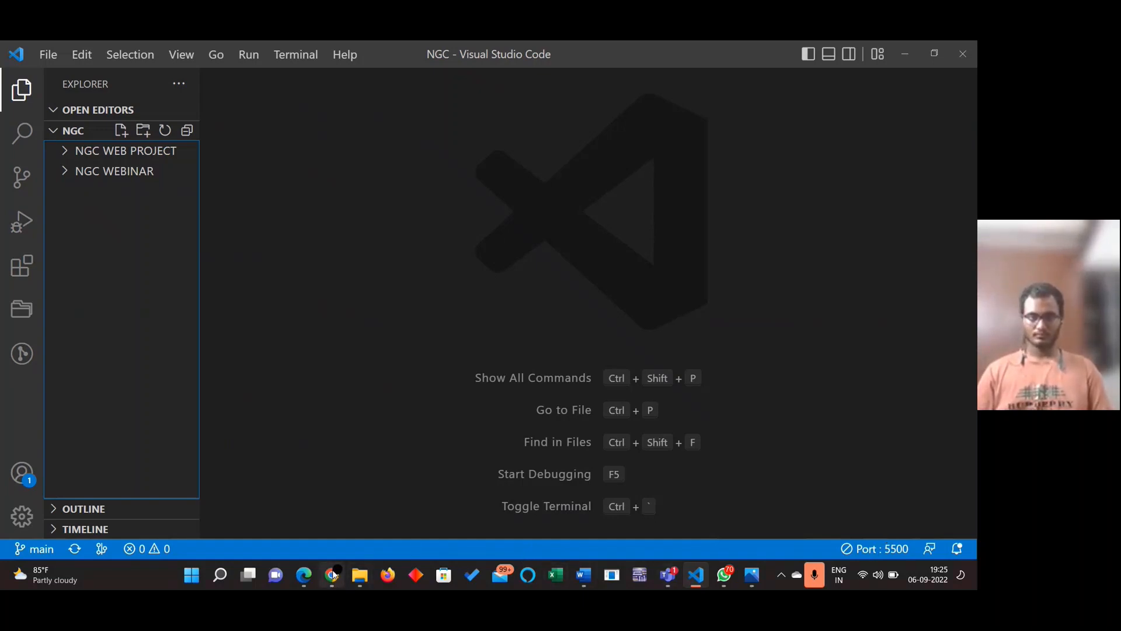
Switch to the GitHub home dashboard in the browser from the taskbar
left_click(332, 574)
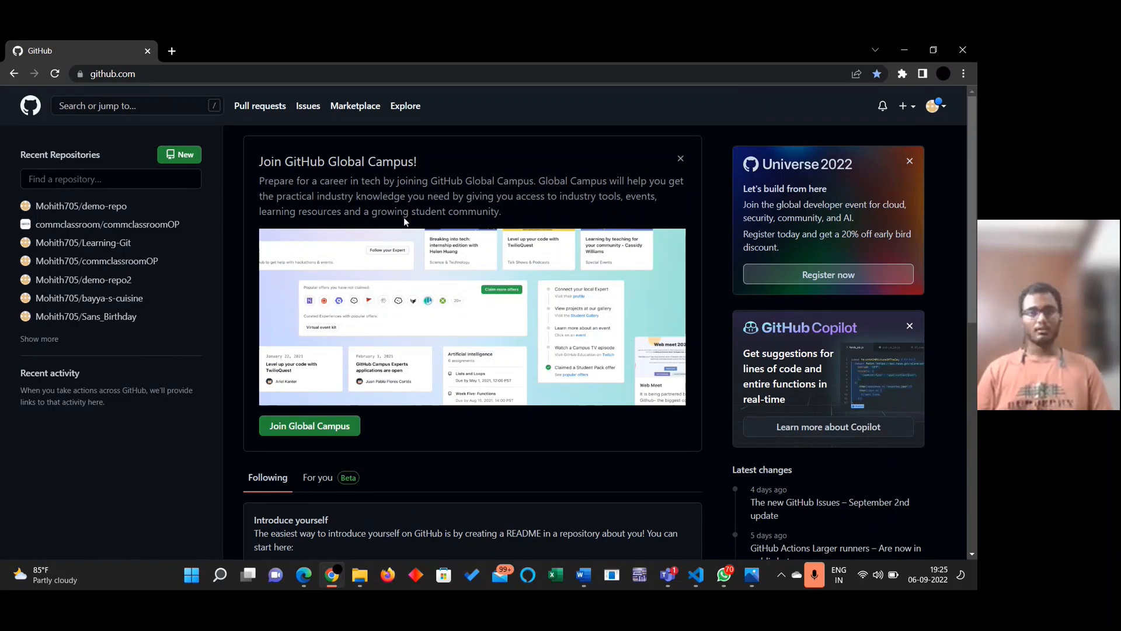
mouse_move(572, 183)
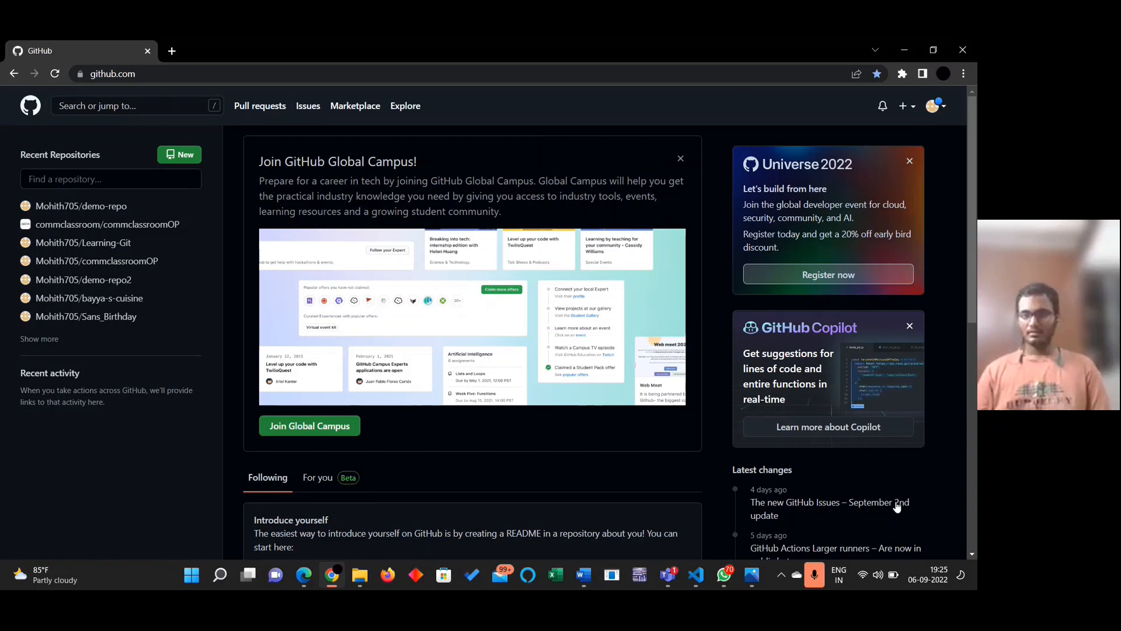
mouse_move(890, 505)
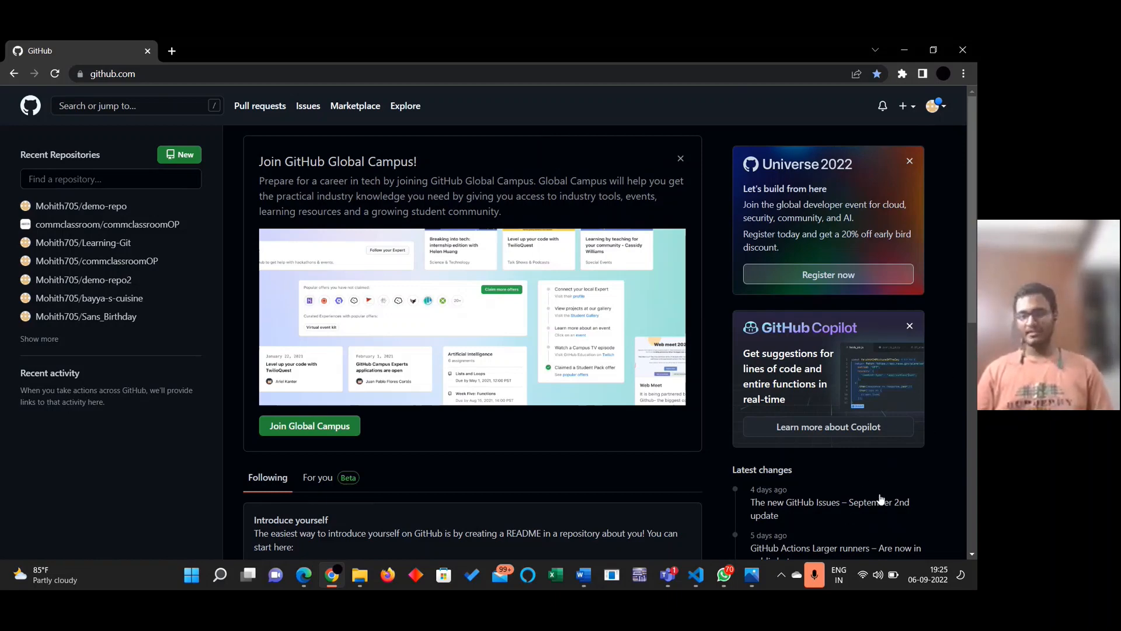
mouse_move(863, 495)
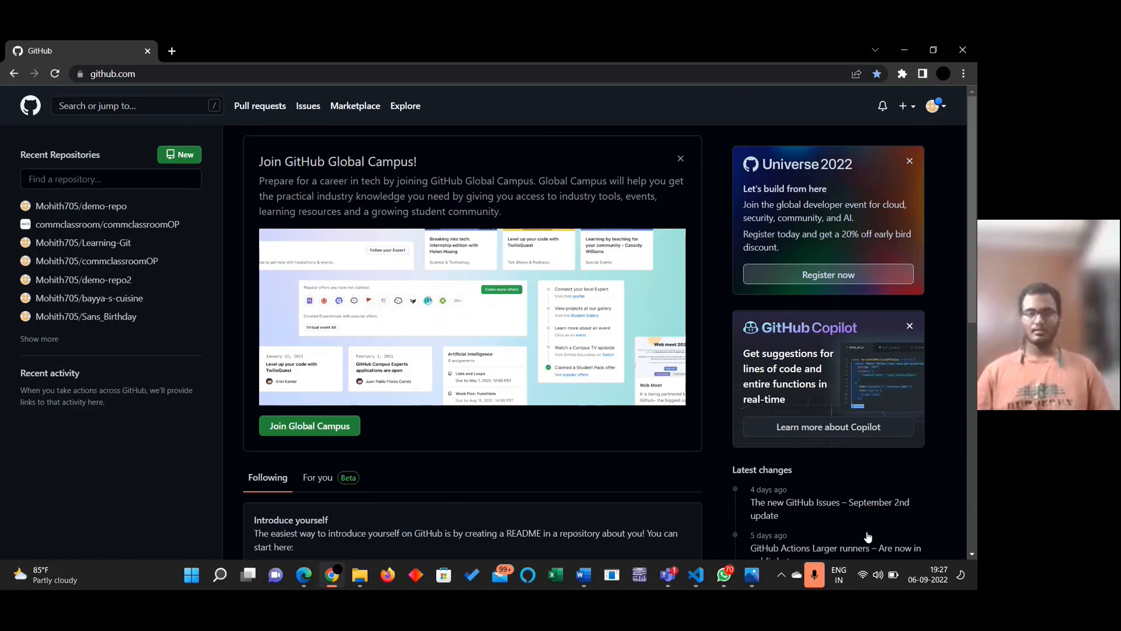
mouse_move(657, 521)
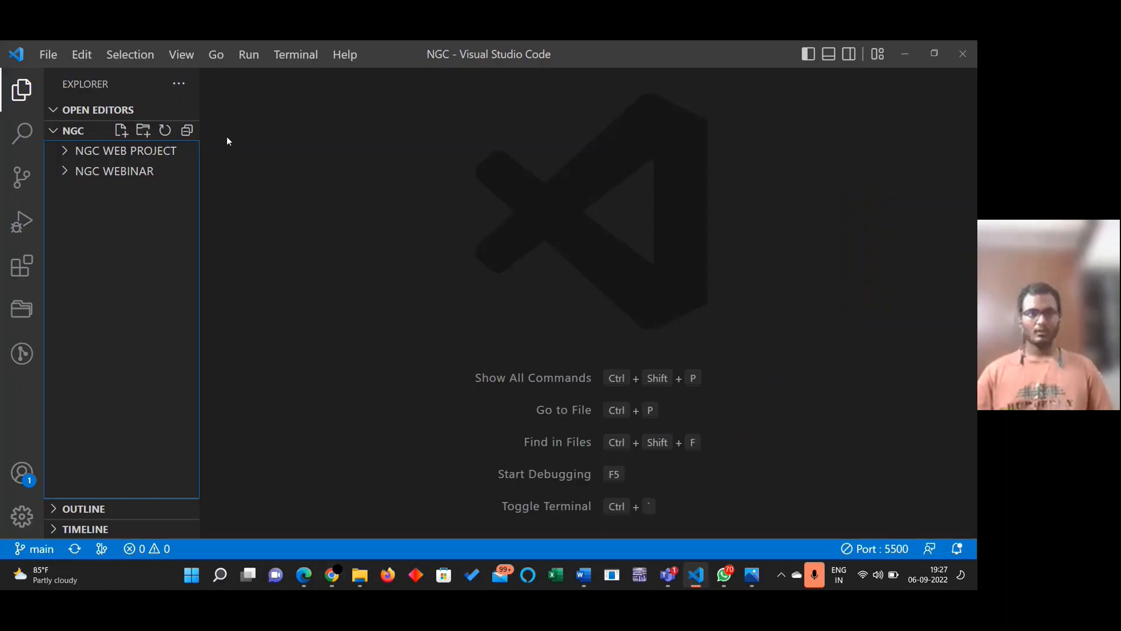
mouse_move(113, 171)
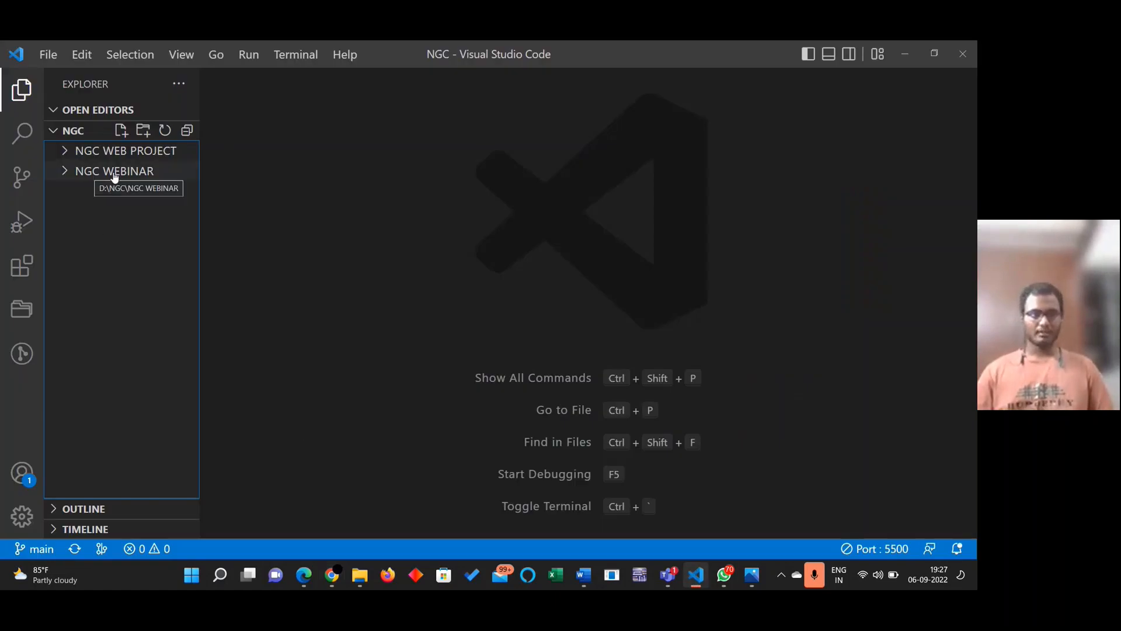
Create a new file named index.html inside the NGC WEBINAR folder
left_click(113, 171)
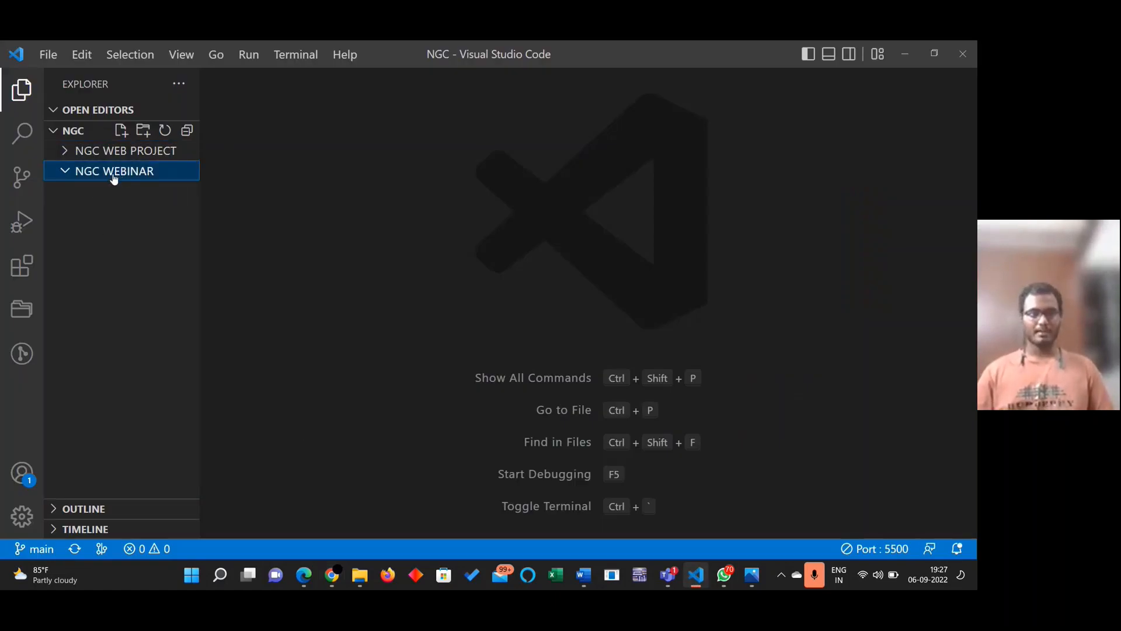
left_click(121, 130)
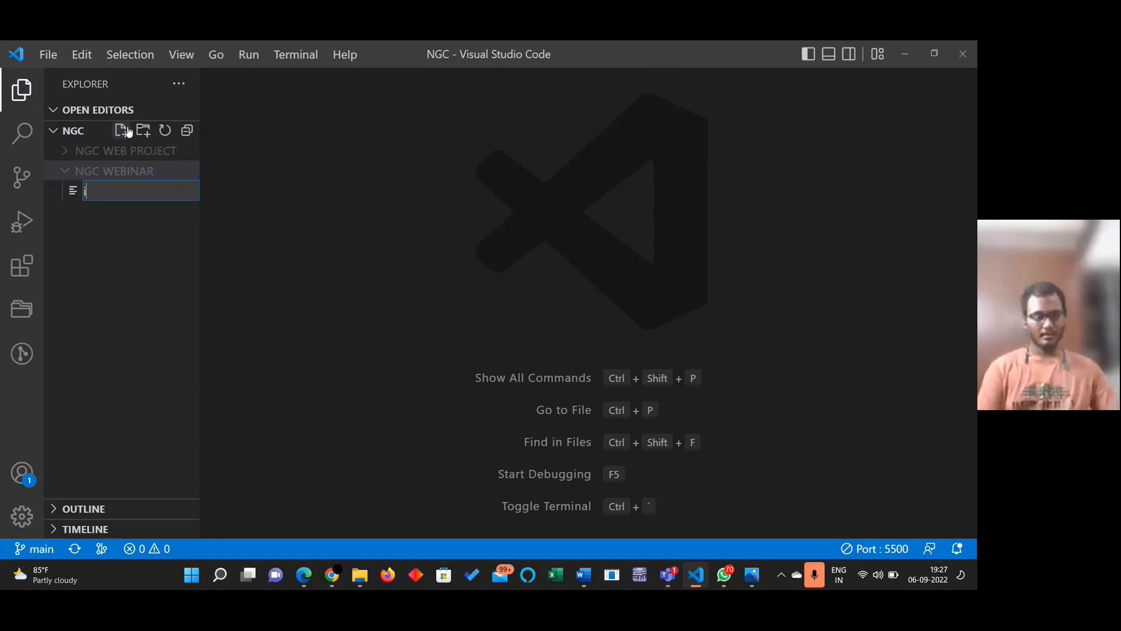
type("index.")
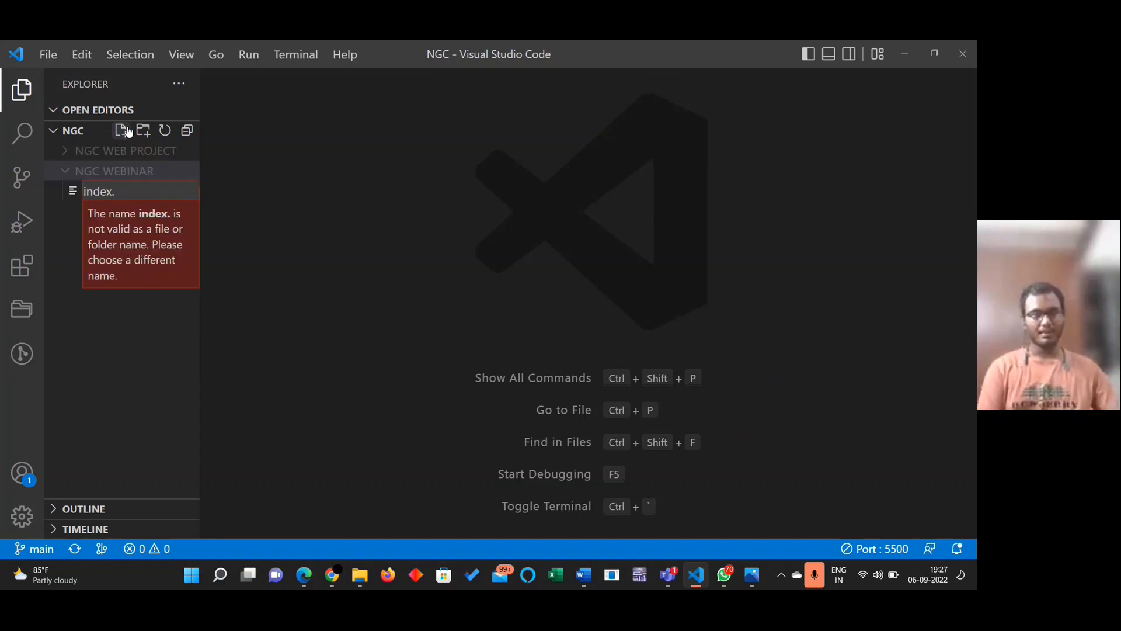
type("html")
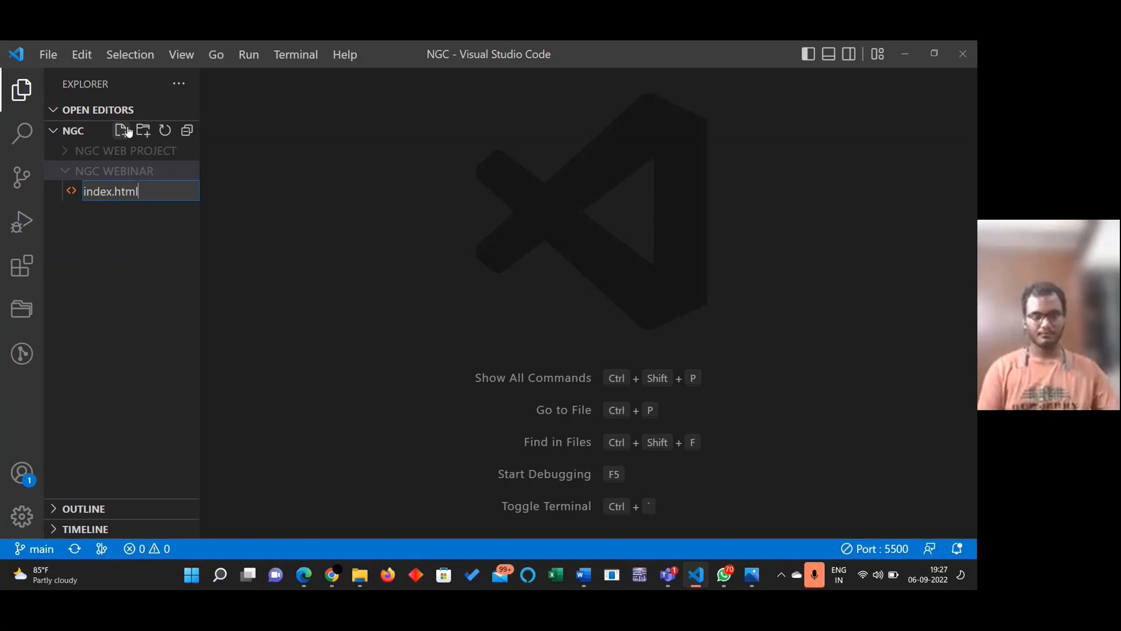
key("Enter")
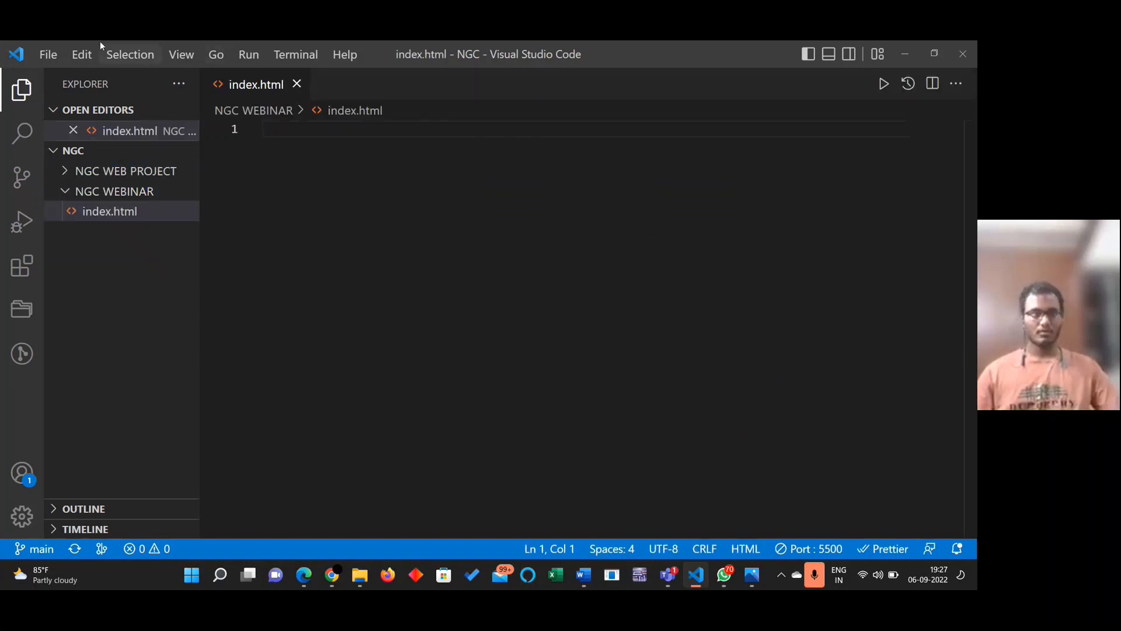
Hide the explorer, dismiss the notification, and add an h1 reading Welcome to NGC
left_click(21, 89)
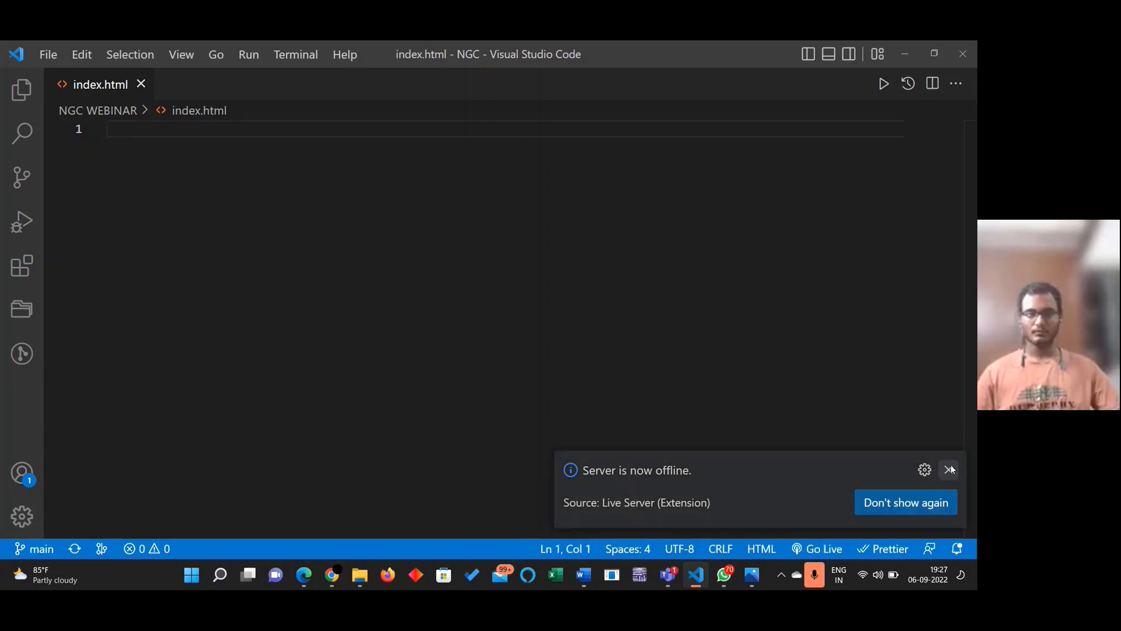
left_click(950, 470)
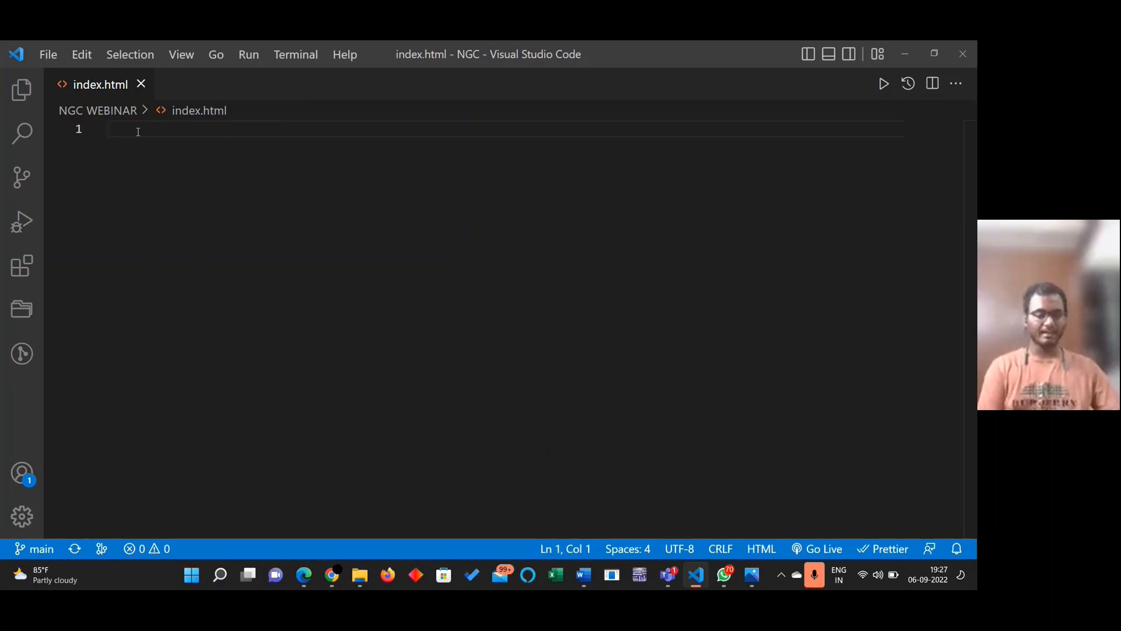
type("h1")
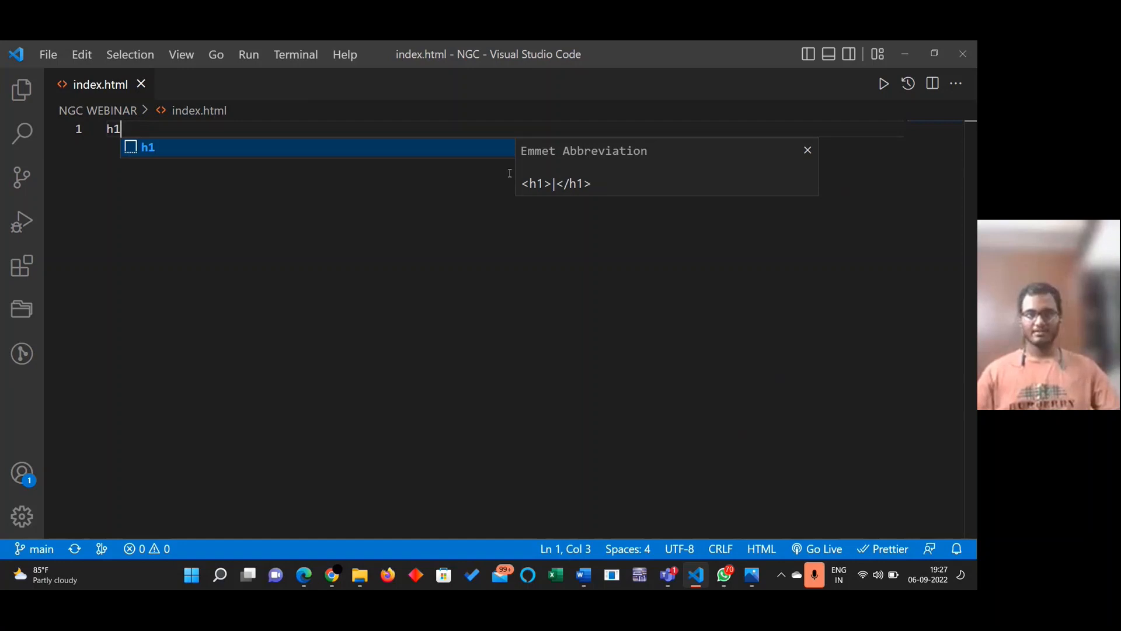
mouse_move(242, 158)
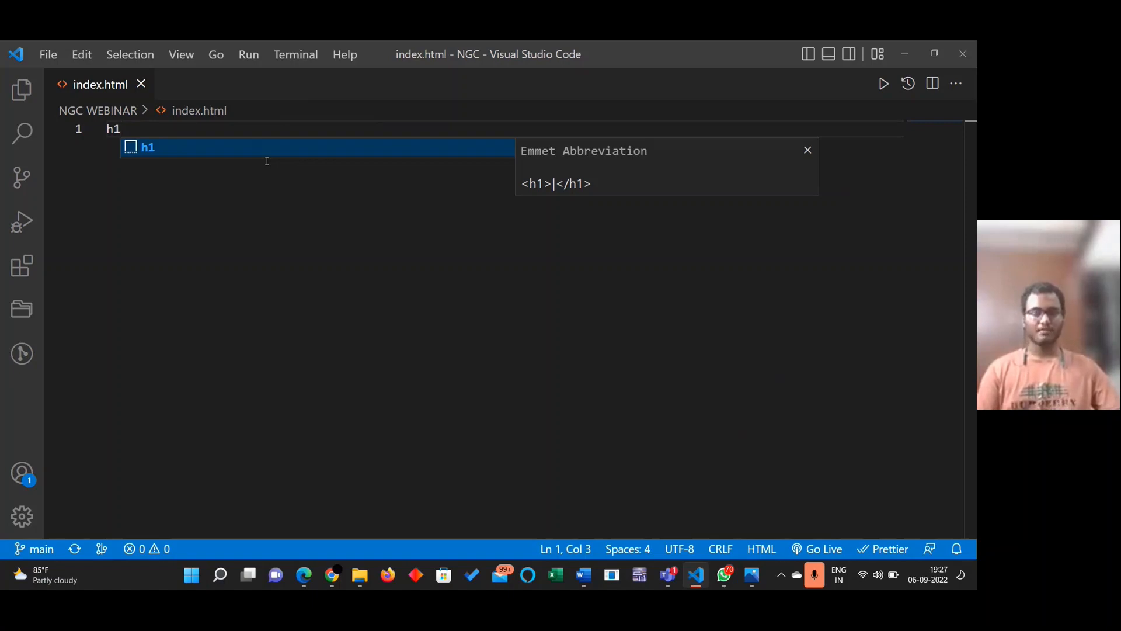
key("Tab")
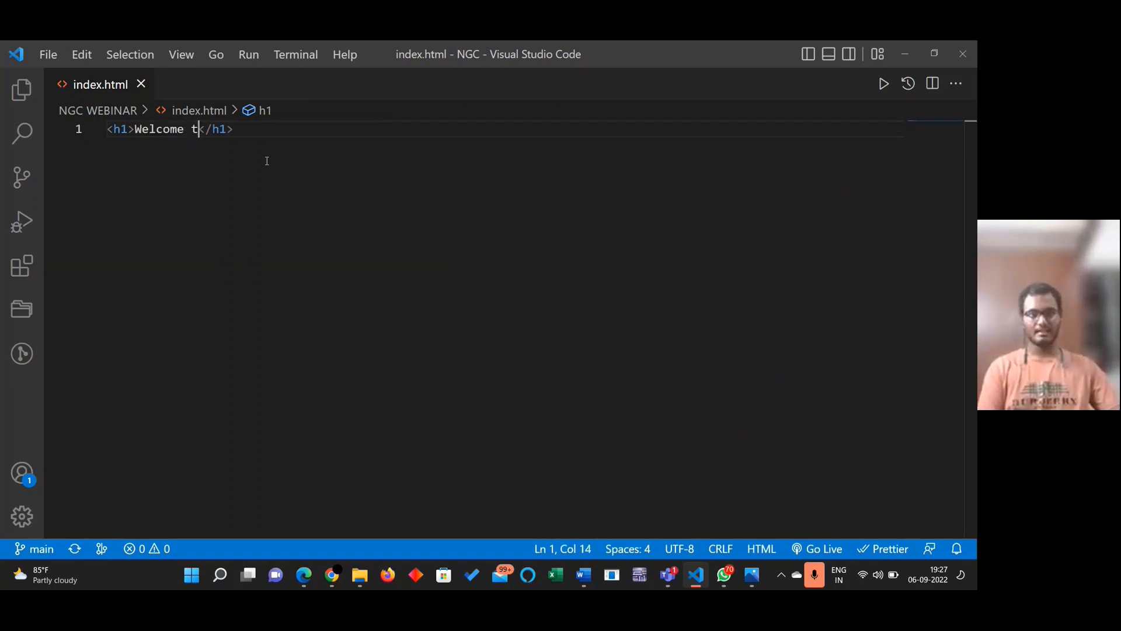
type("o NGC")
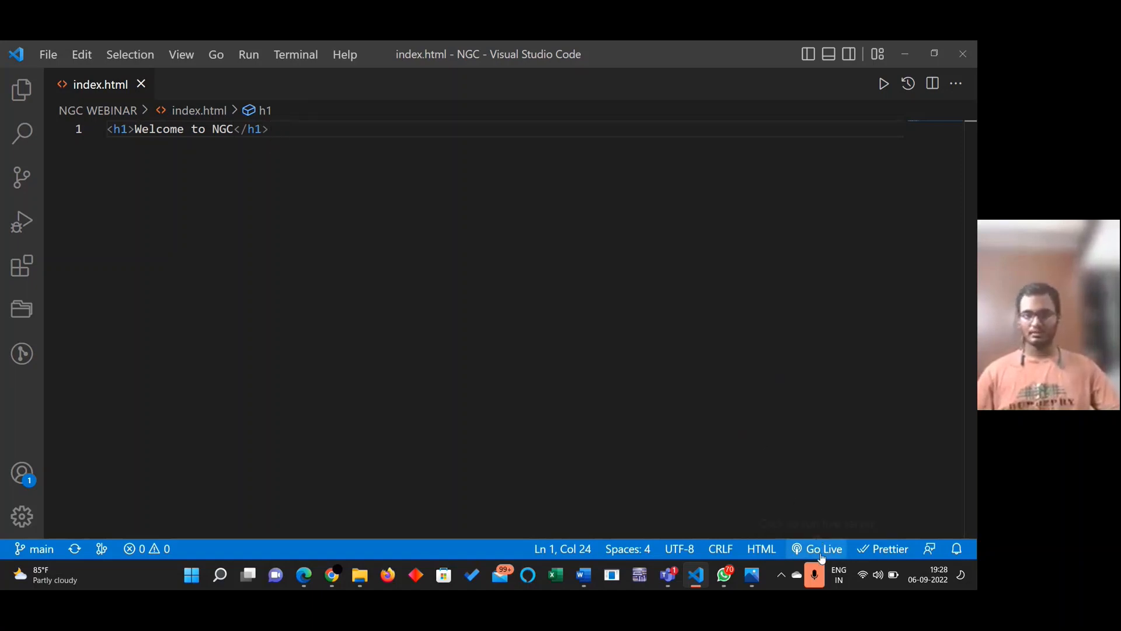
Go Live, then replace the content with the Emmet ! boilerplate and empty its title
left_click(824, 549)
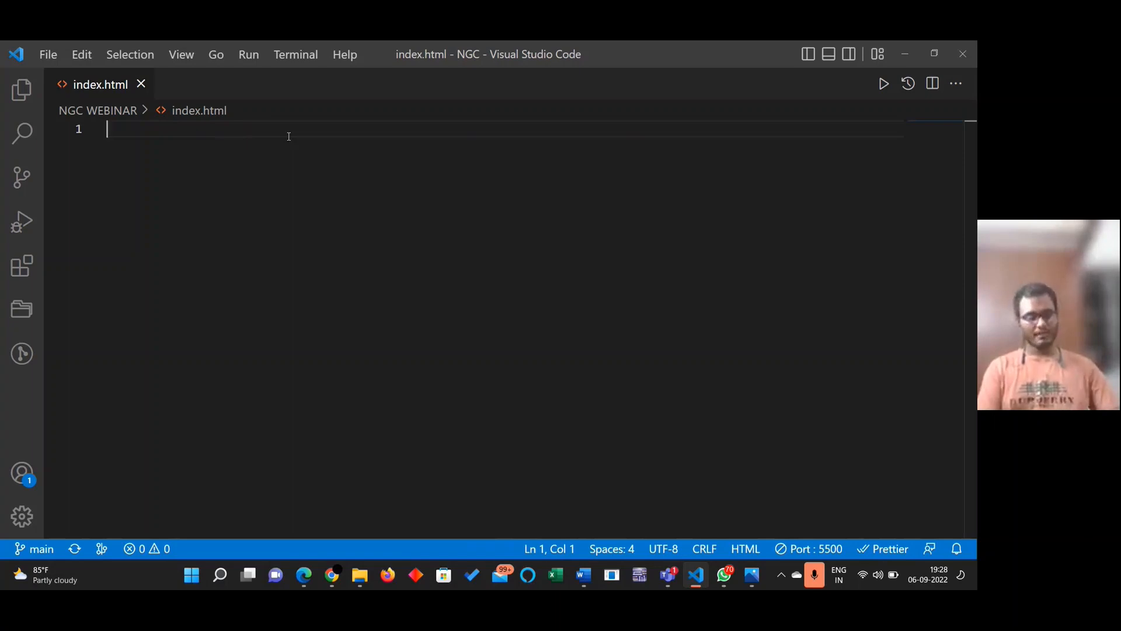
type("!")
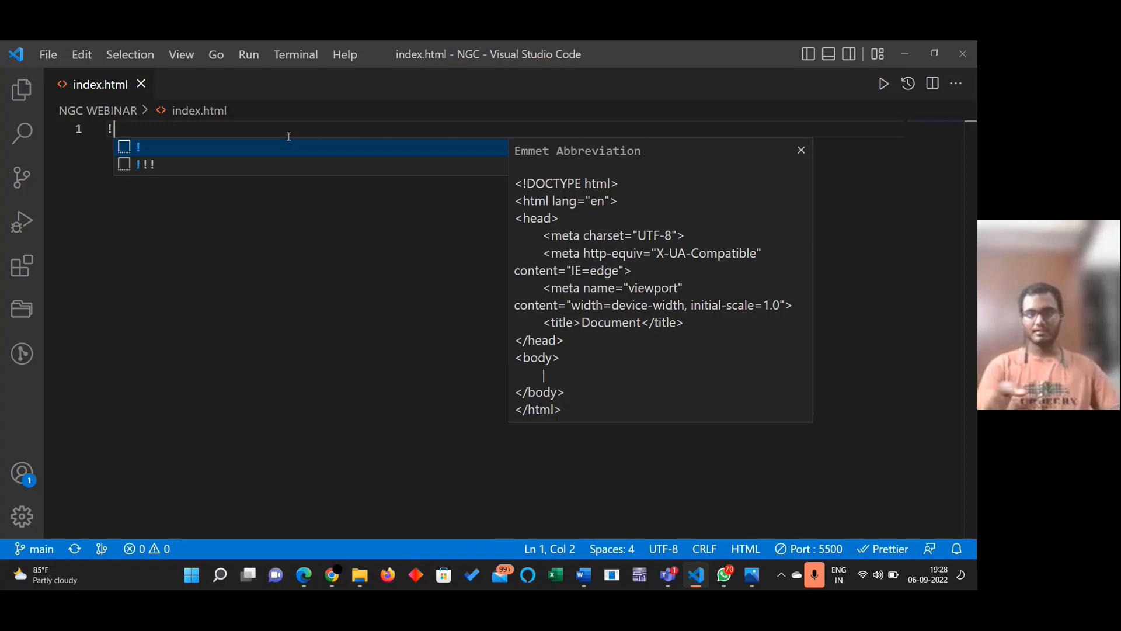
key("Tab")
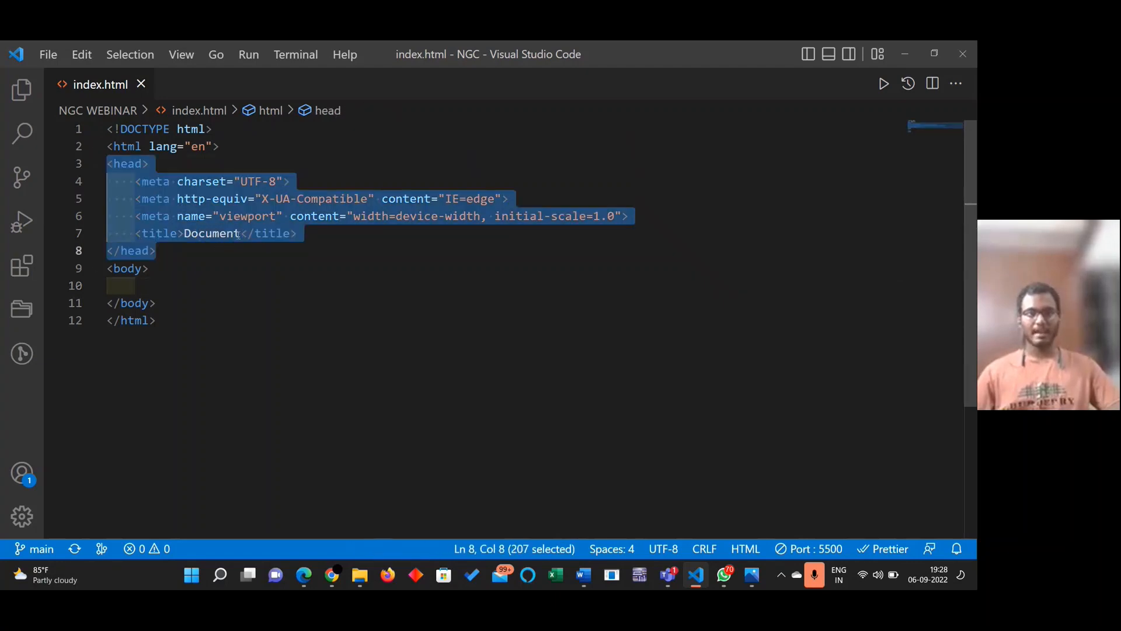
key("Delete")
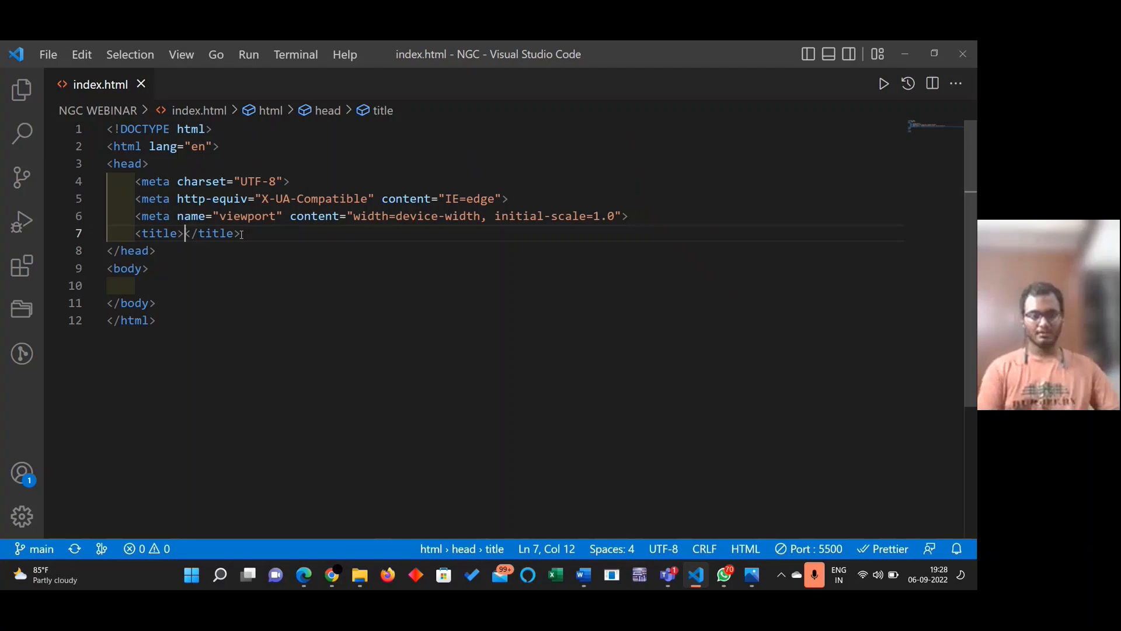
Set the title to NGC WEB and add a body h1 reading Welcome to NGc
type("NGC WEB")
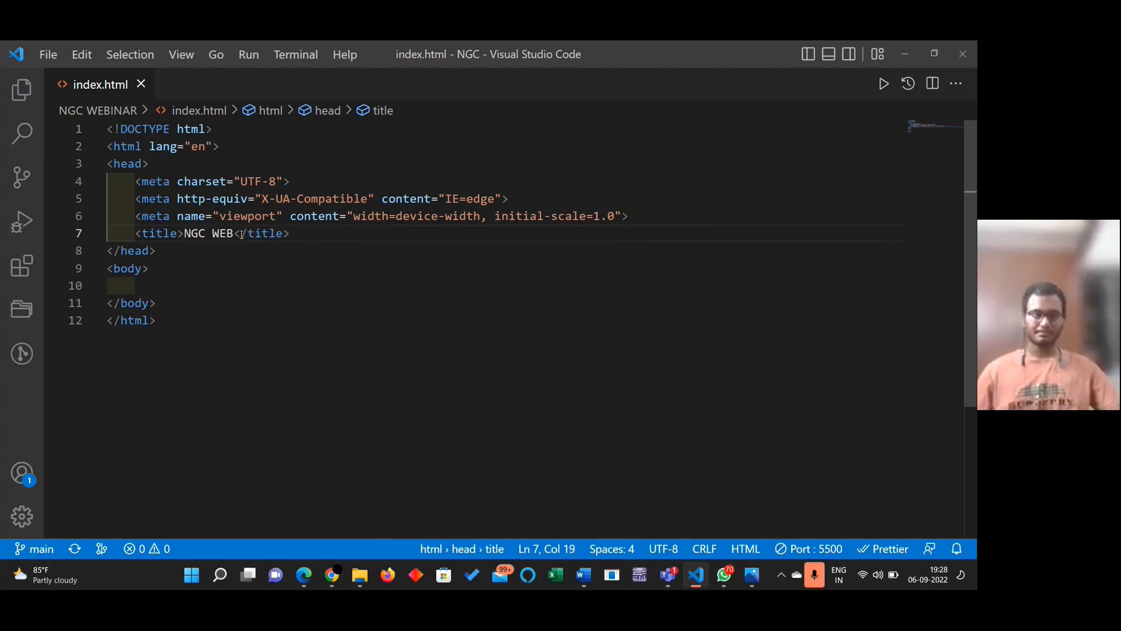
type("h")
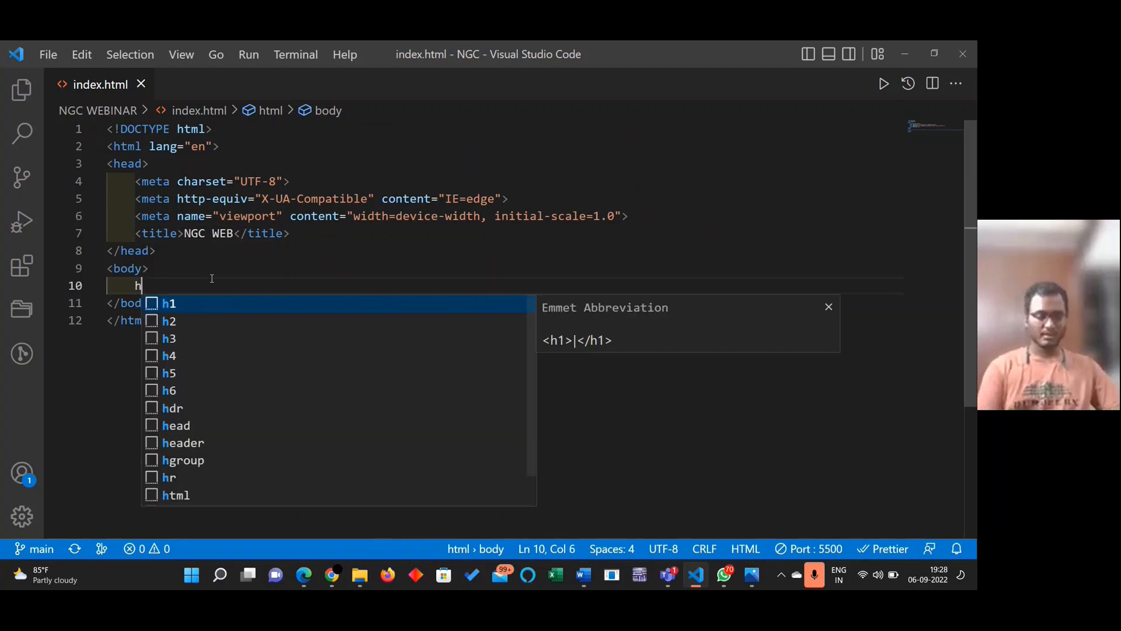
type("WElcome t</h1>")
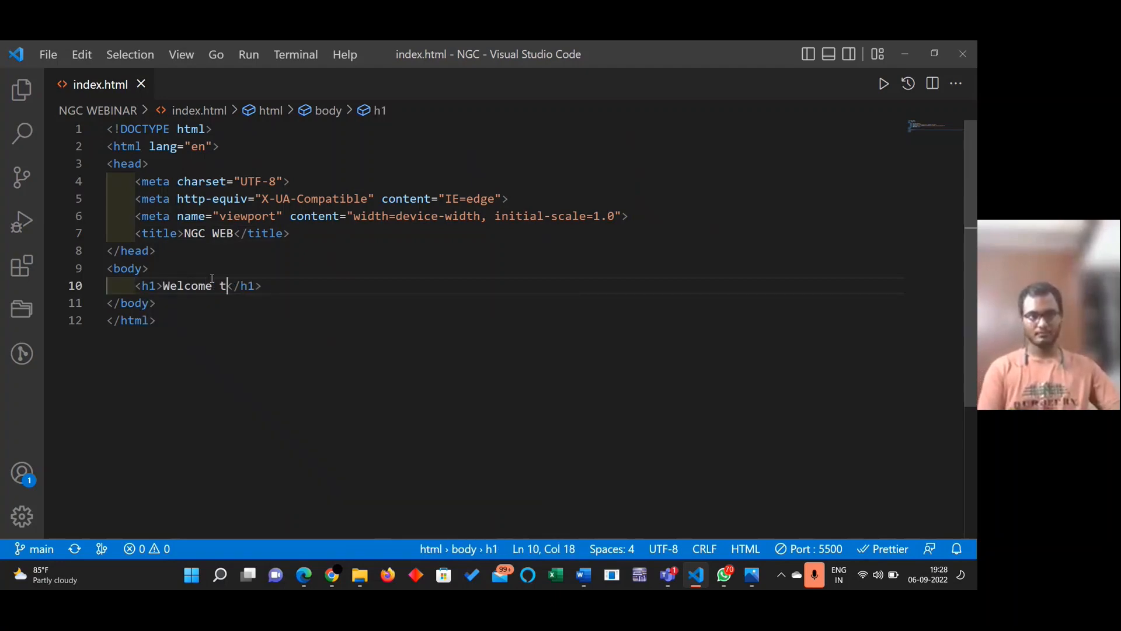
type("o NG")
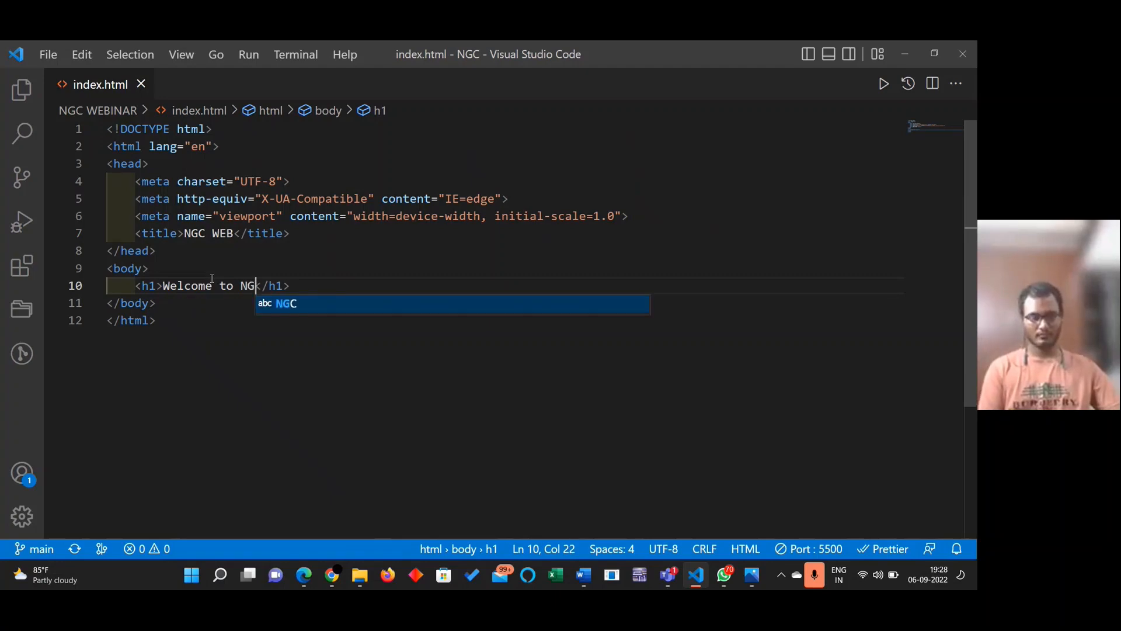
type("c")
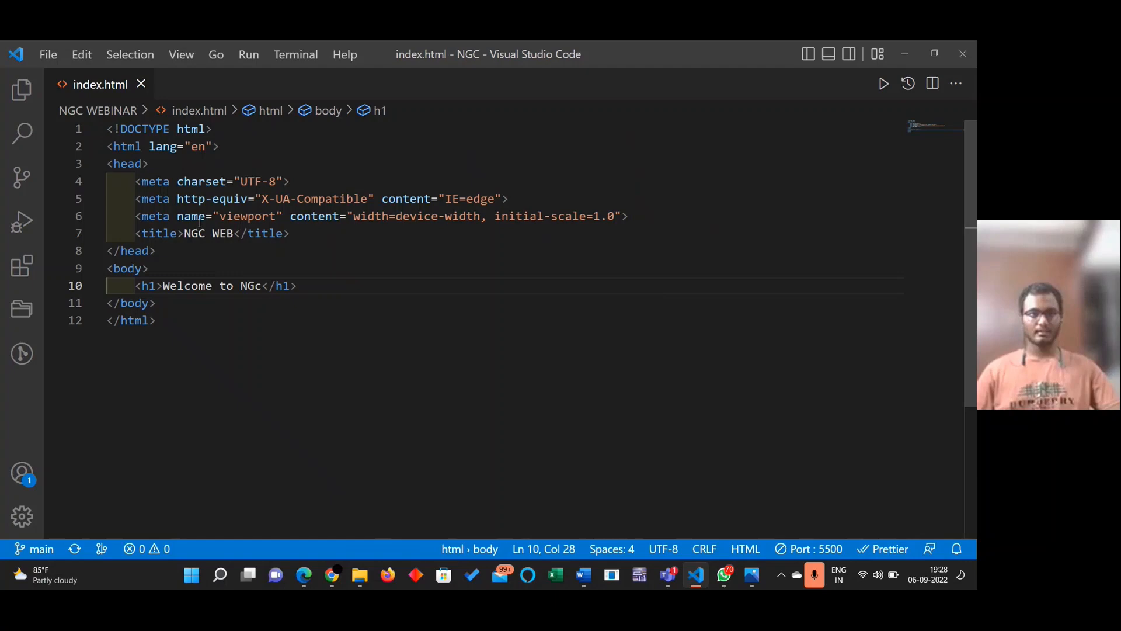
Select the body section with its heading in the editor
left_click_drag(107, 128, 140, 181)
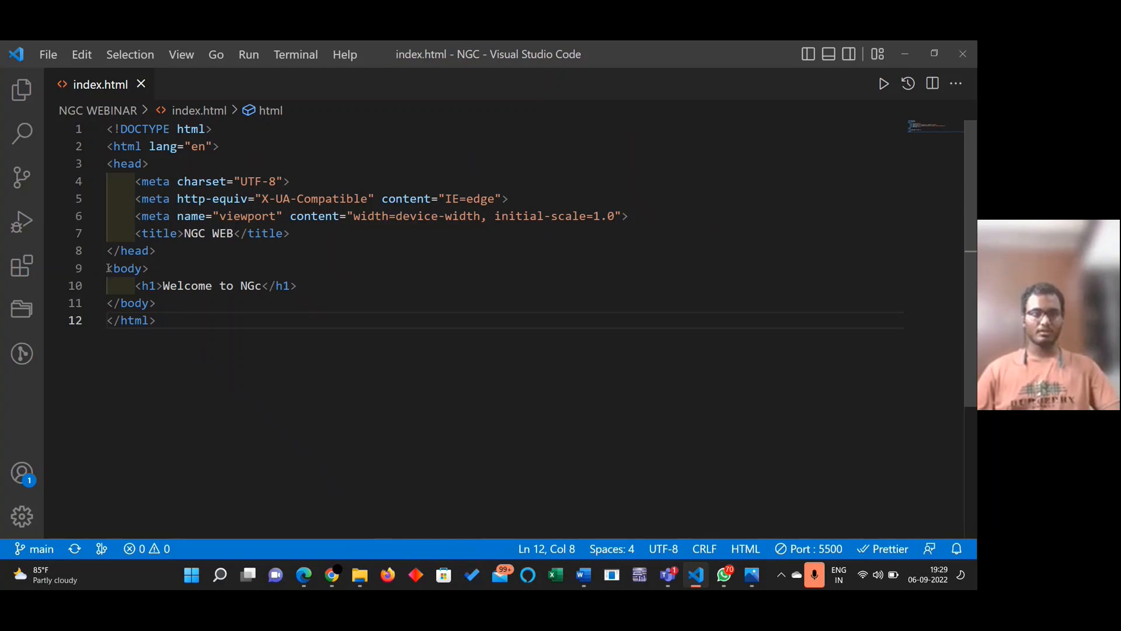
left_click_drag(106, 269, 156, 303)
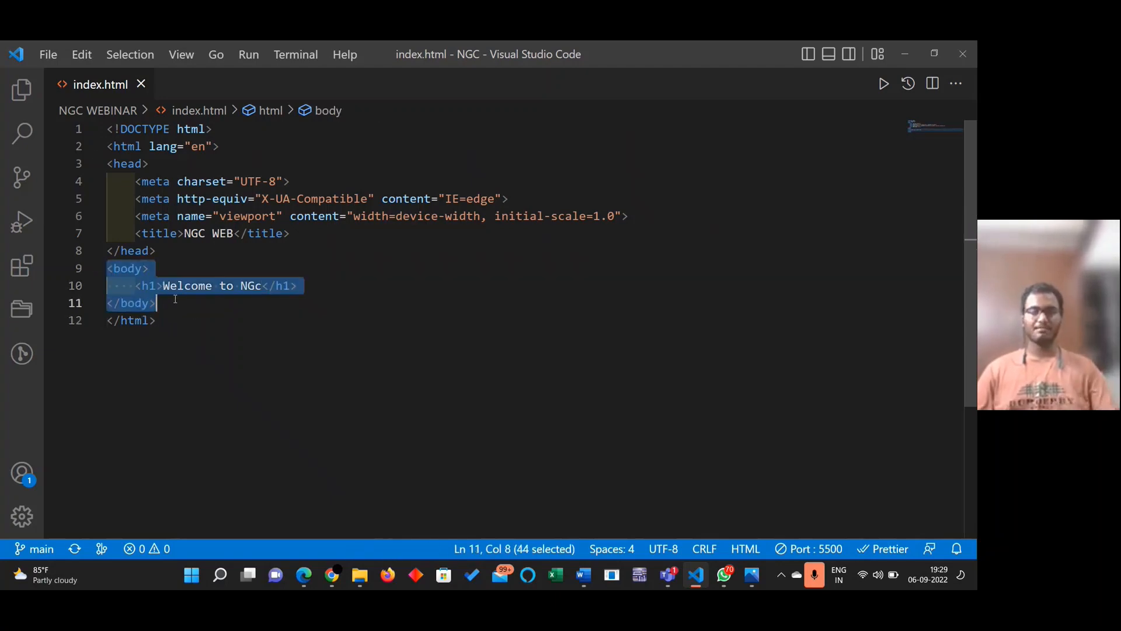
left_click(295, 285)
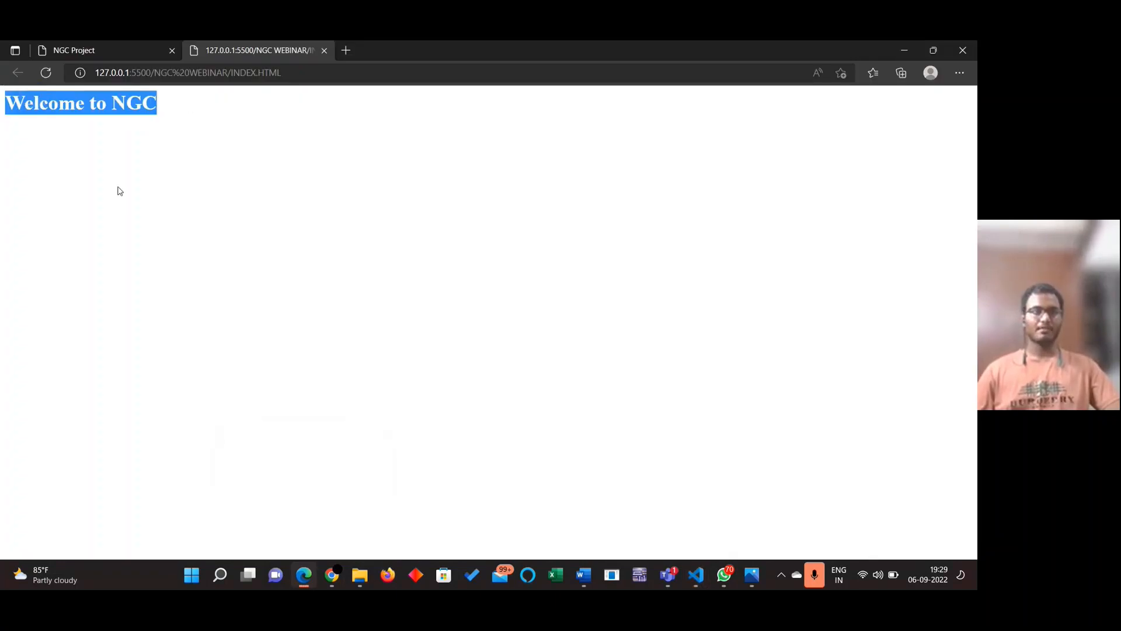
mouse_move(238, 282)
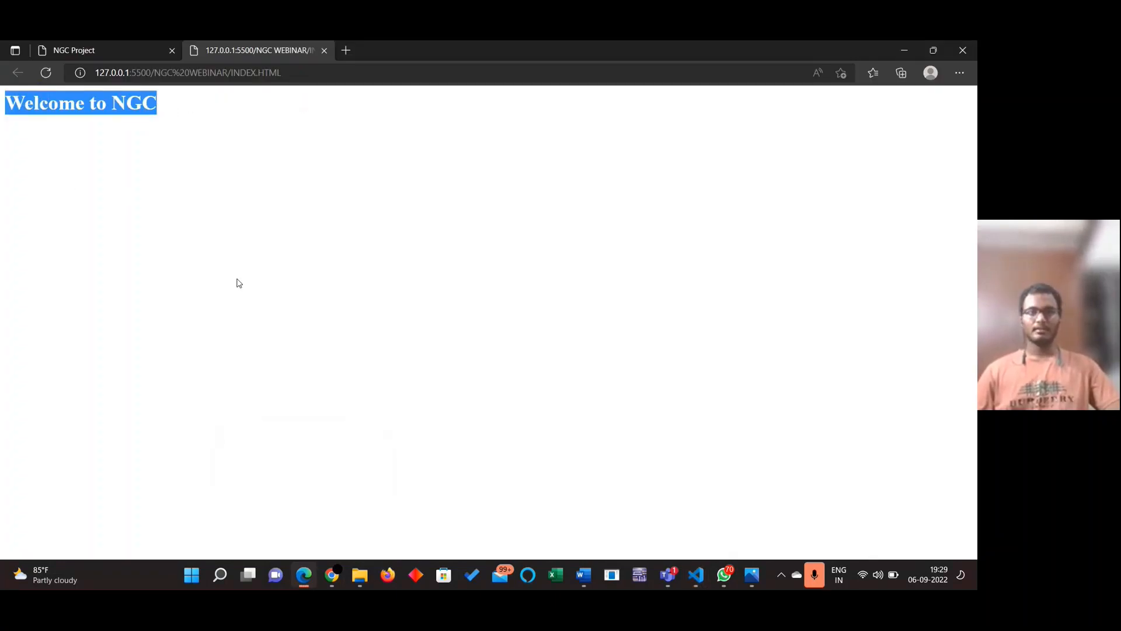
Switch to the Edge live preview at 127.0.0.1:5500 to check the heading
left_click(696, 574)
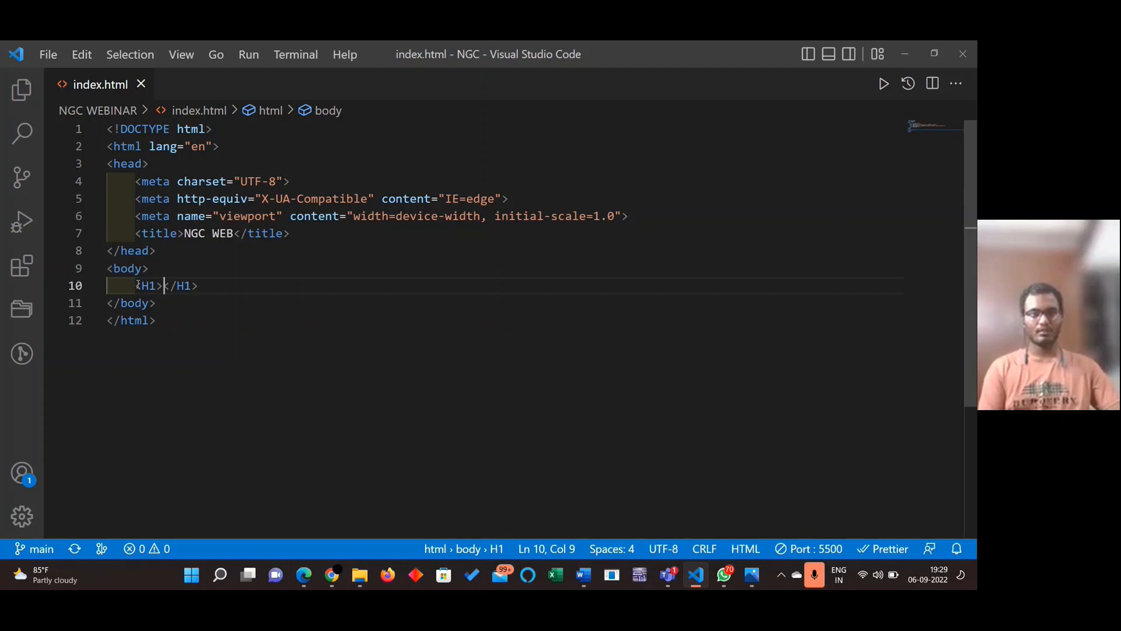
Build empty heading tag pairs h1 through h6 inside the body
key("Backspace")
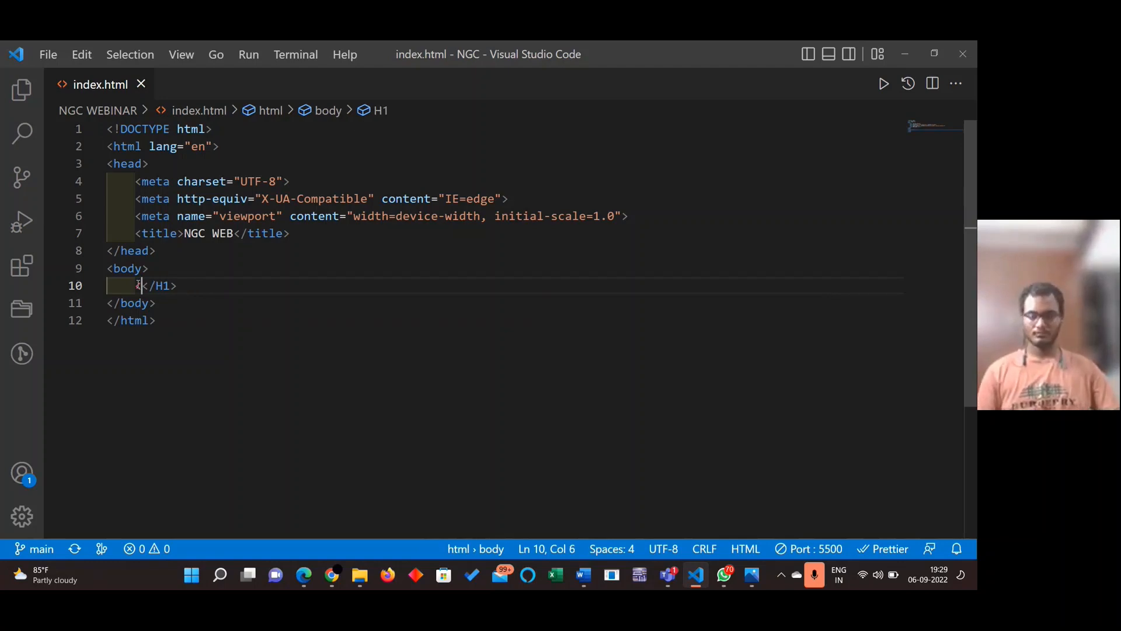
key("Backspace")
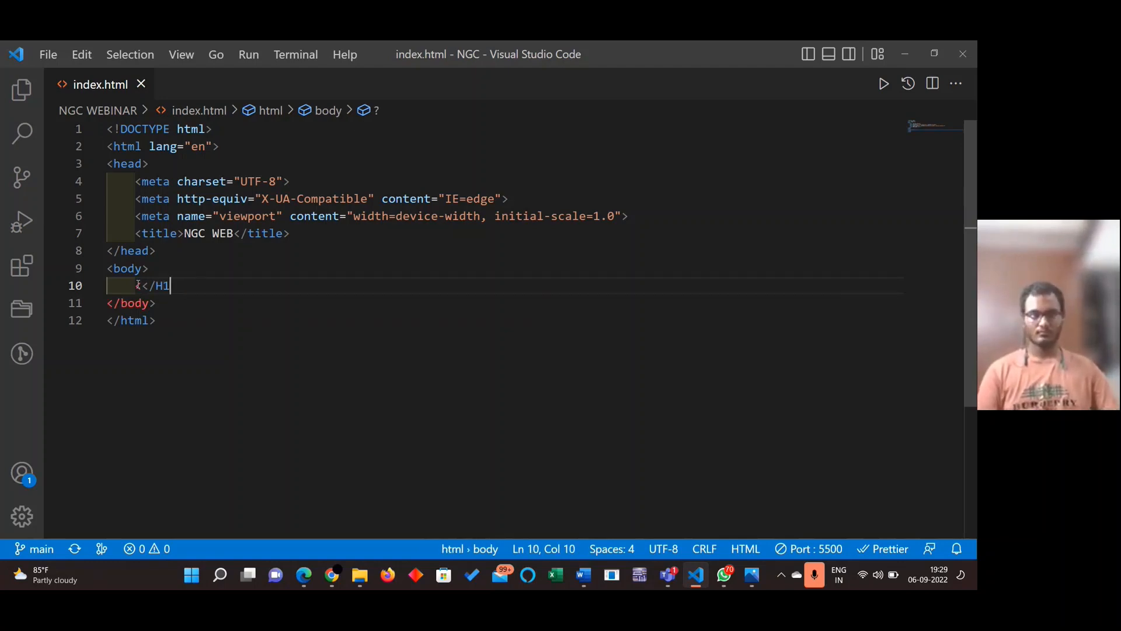
key("Backspace")
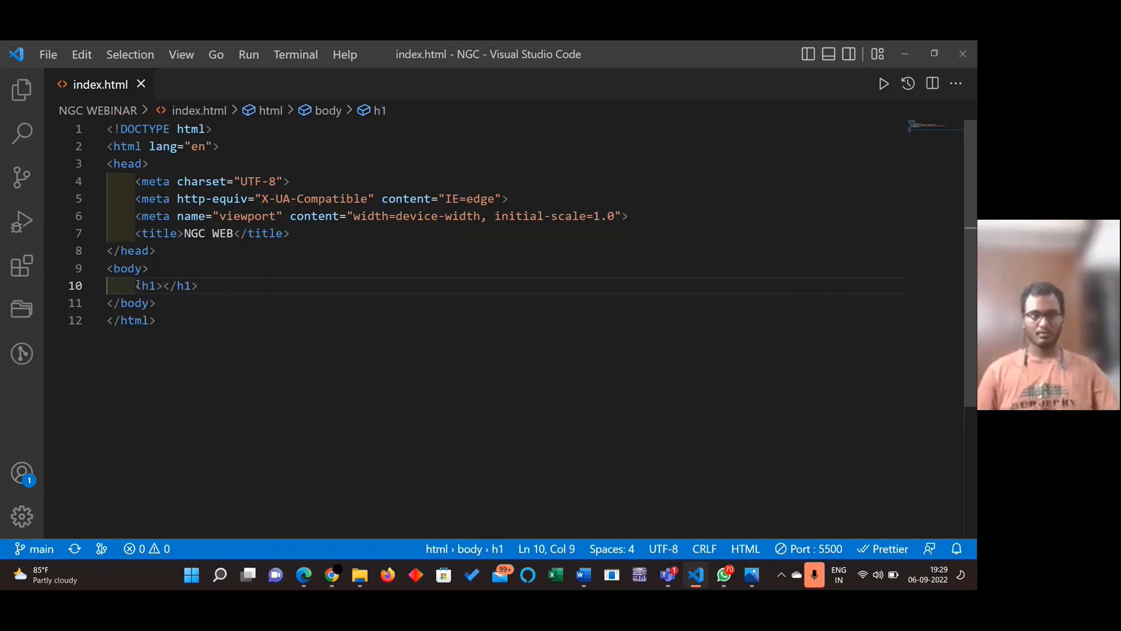
key("Enter")
type("<h2></h2>")
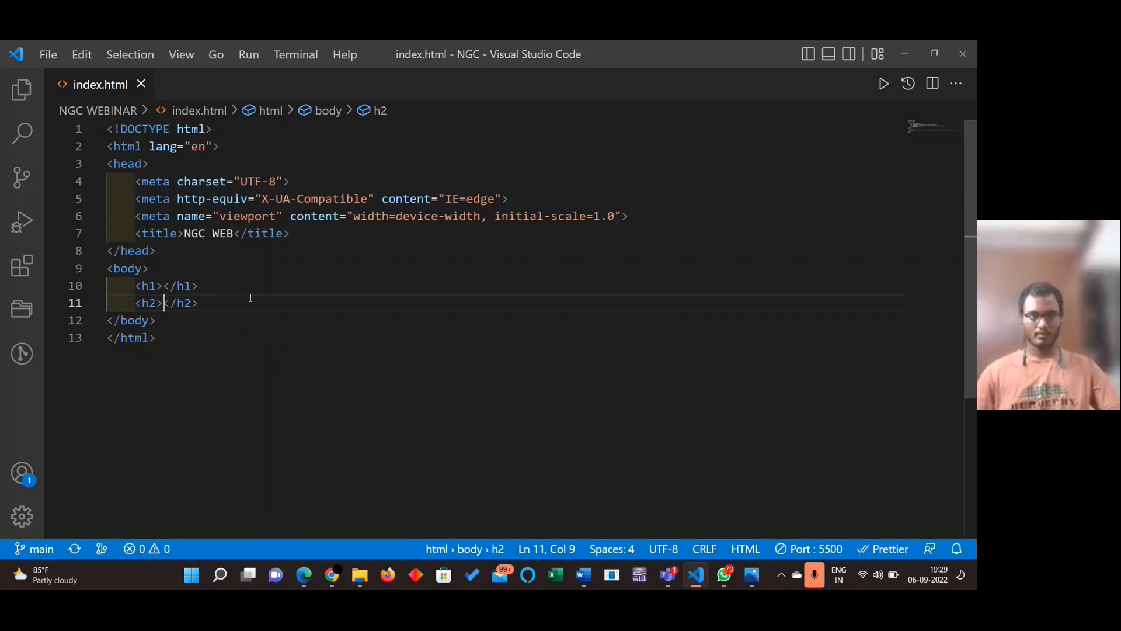
type("h3></h3>")
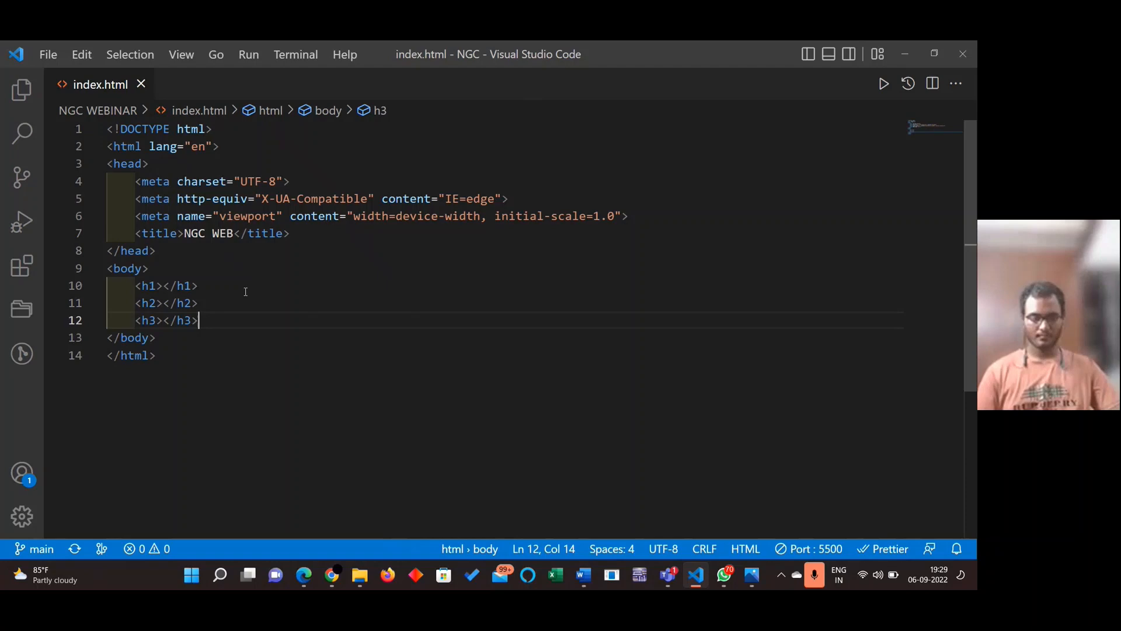
type("<h4></h4>")
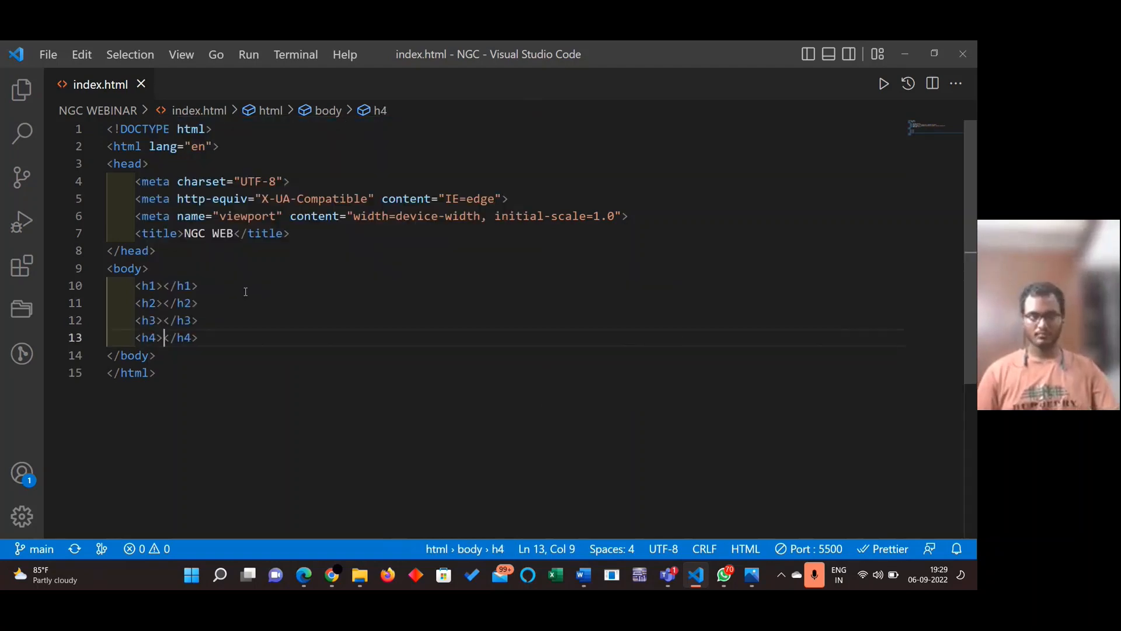
type("h5")
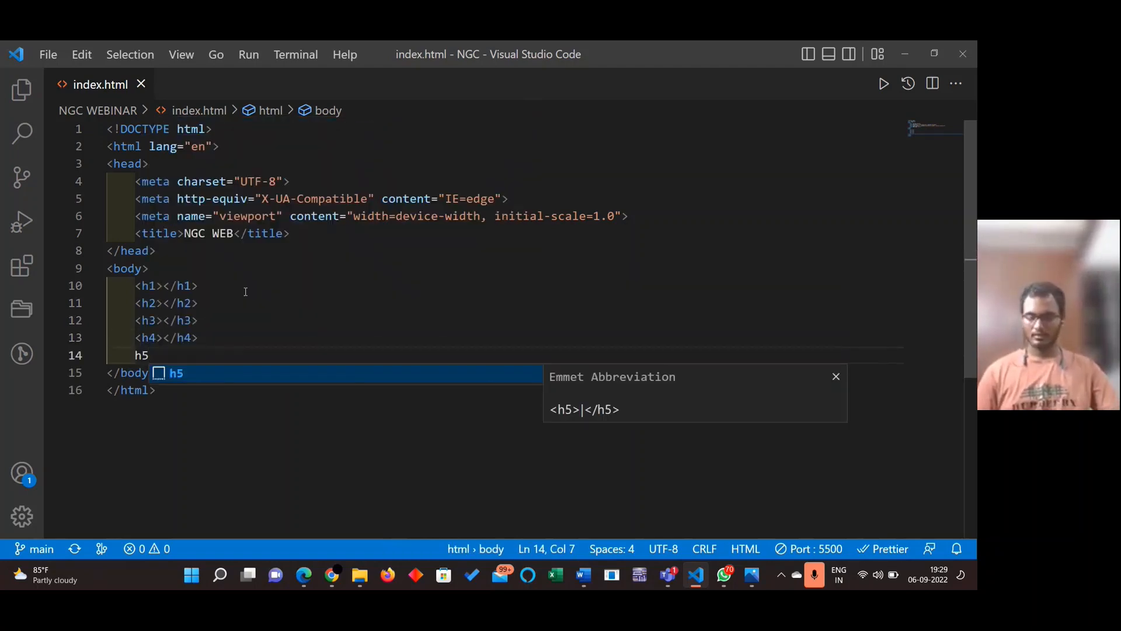
key("Tab")
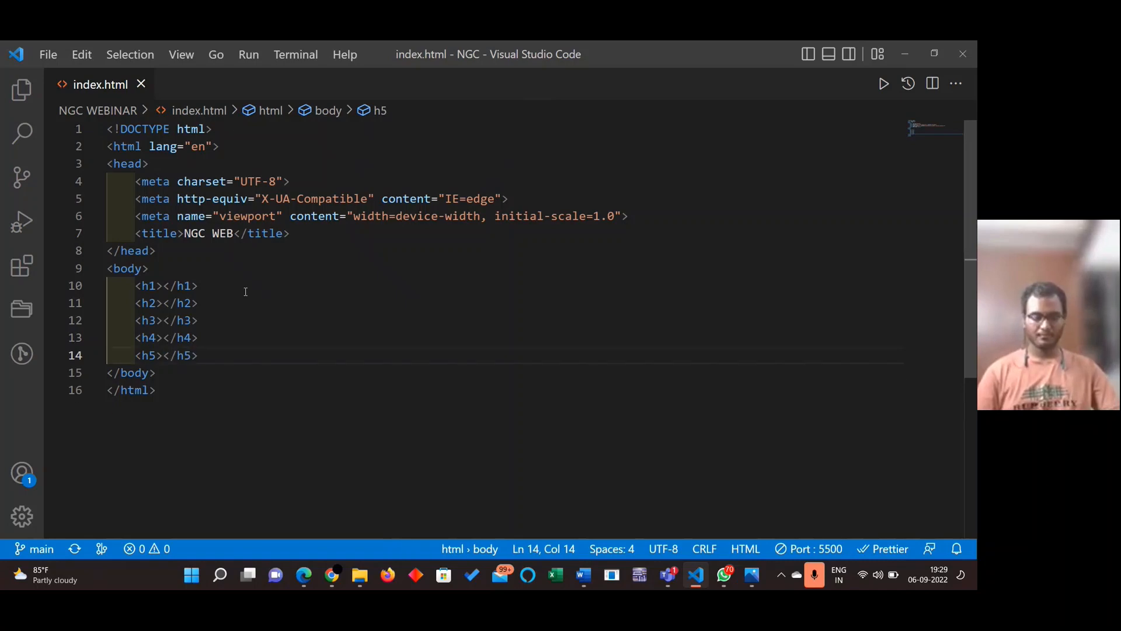
type("<h6></h6>")
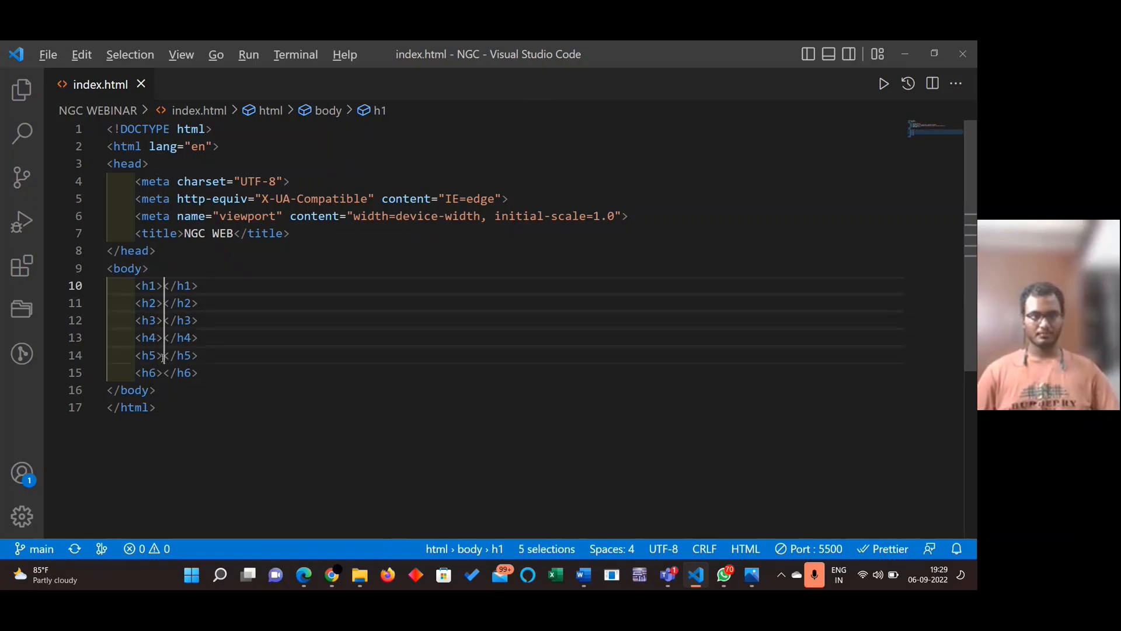
Write Welcome to NGC into all six headings at once with multi-cursor
type("W")
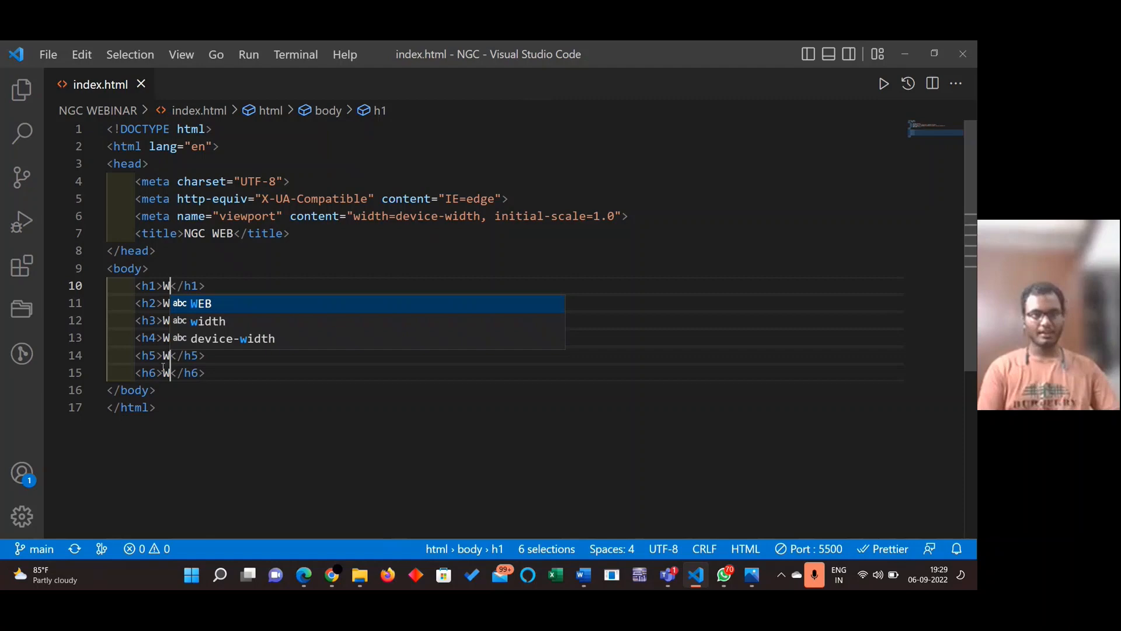
type("elcome to")
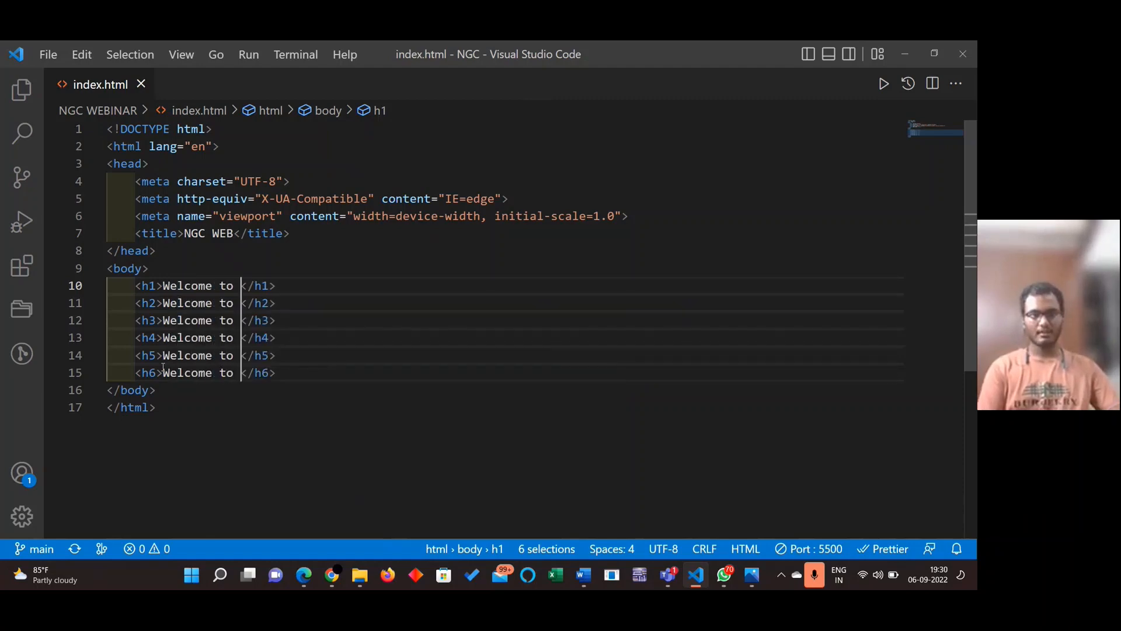
type("NGC")
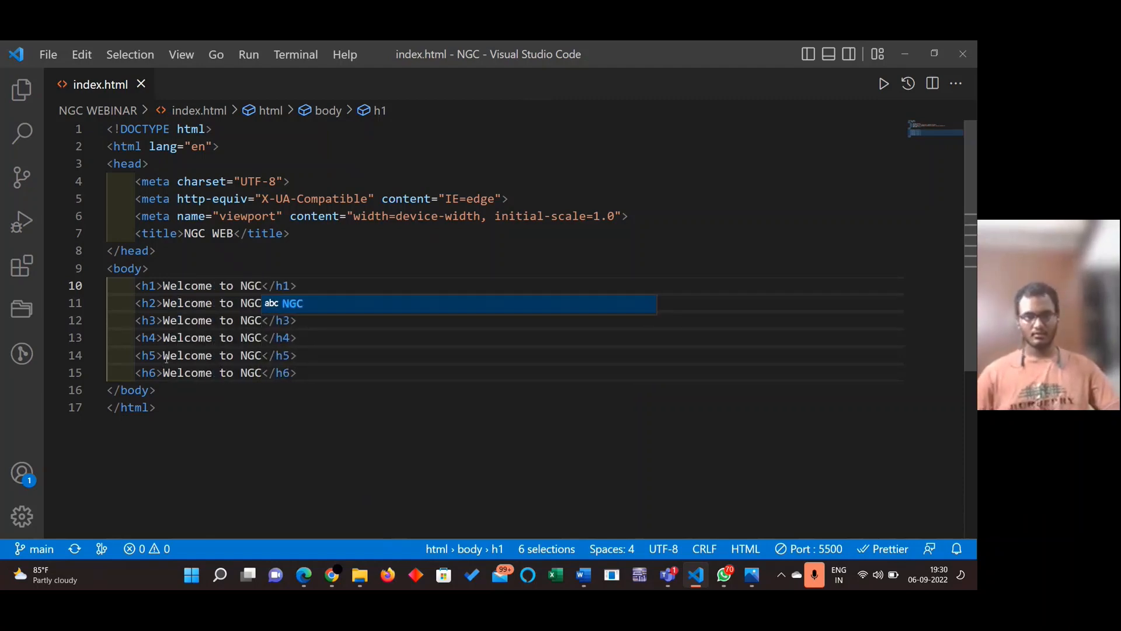
mouse_move(304, 574)
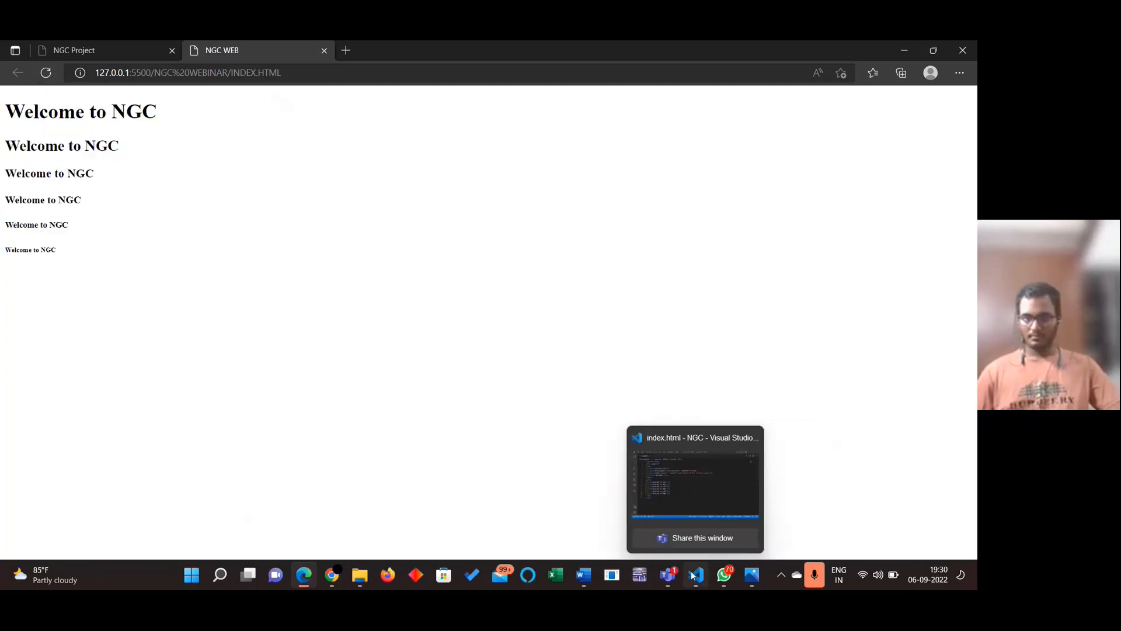
View the Edge preview rendering Welcome to NGC in six decreasing heading sizes
left_click(694, 486)
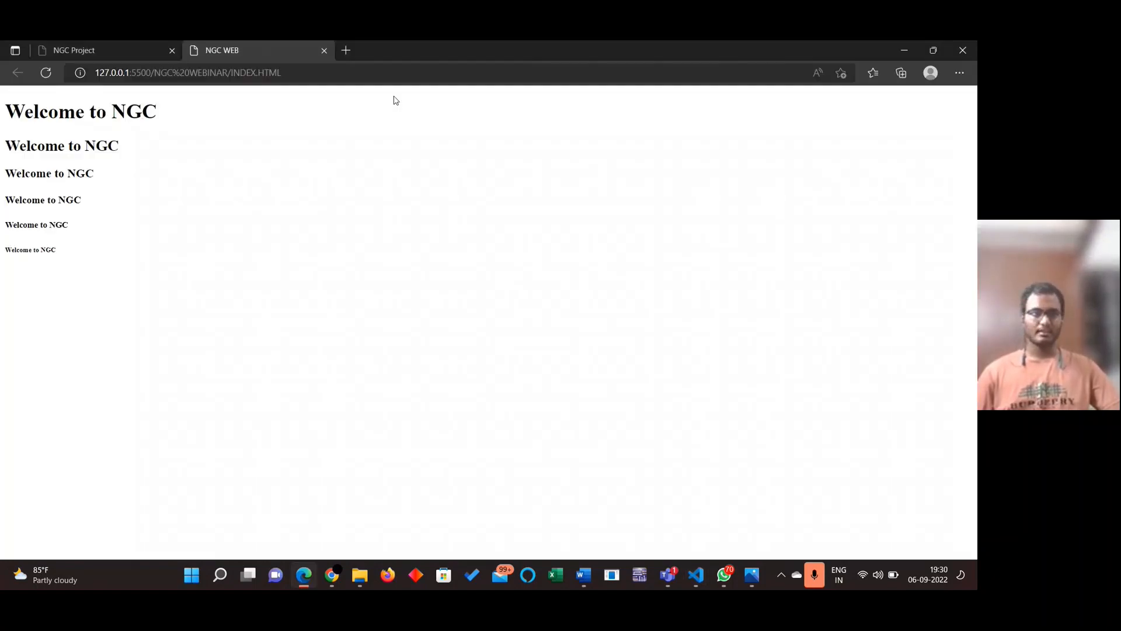
left_click_drag(5, 108, 57, 254)
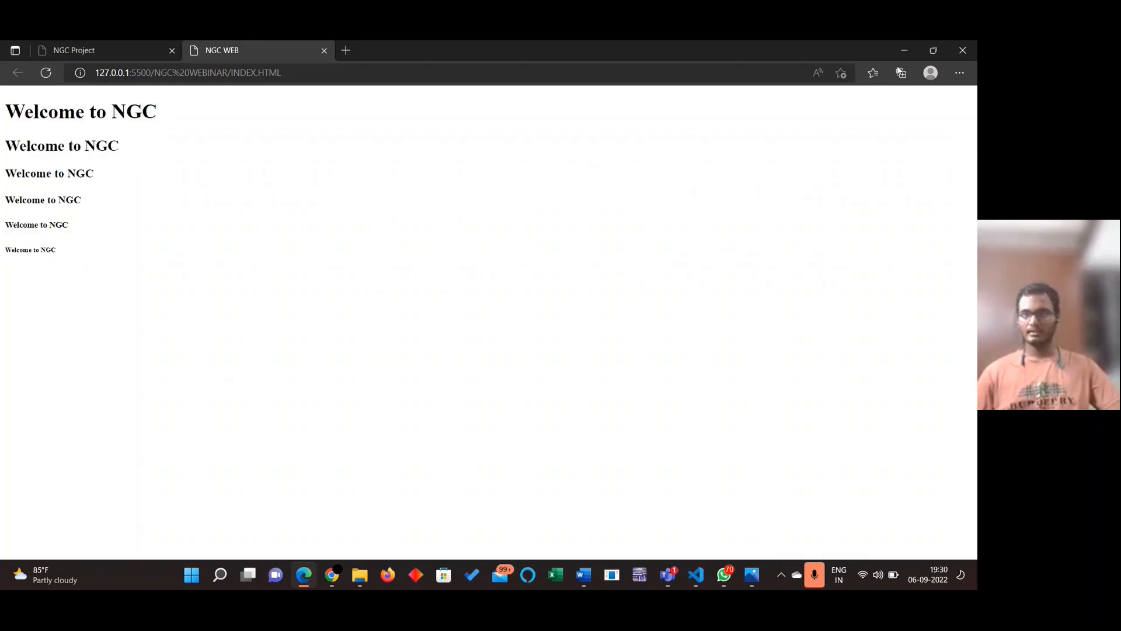
mouse_move(728, 514)
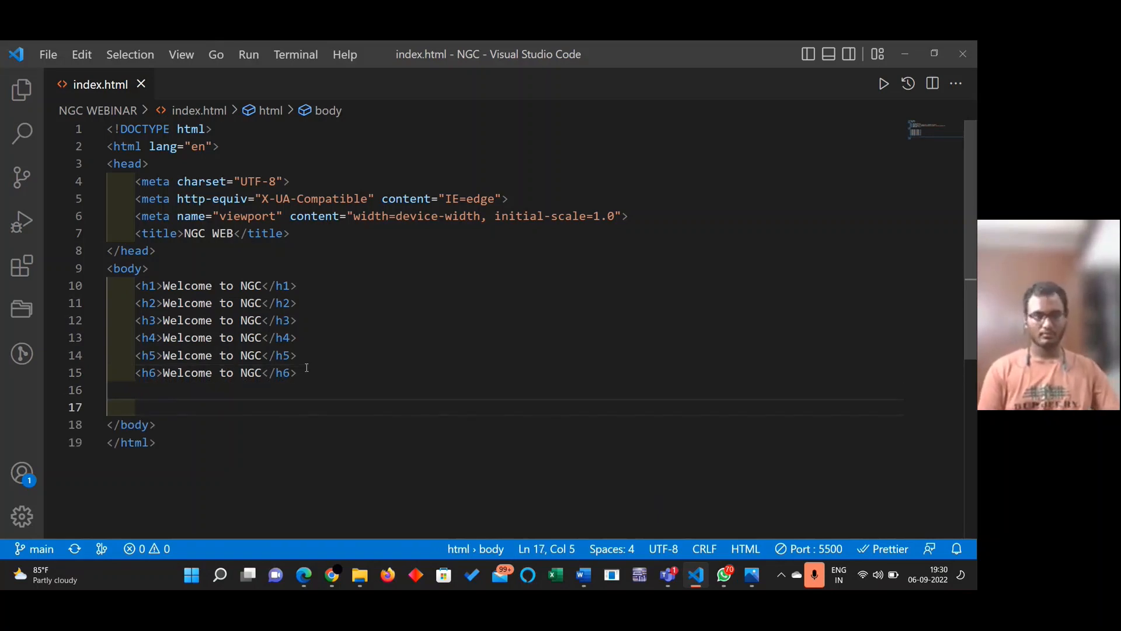
Delete the six headings and leave a comment reading paragraph, starting a p below it
type("<!--  -->")
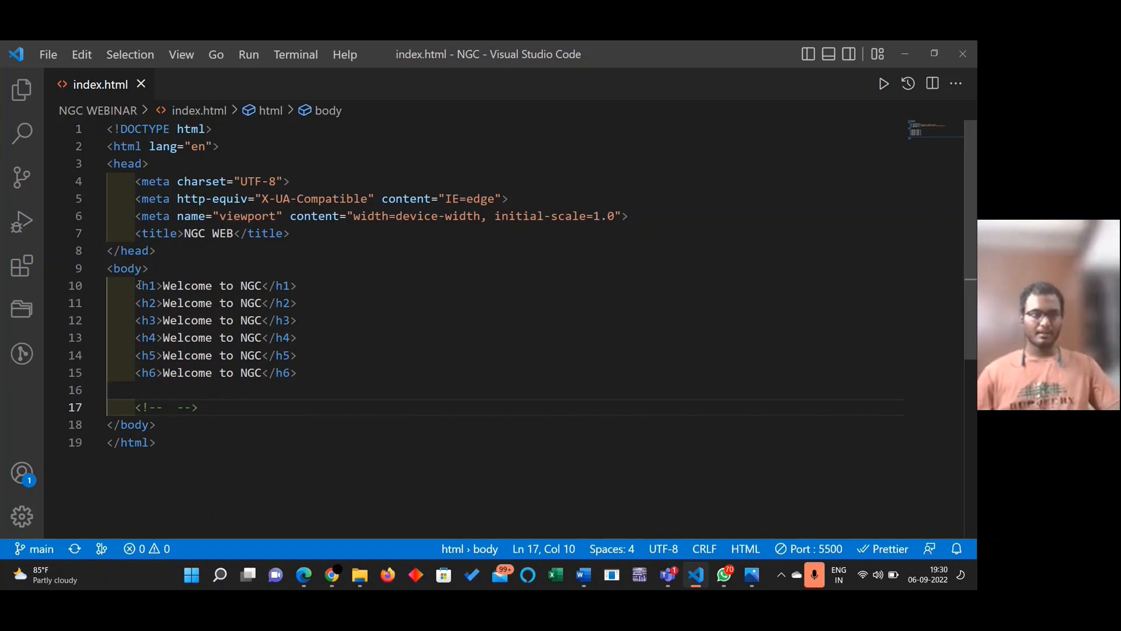
left_click_drag(136, 285, 135, 390)
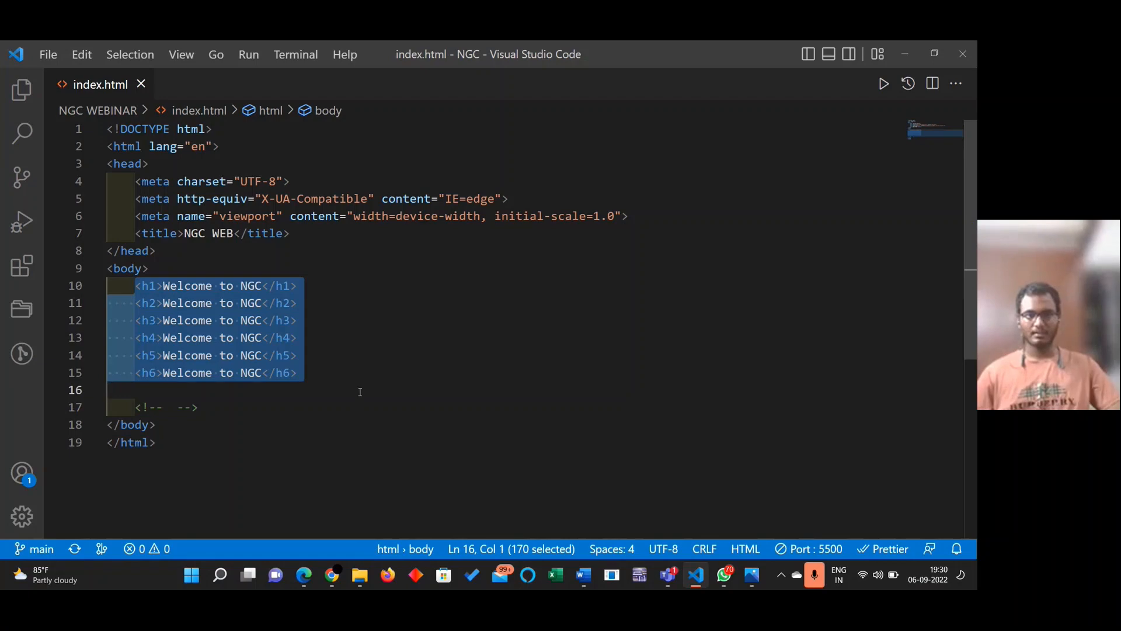
key("Delete")
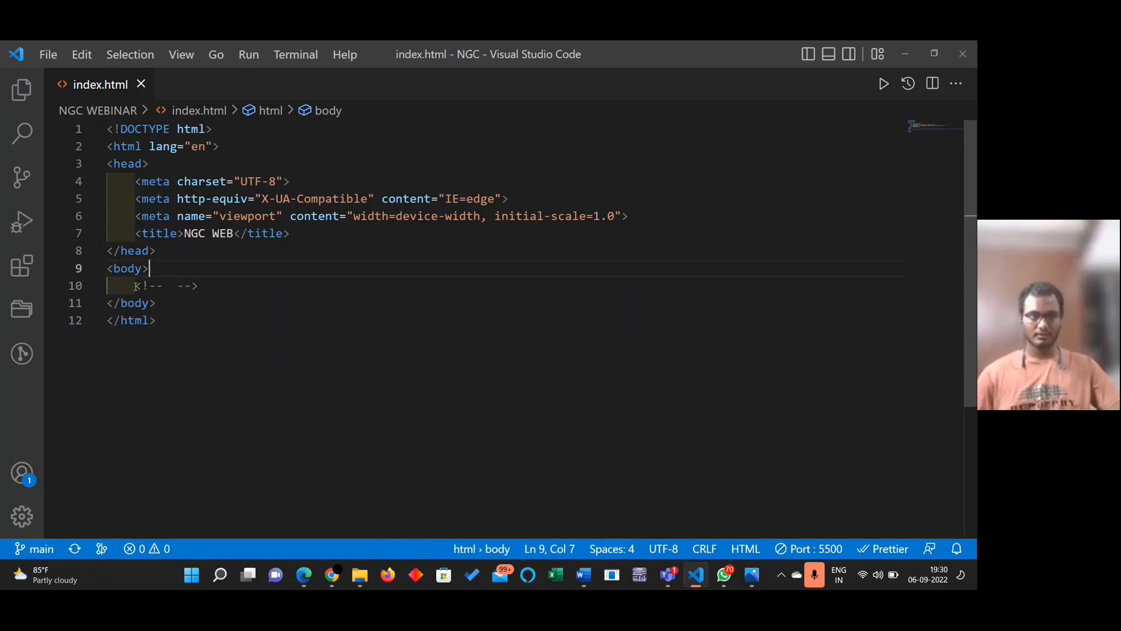
left_click_drag(133, 285, 199, 285)
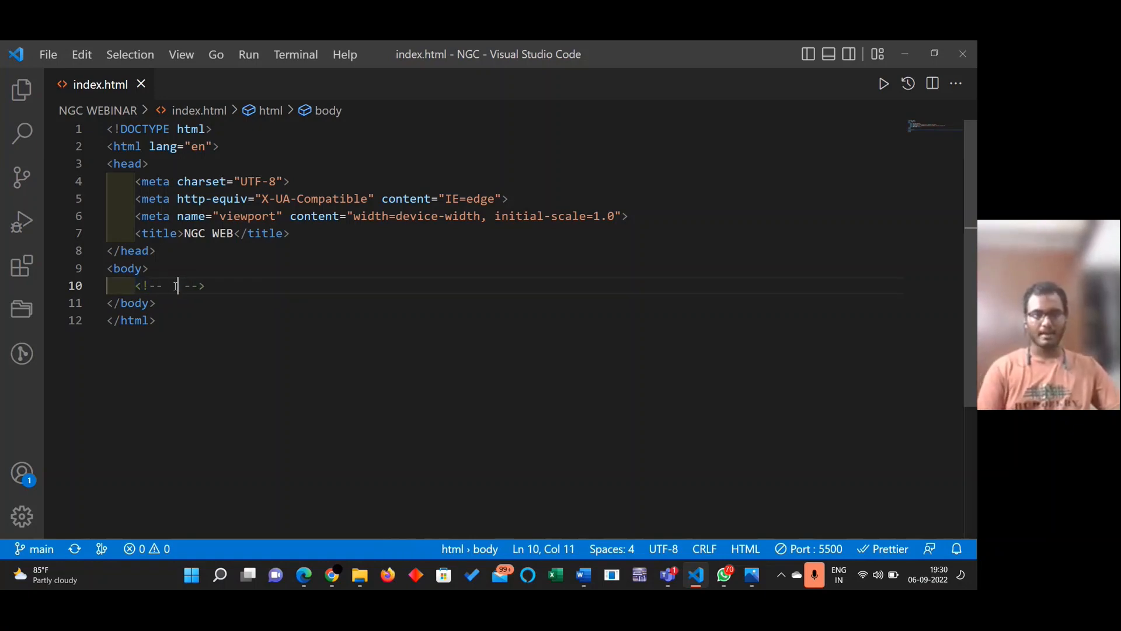
type("paragraph")
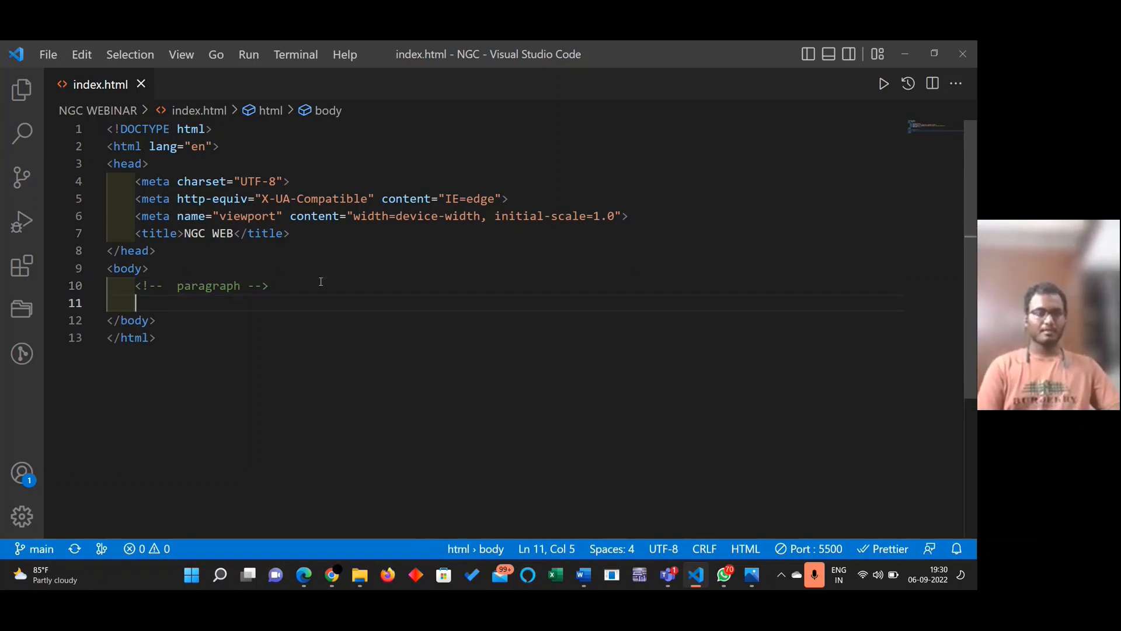
type("p")
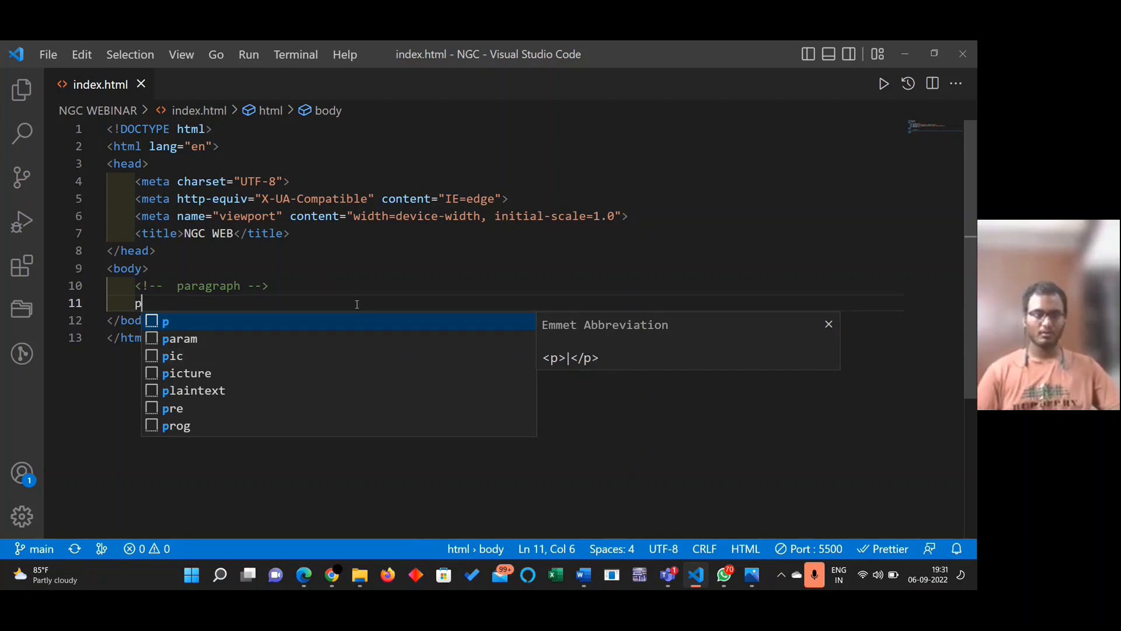
Expand an empty p tag and write a test Welcome to NNG sentence inside it
key("Tab")
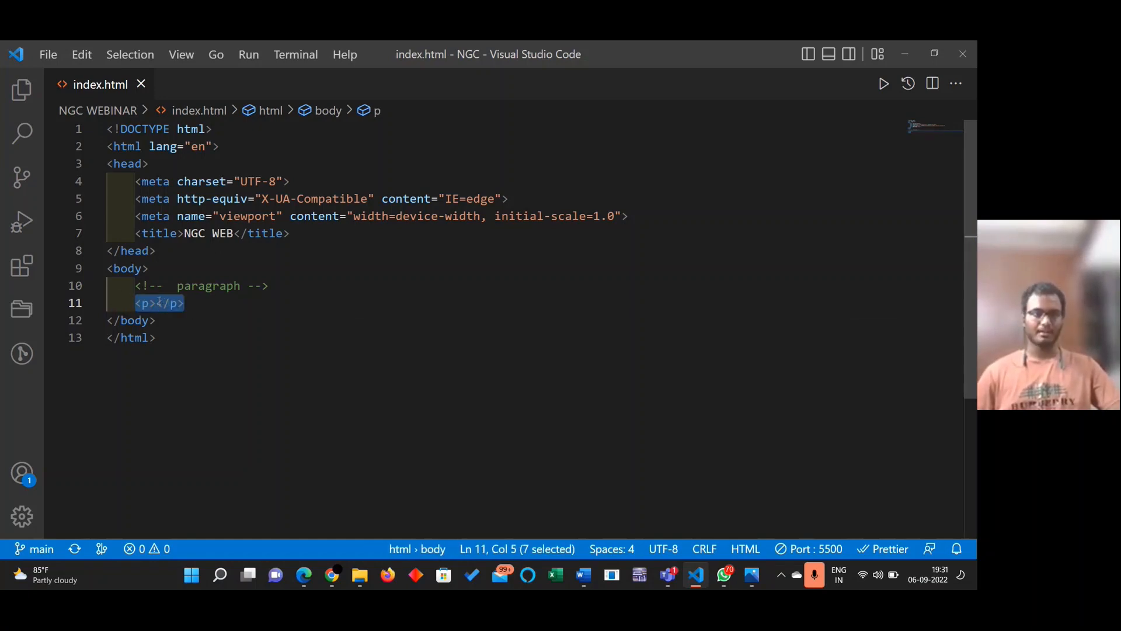
left_click(152, 303)
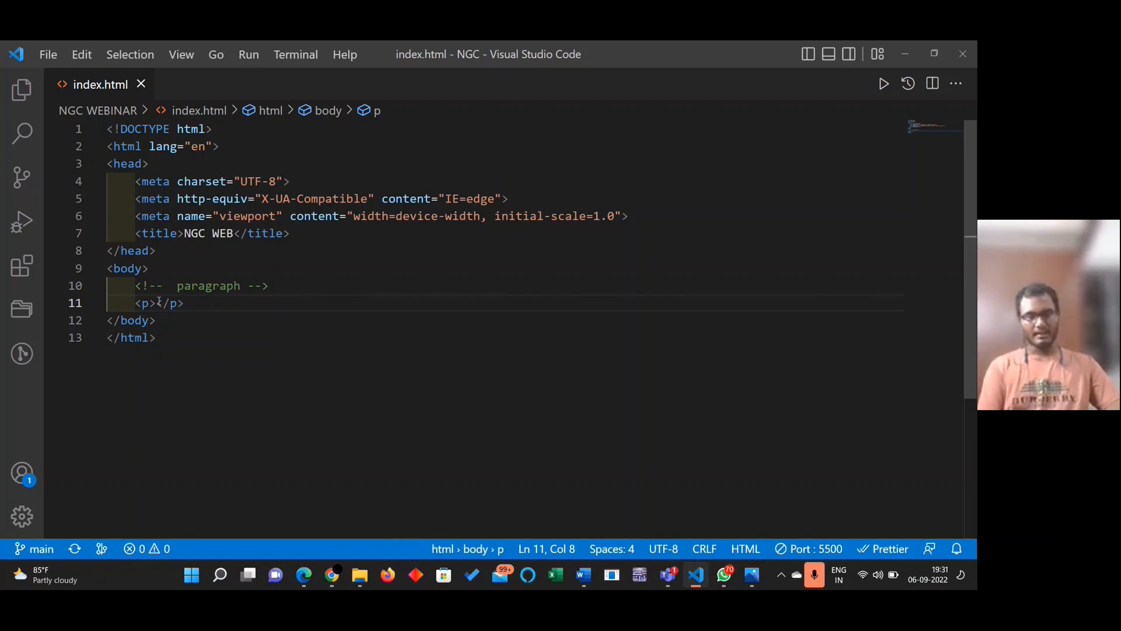
type("W")
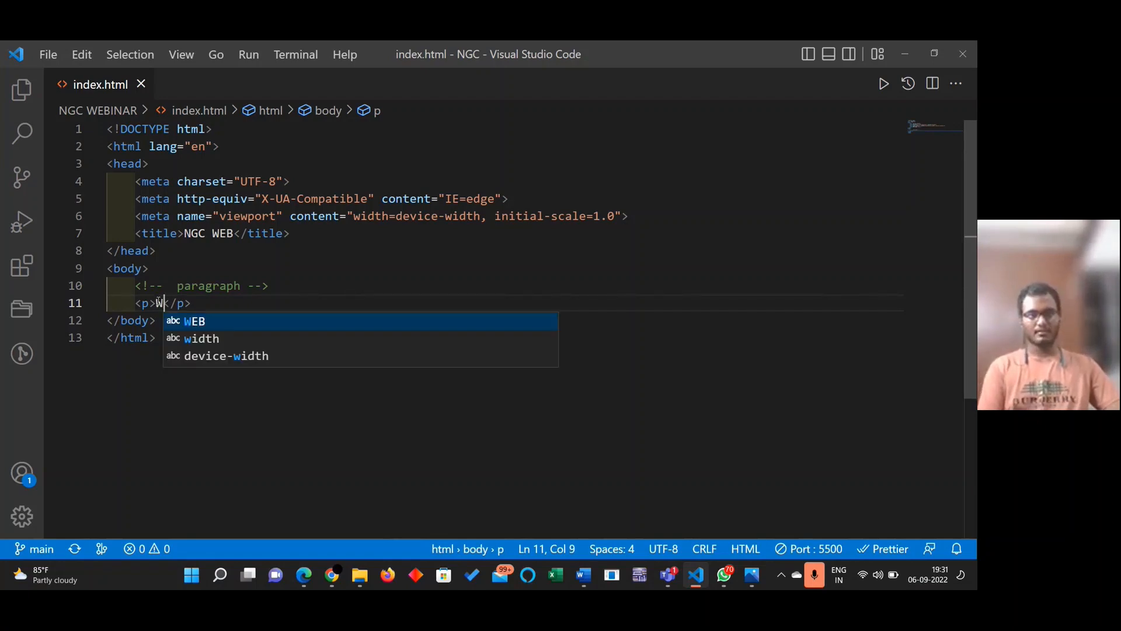
type("elcome to NNGC")
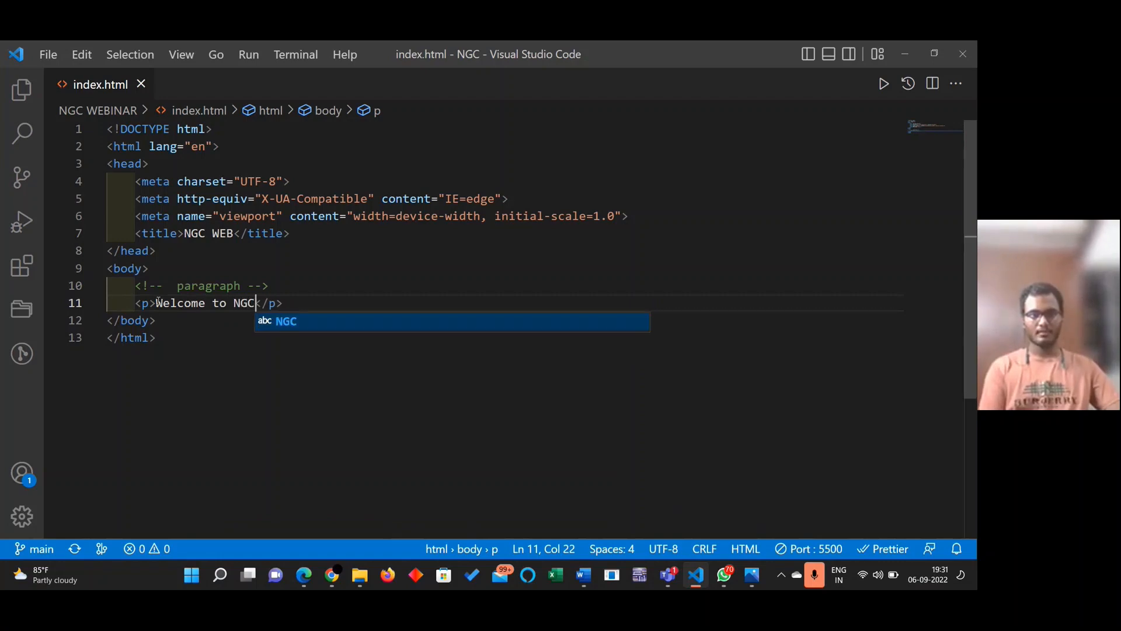
type(", we are h")
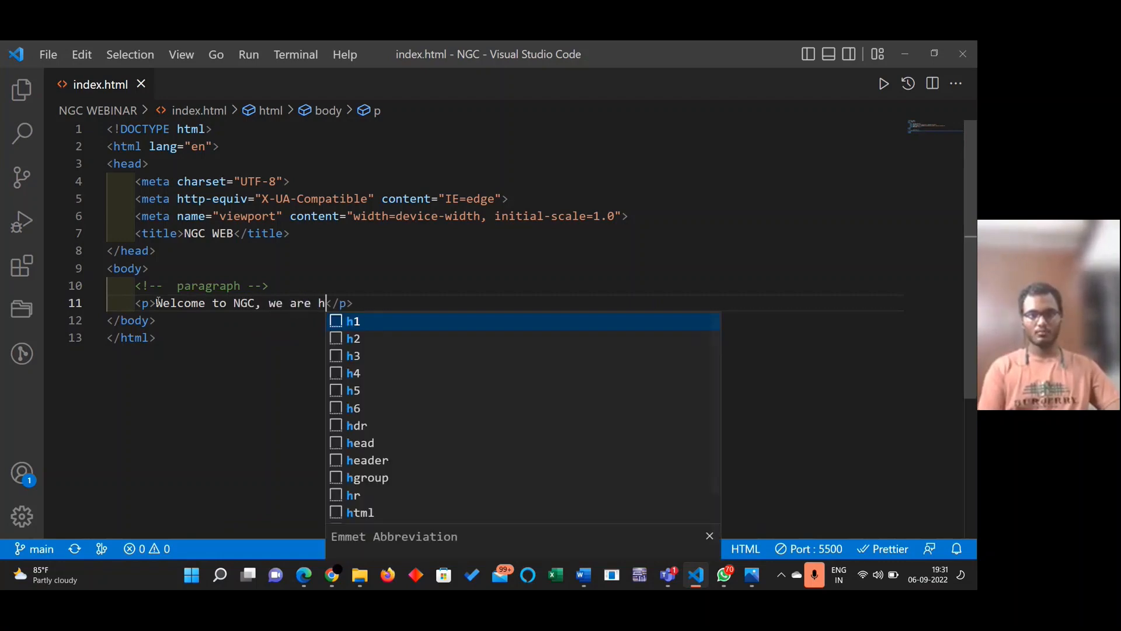
type("onour be a part in this p")
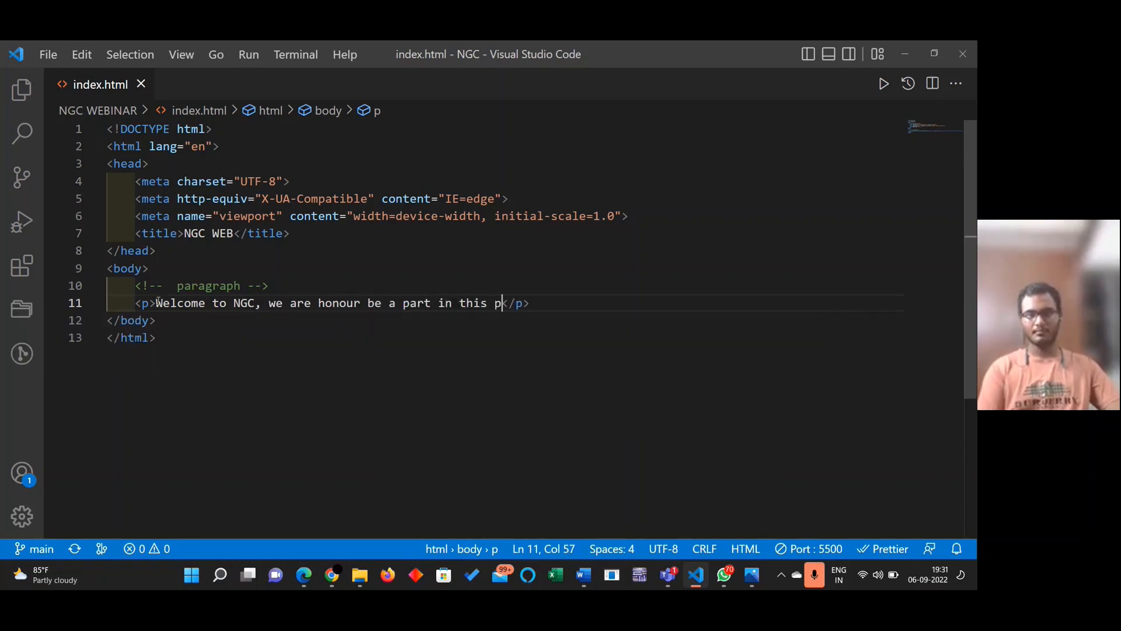
type("rogram.")
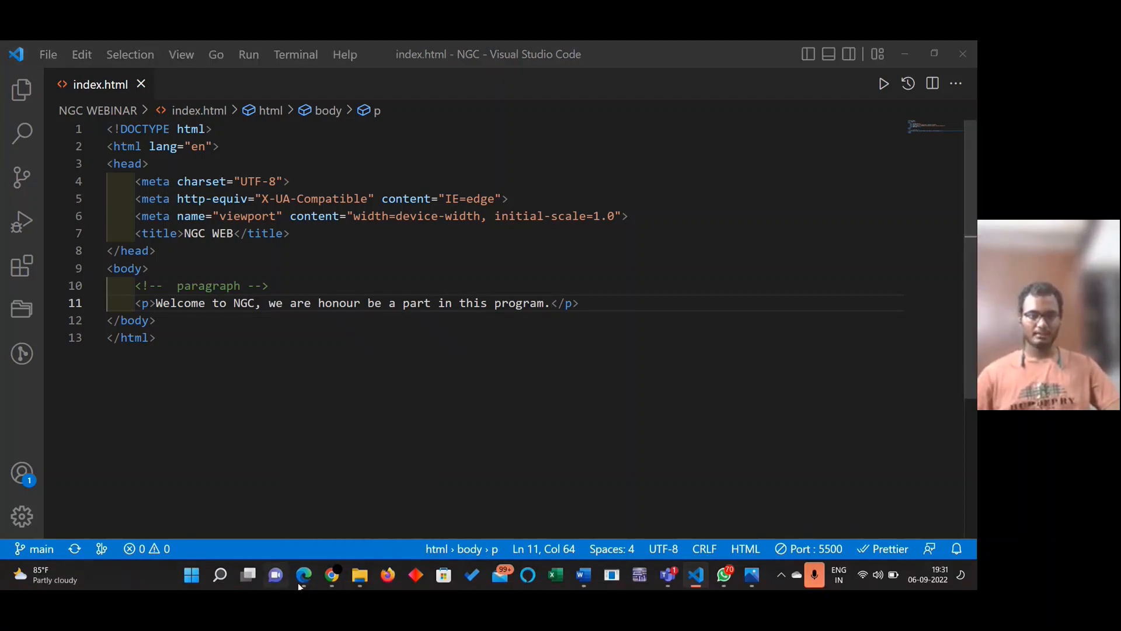
left_click(304, 575)
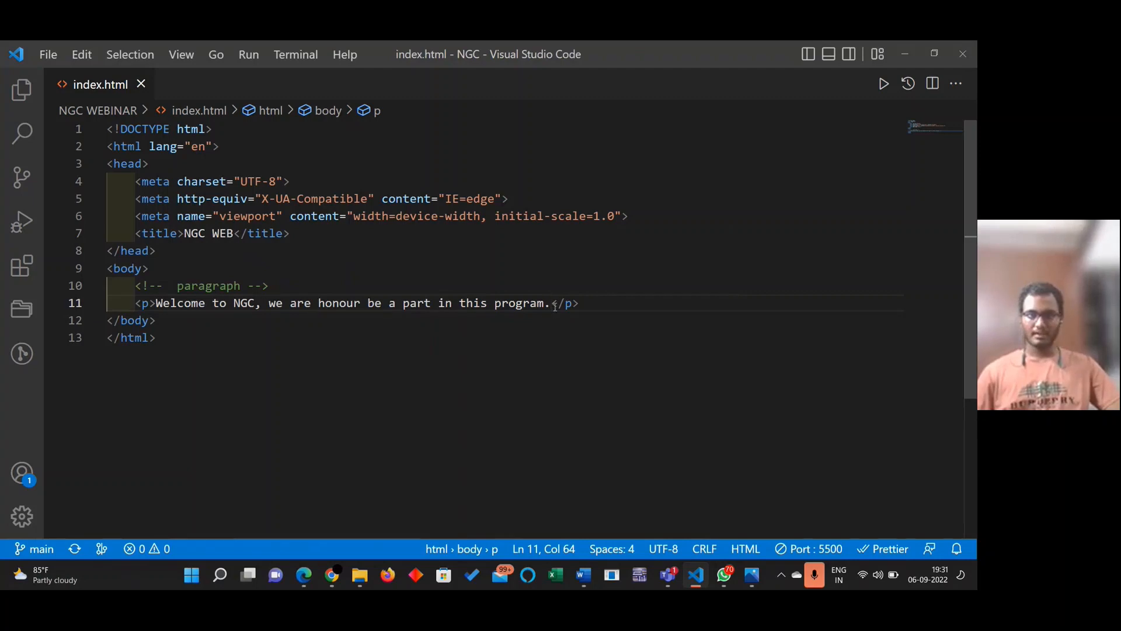
Replace the sentence with lorem40 placeholder text and start a new line below
left_click_drag(171, 302, 550, 303)
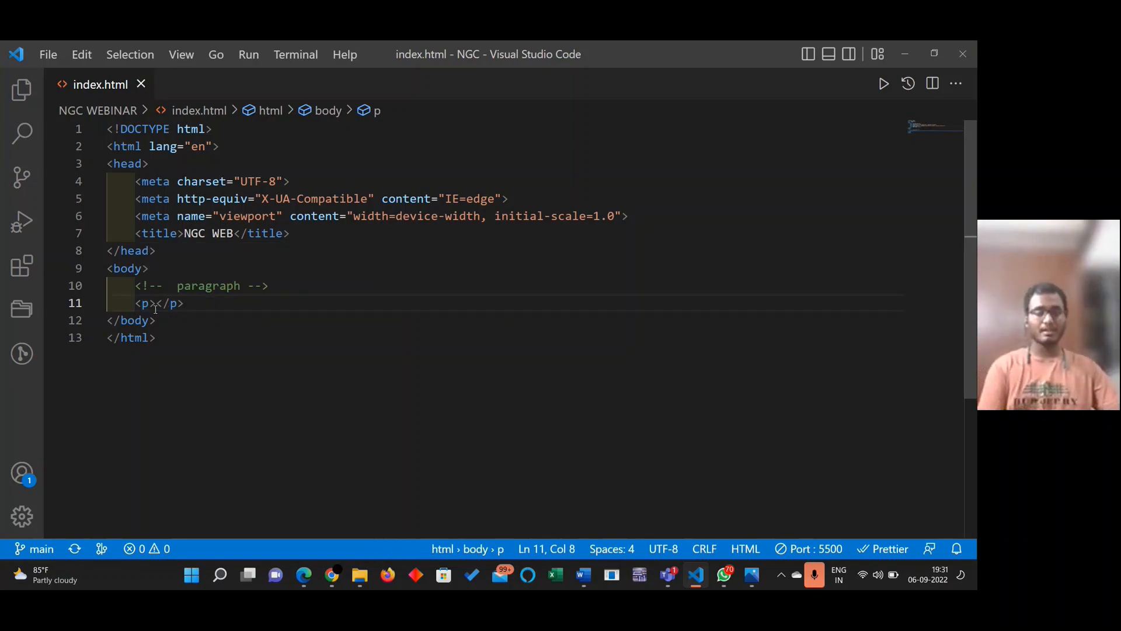
type("lorem")
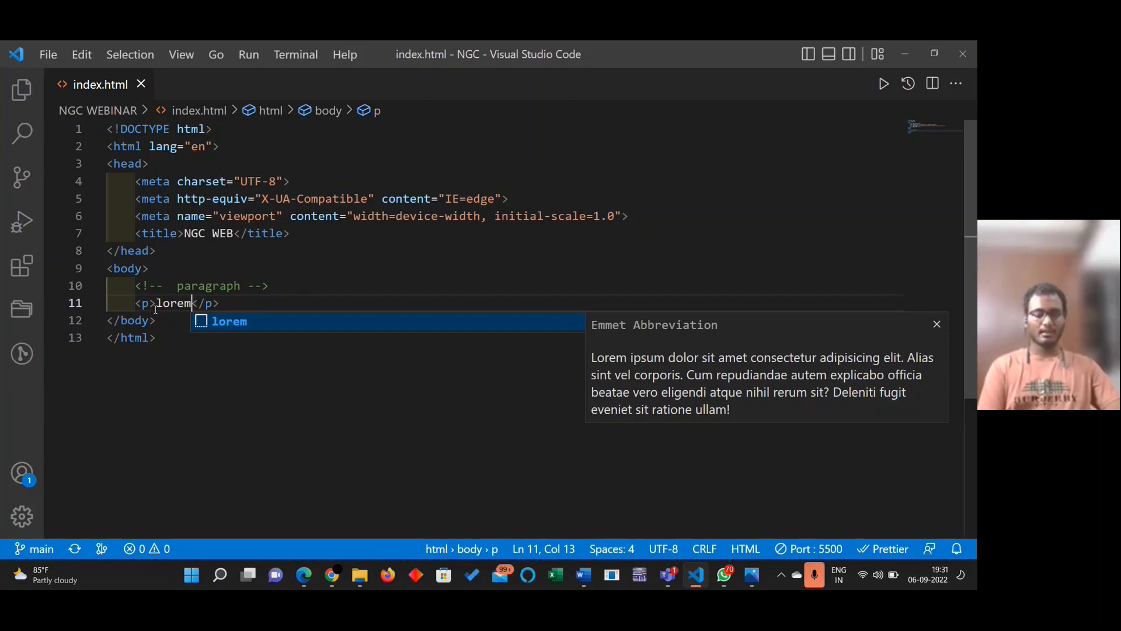
type("40")
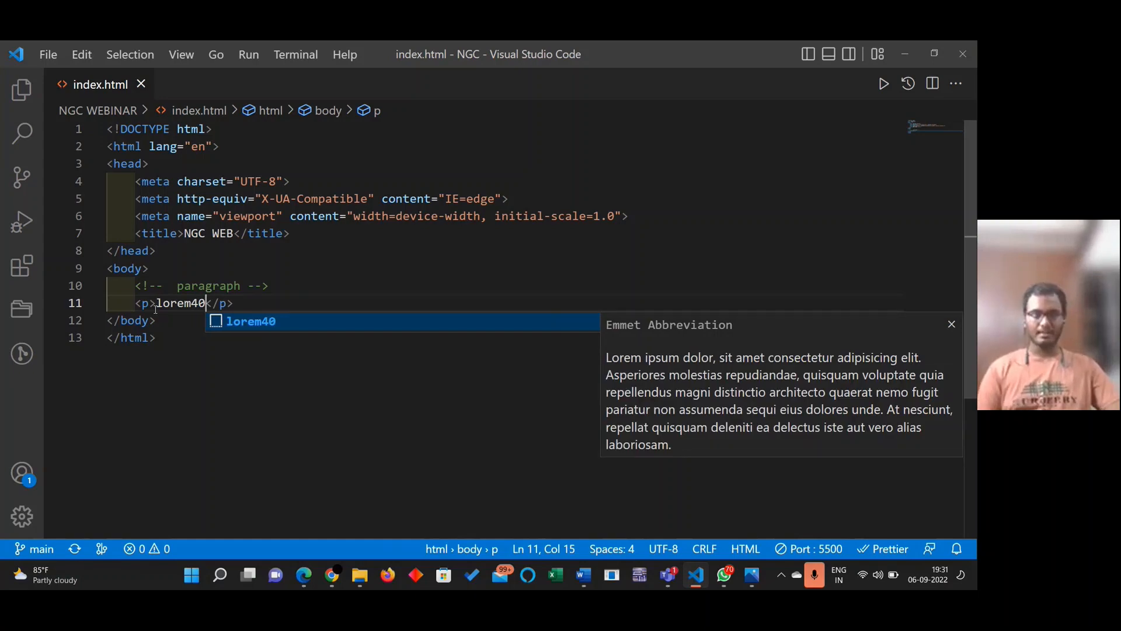
key("Tab")
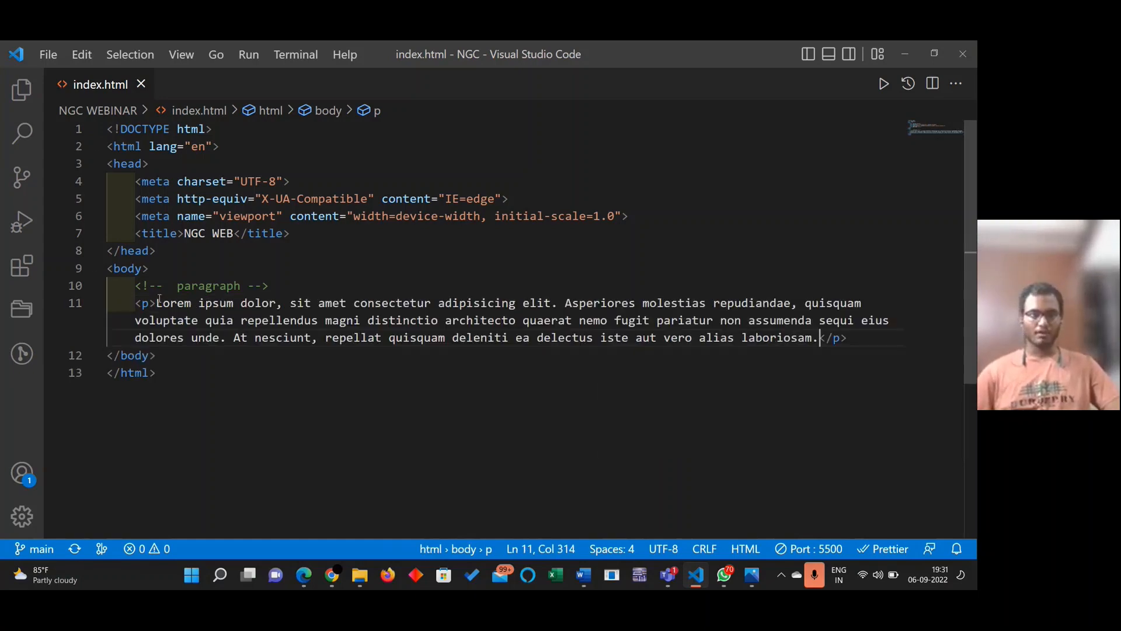
left_click_drag(156, 303, 564, 337)
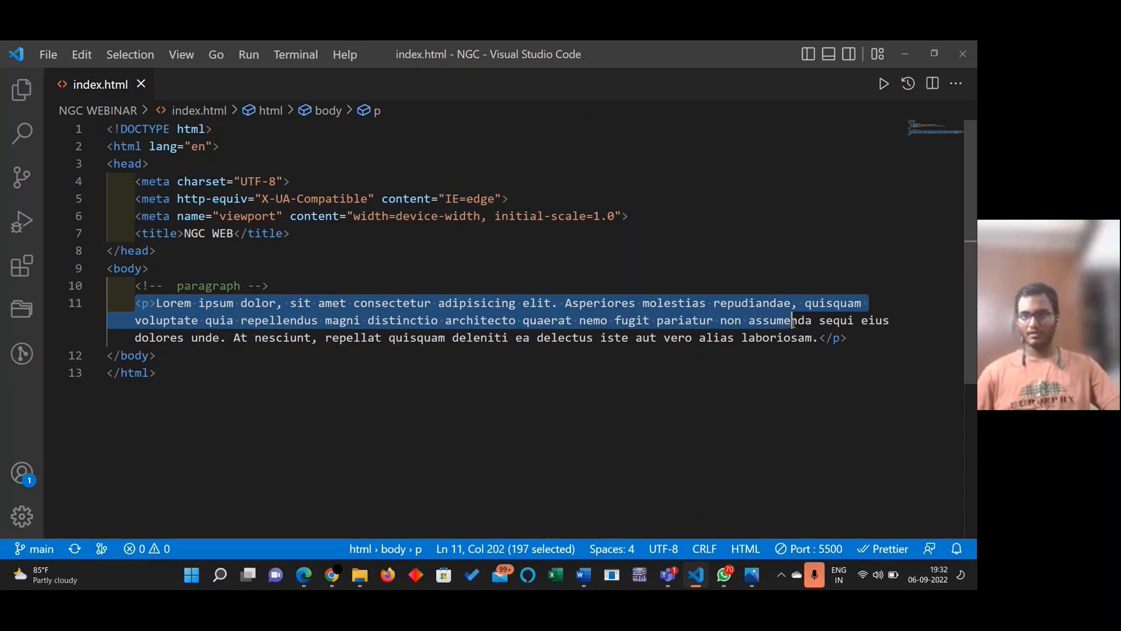
left_click(851, 338)
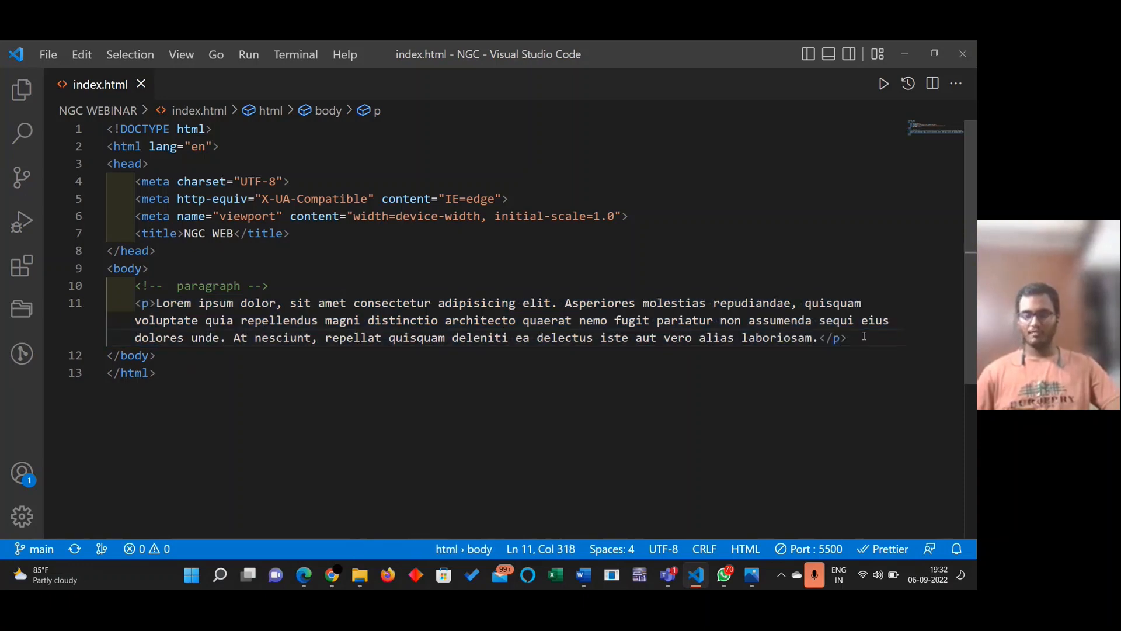
left_click(304, 575)
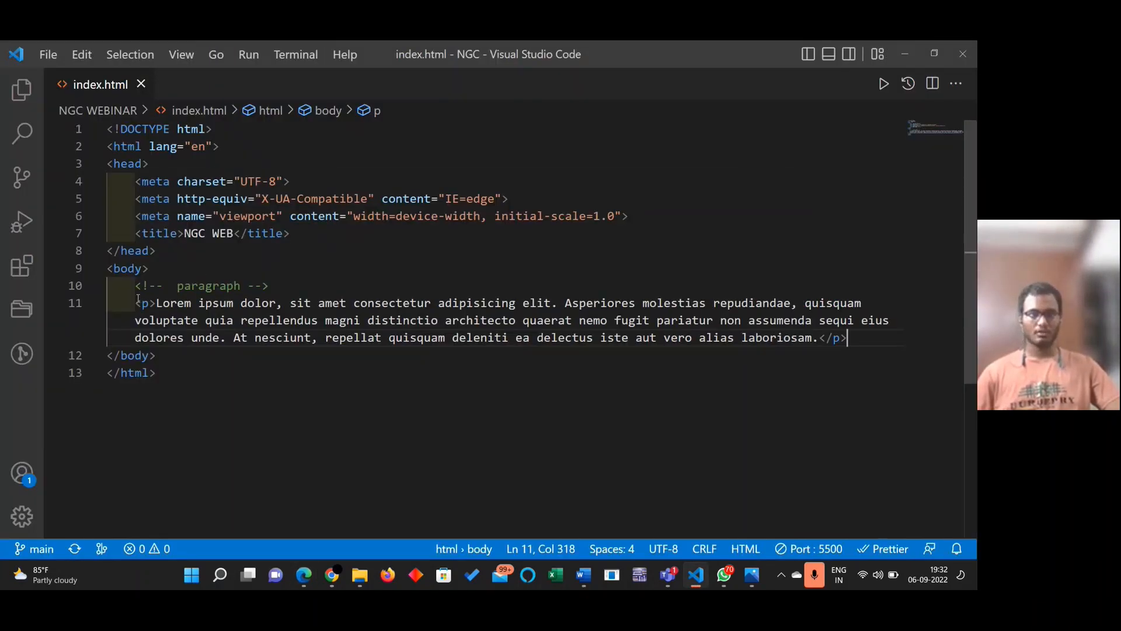
key("Enter")
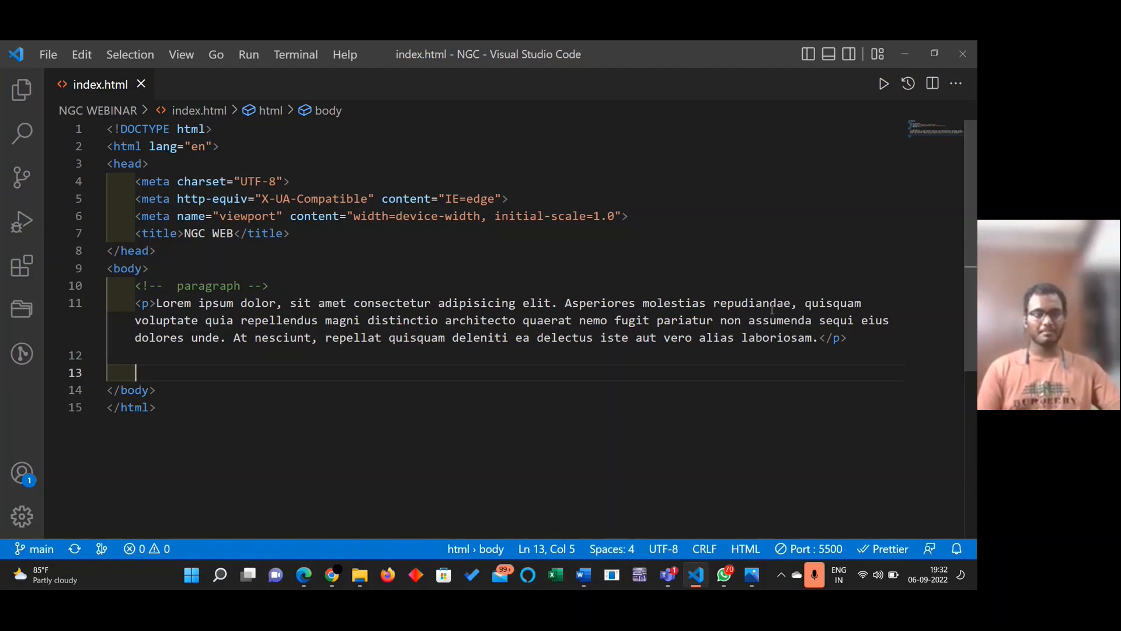
Write an <a> element with href "#" whose text reads "Click on the link" below the paragraph
type("a href=\"\"></a>")
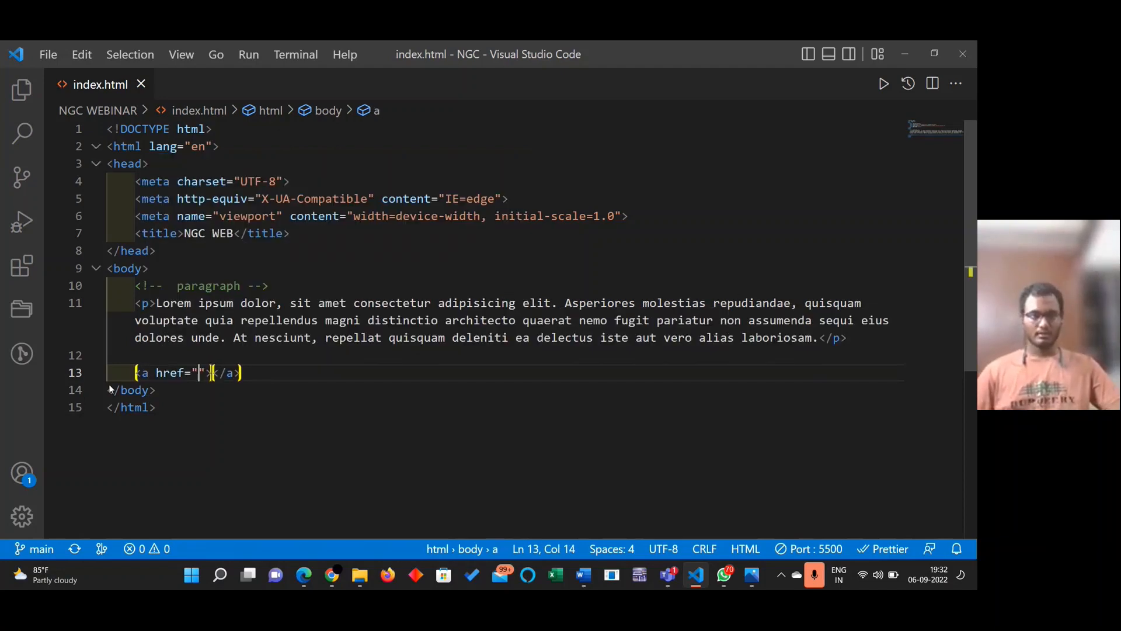
mouse_move(169, 373)
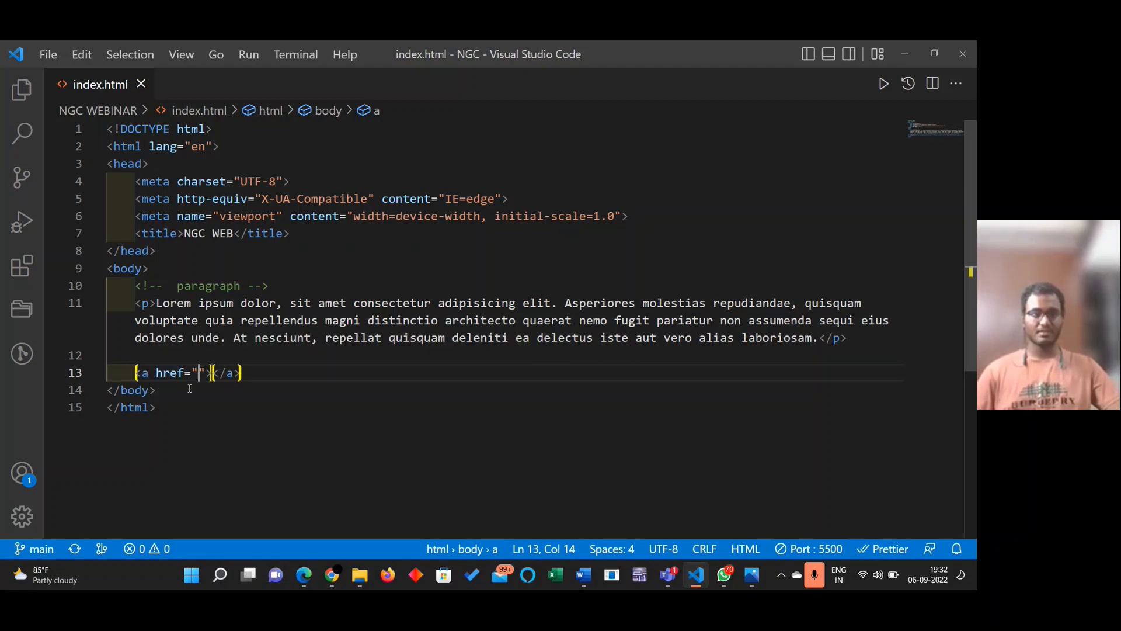
type("#")
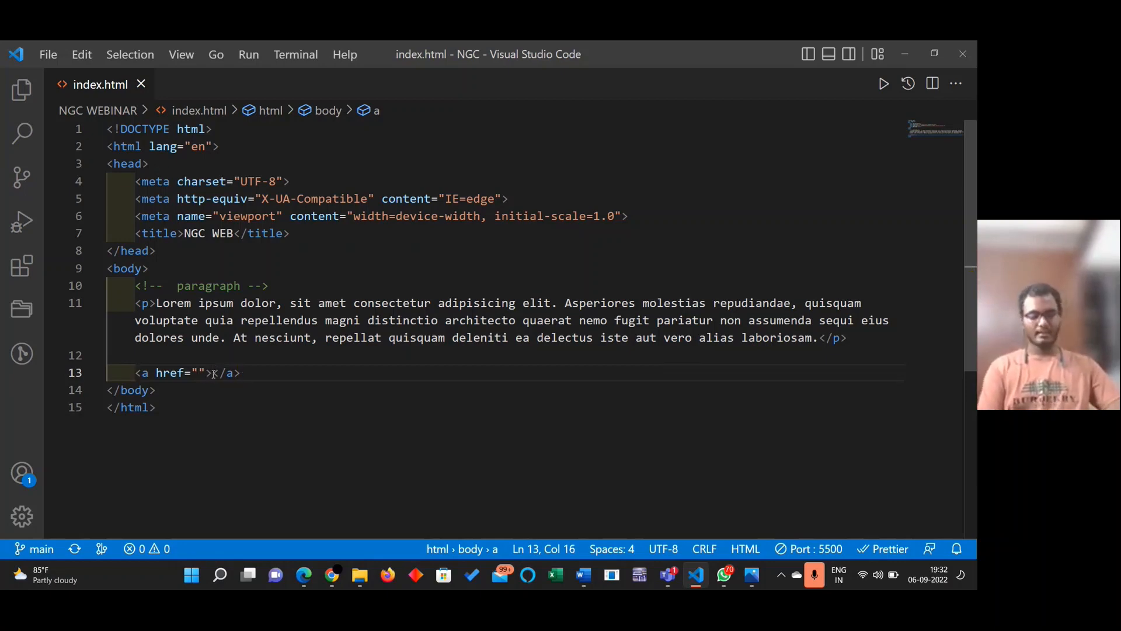
type("Link")
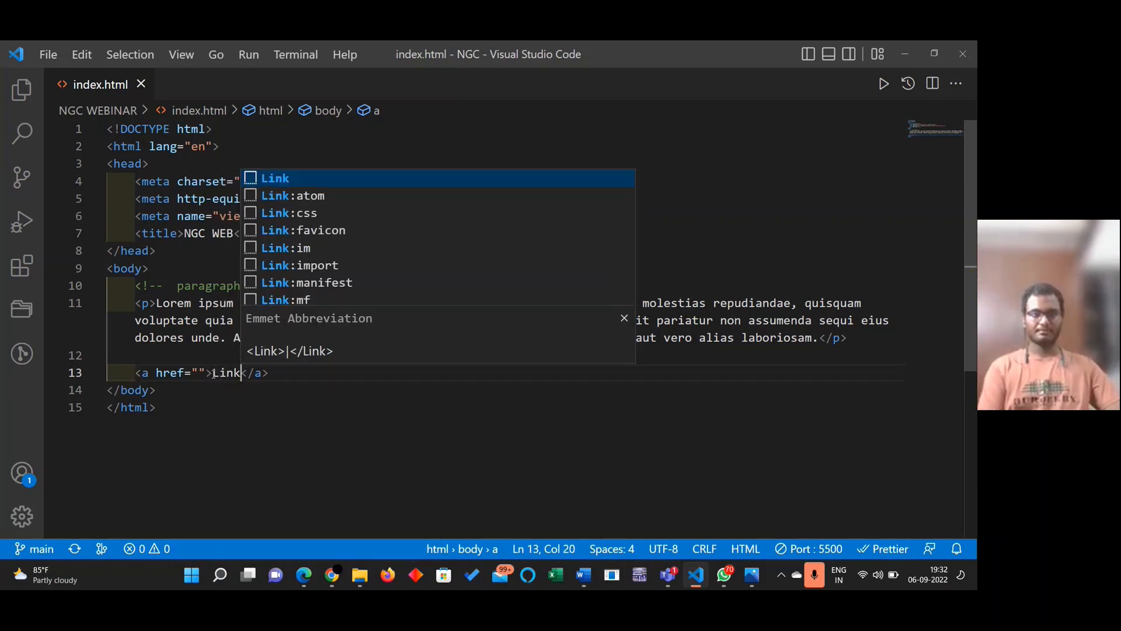
mouse_move(291, 371)
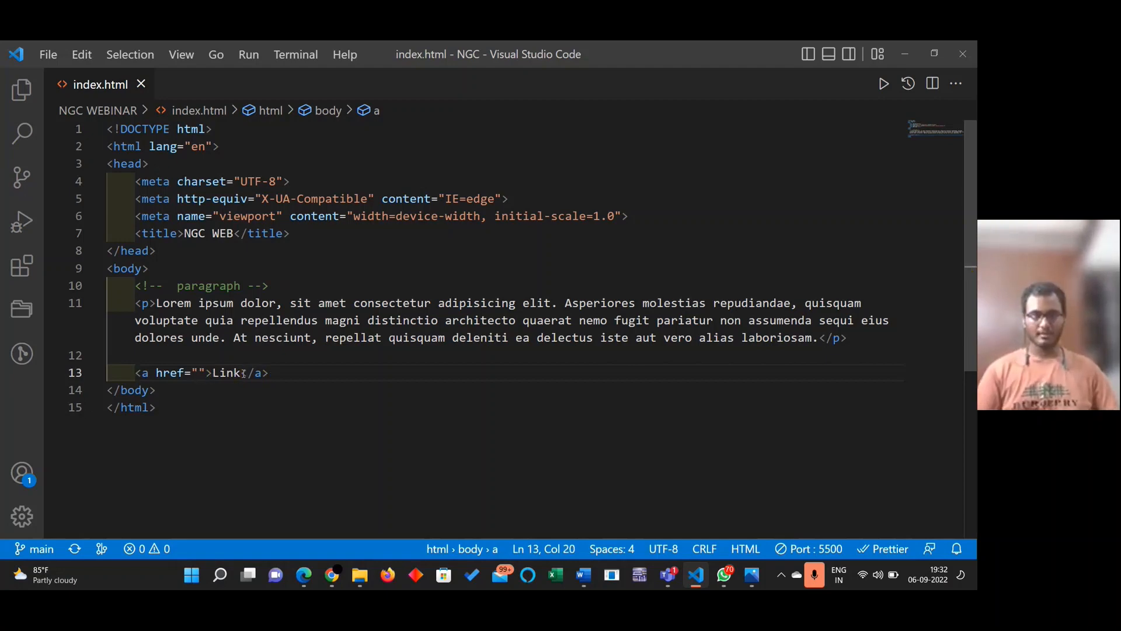
key("Backspace")
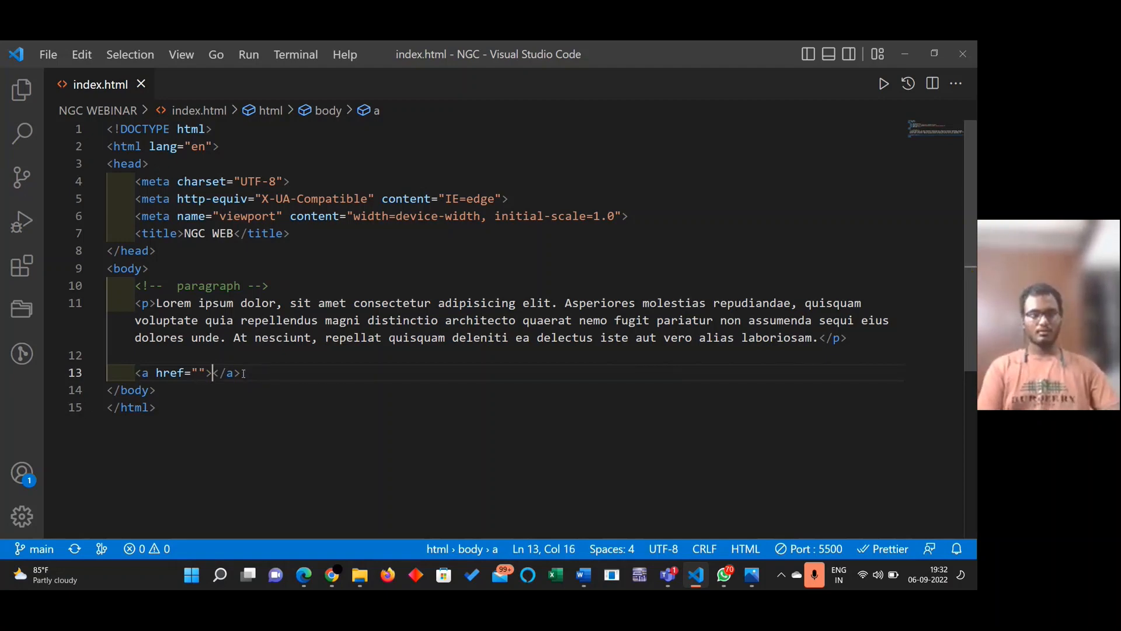
type("Click on the link")
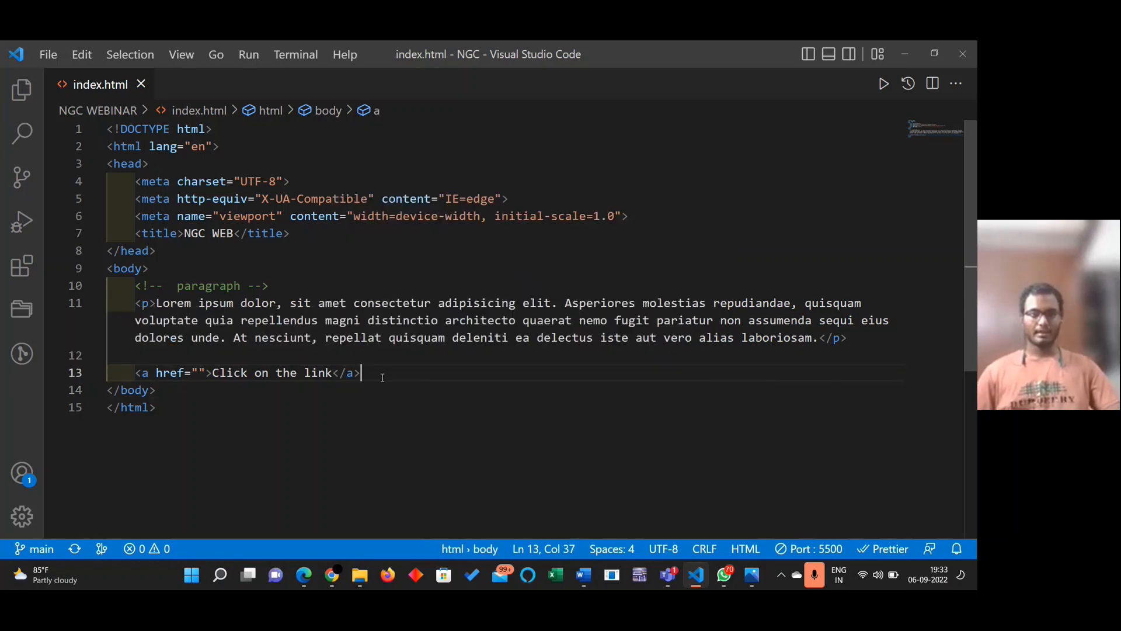
type("!")
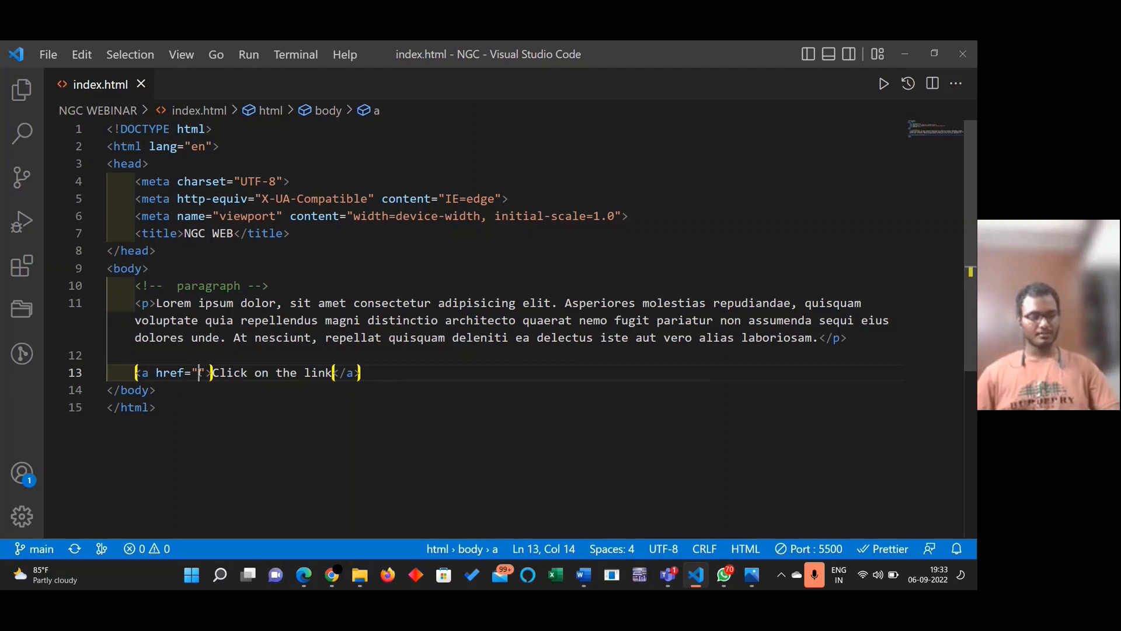
type("#")
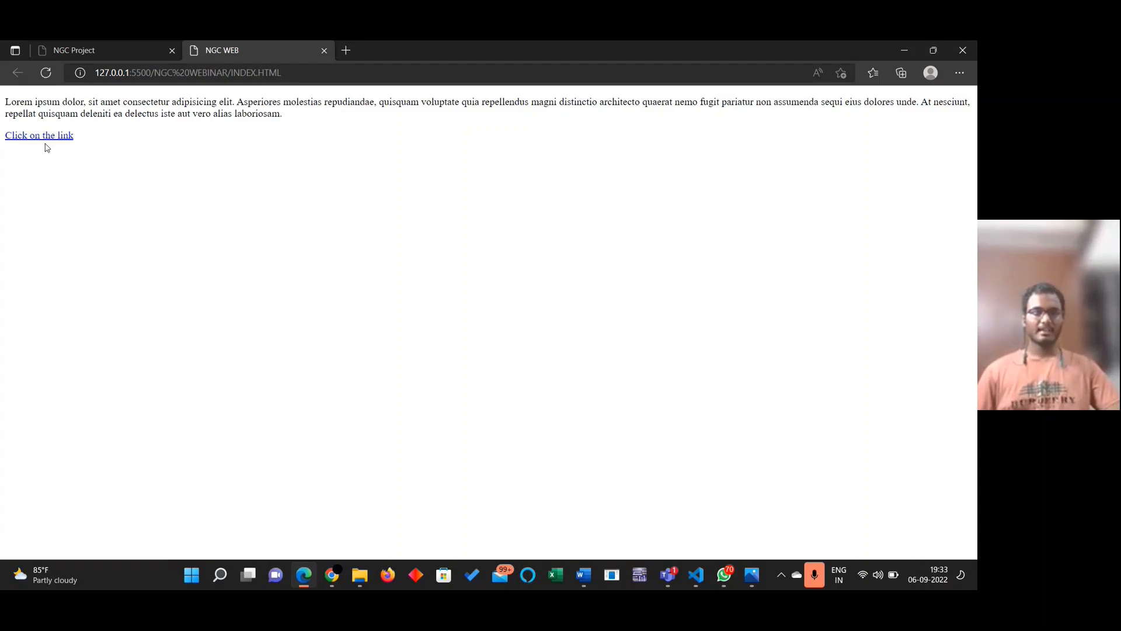
Follow the "Click on the link" anchor so the preview address gains #
left_click(38, 136)
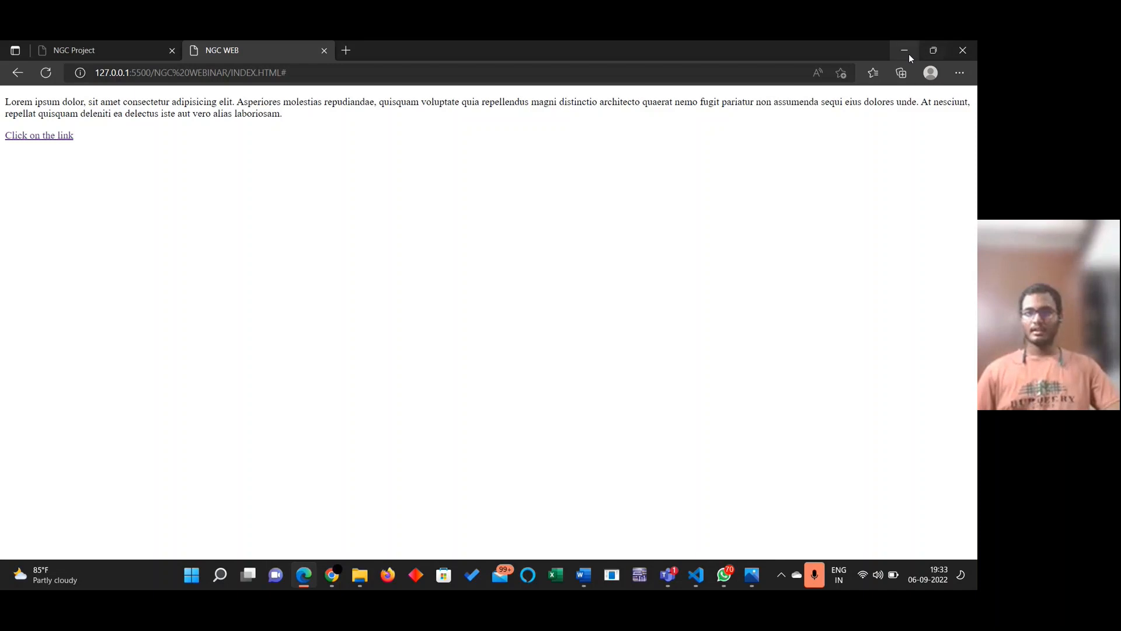
mouse_move(38, 135)
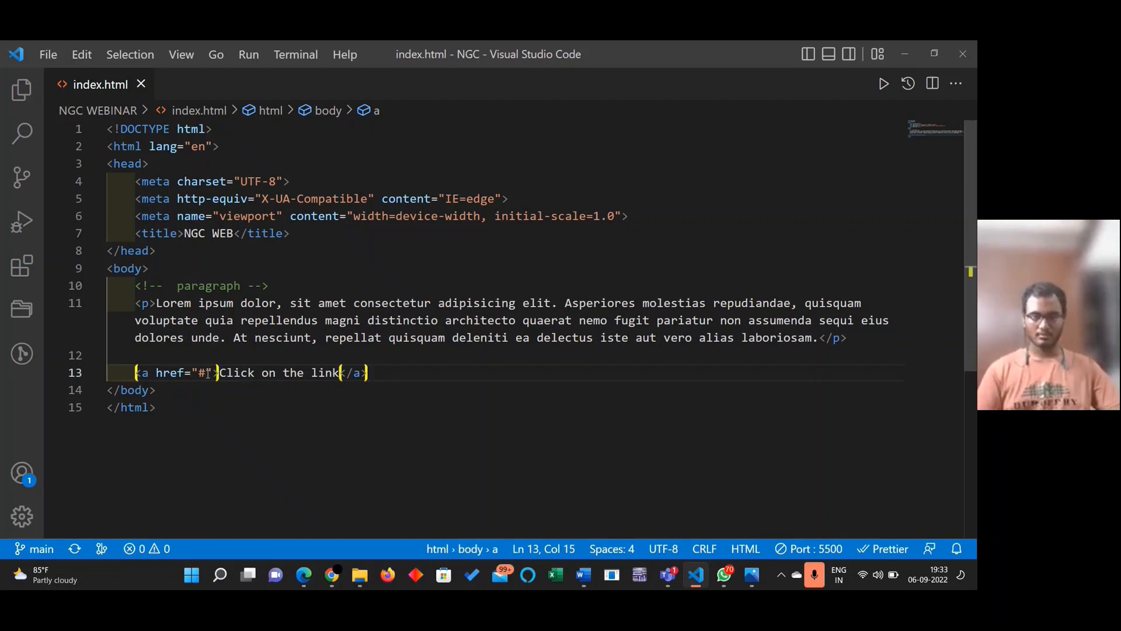
Change the link's href from # to ./index.html and bring up the Edge preview
type("./")
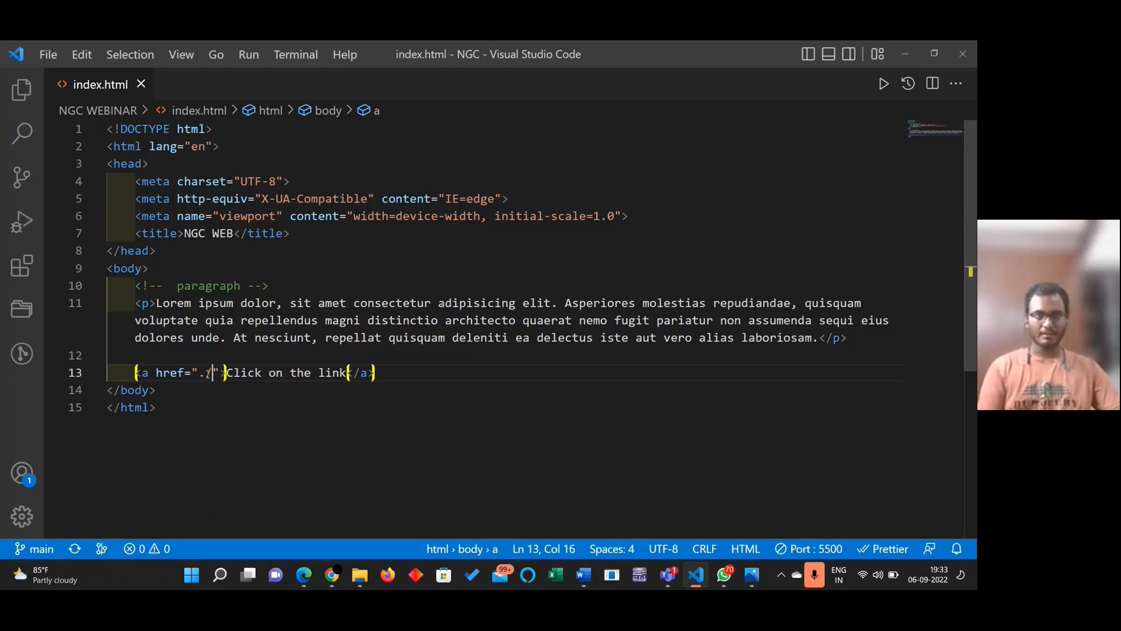
type("index.html")
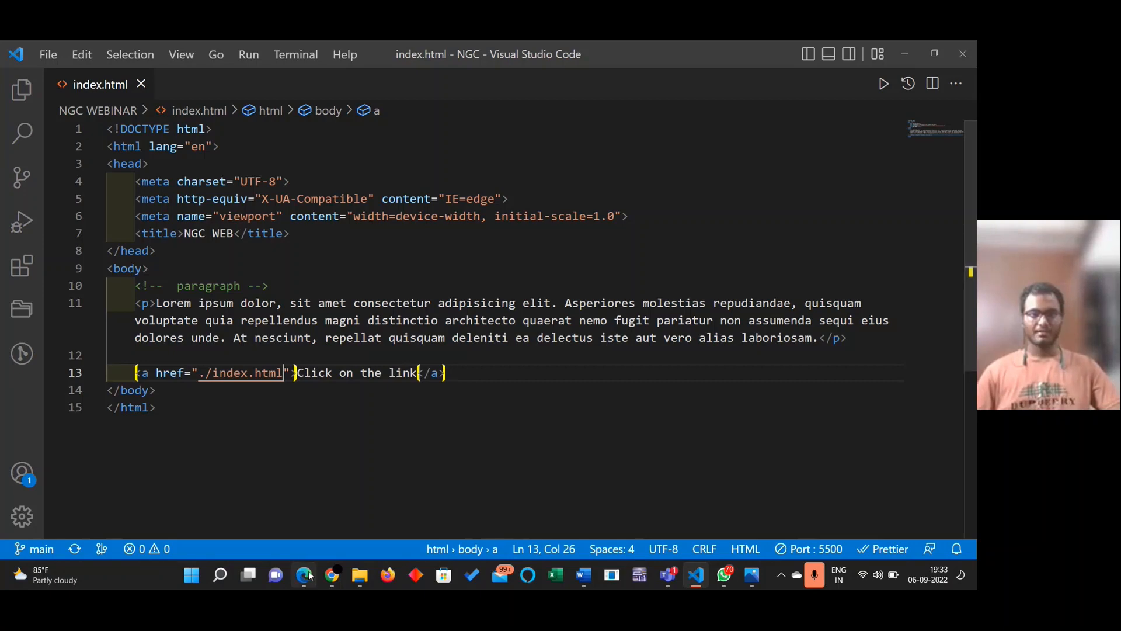
left_click(304, 575)
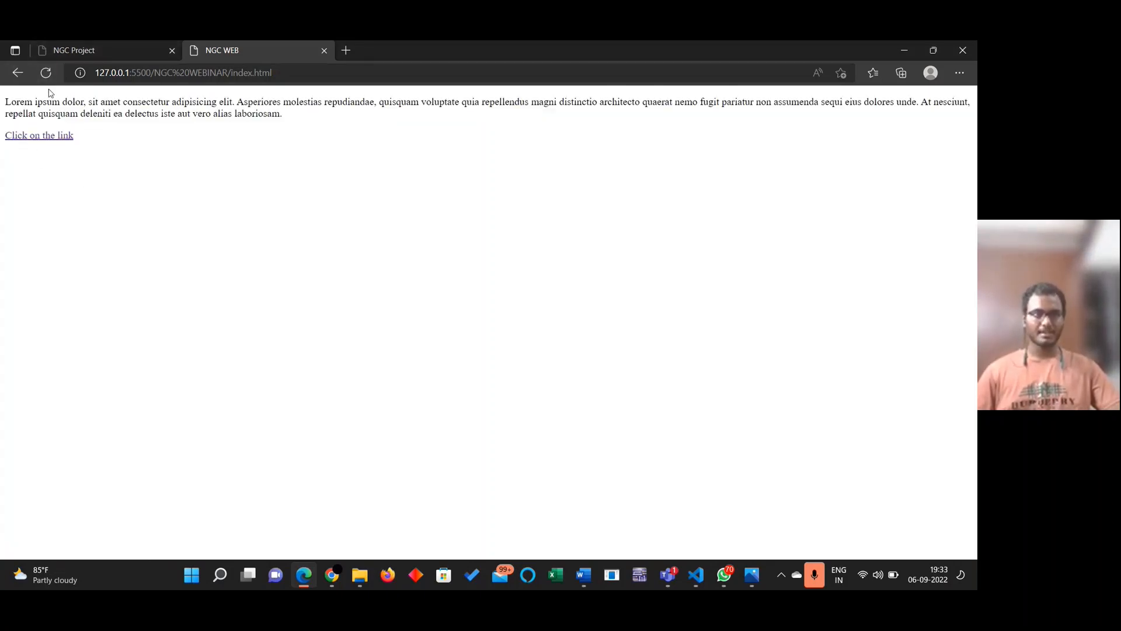
mouse_move(40, 135)
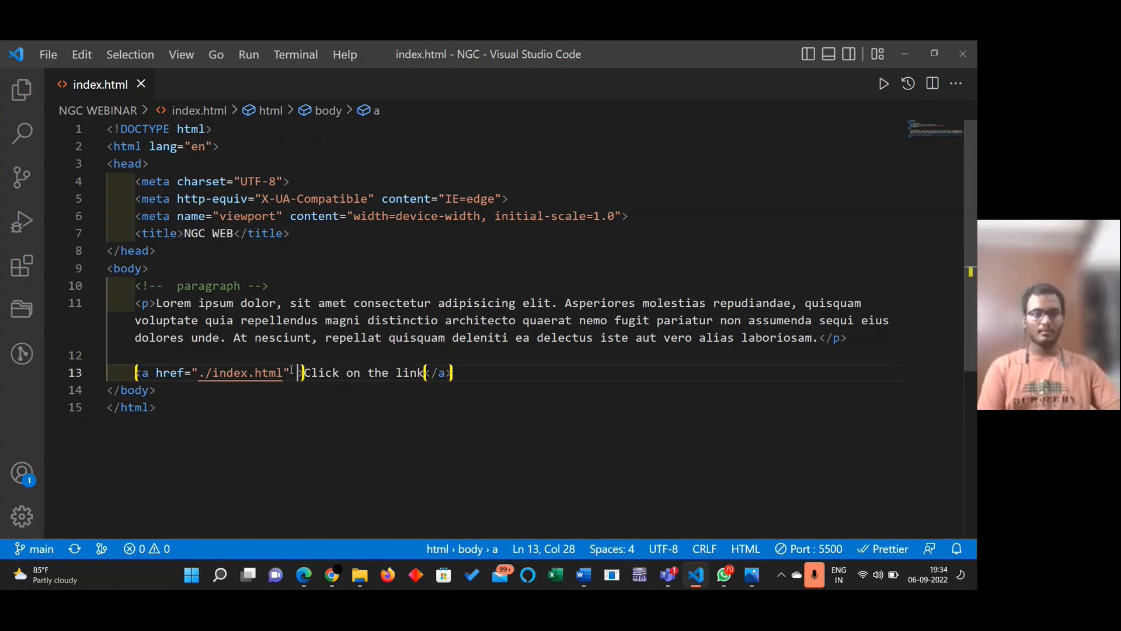
Add target="_blank" to the <a> tag and bring up the Edge preview
type("target=\"_bl")
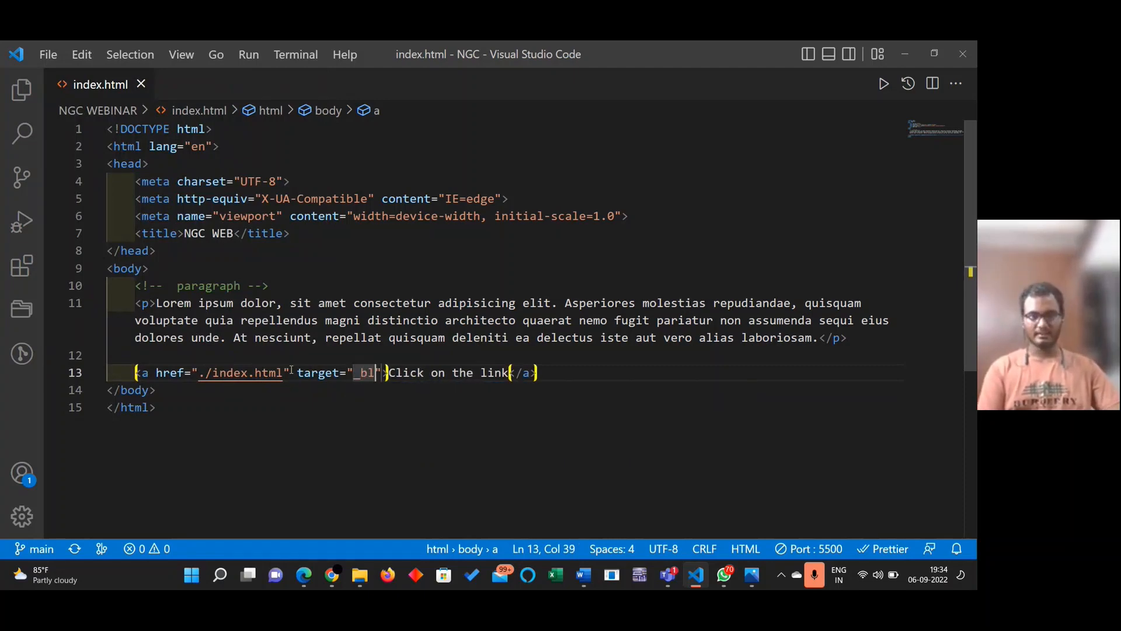
type("ank")
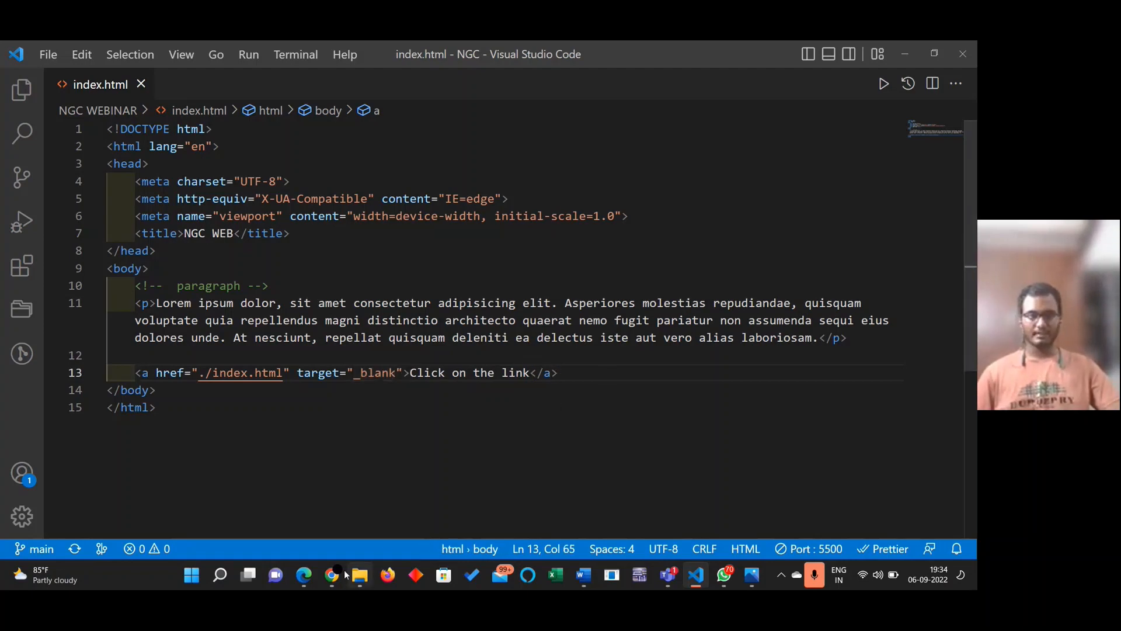
left_click(330, 574)
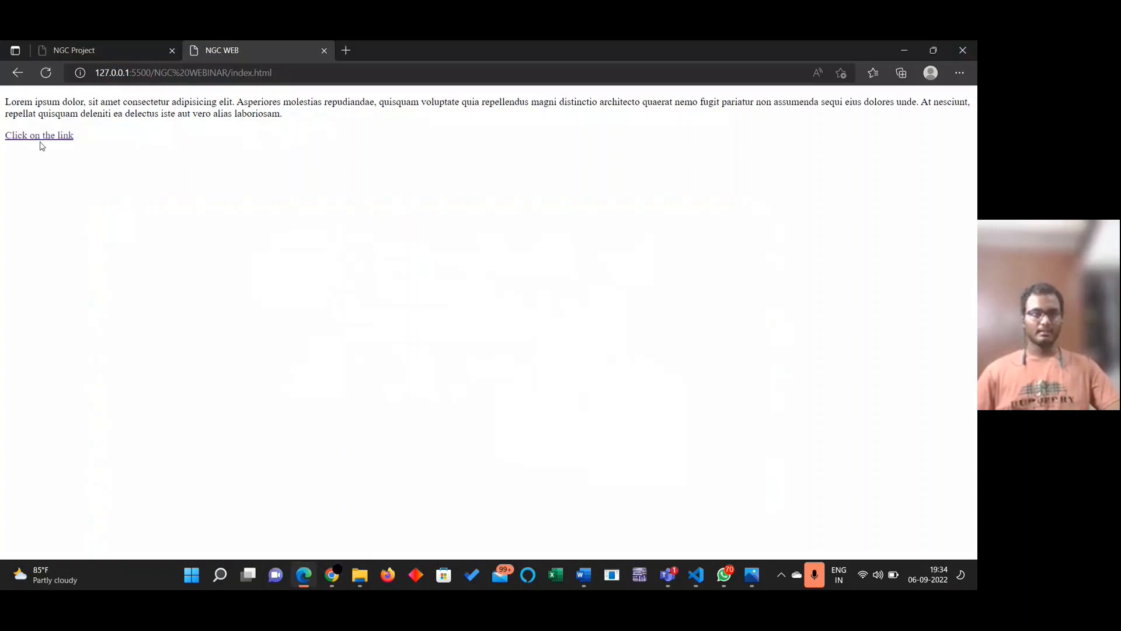
Follow the link so index.html opens in a second NGC WEB tab, then check both tabs
left_click(39, 136)
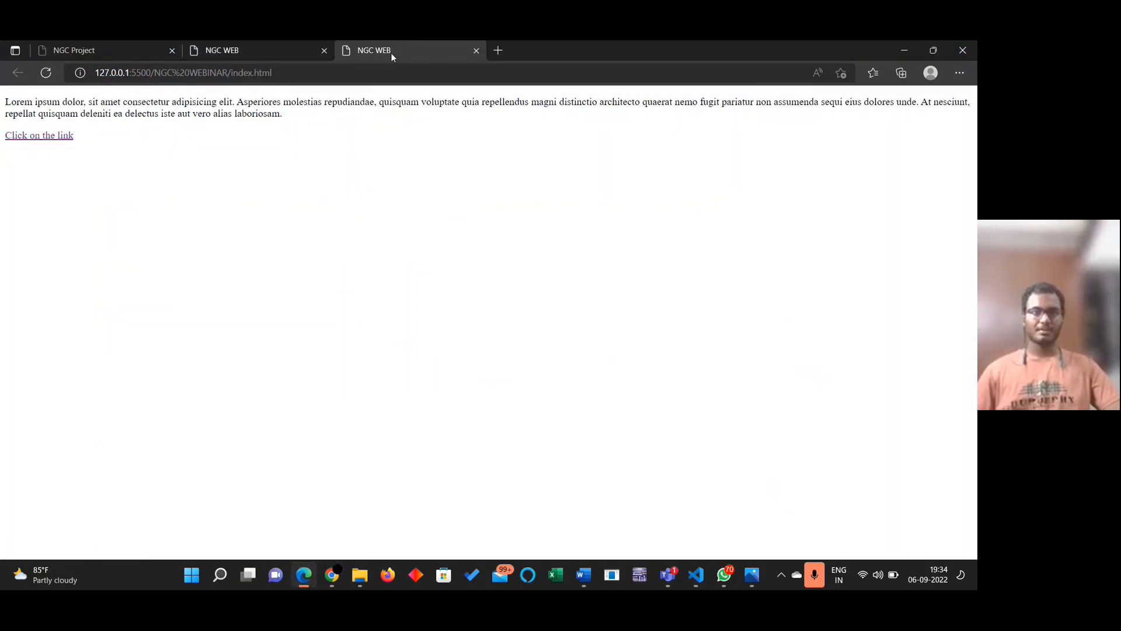
left_click(254, 50)
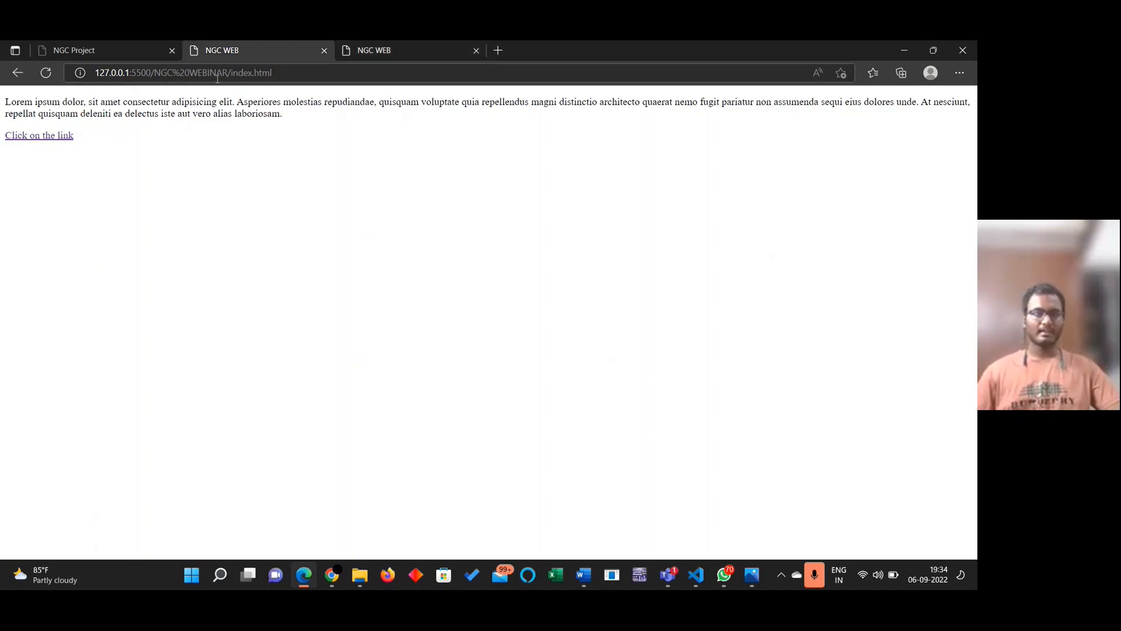
left_click(407, 50)
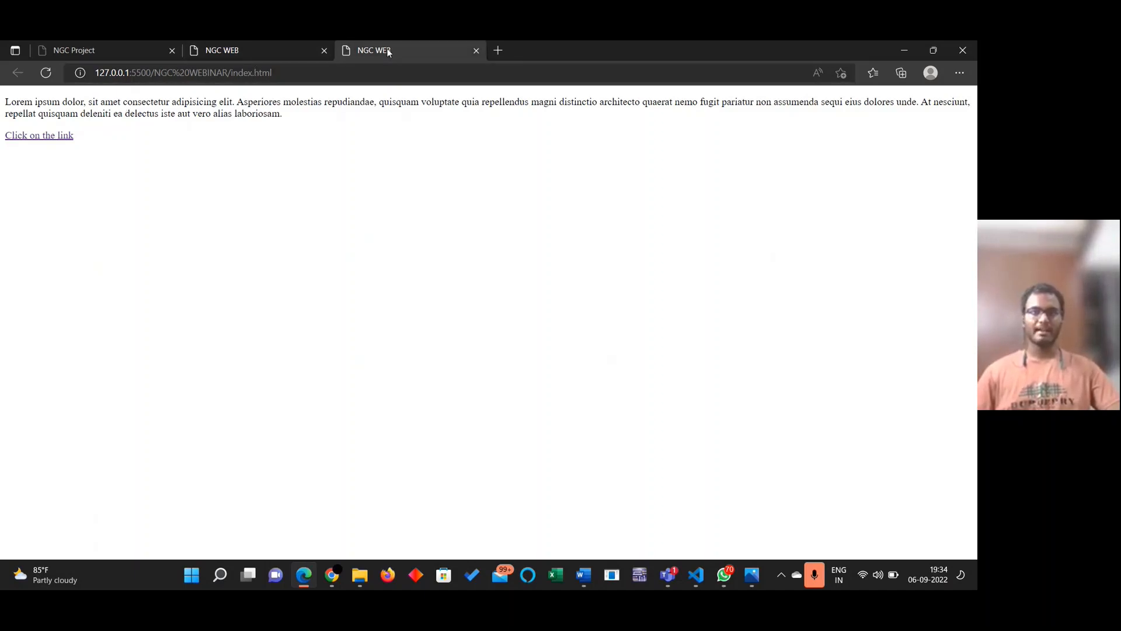
left_click(256, 50)
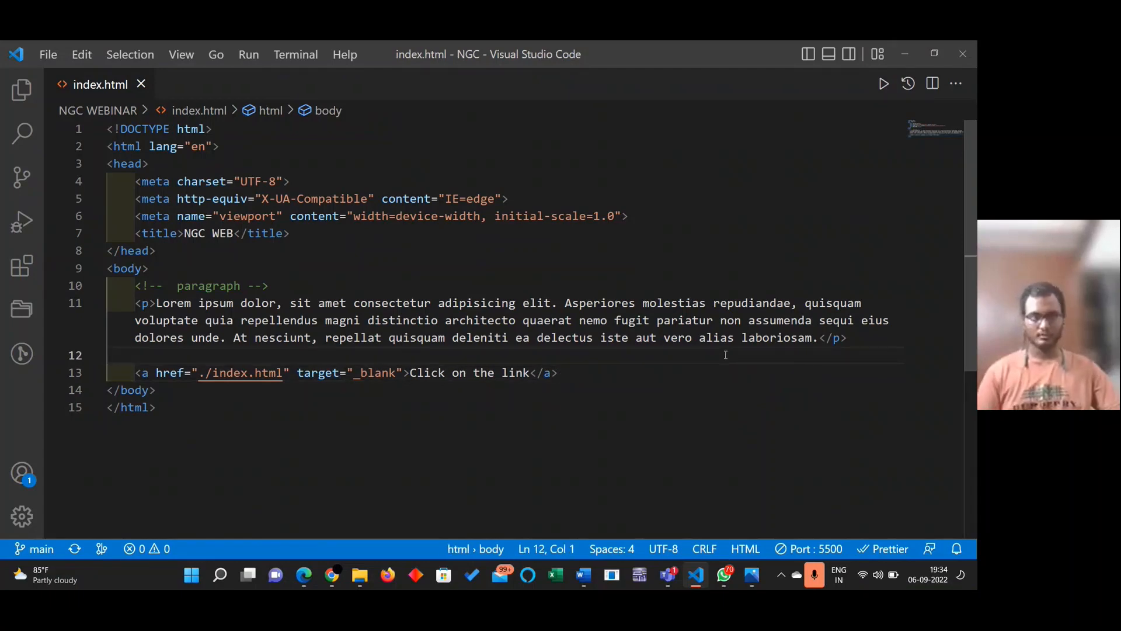
Add an <!-- anchor tag --> comment above the link and an <h1> reading Welcome
type("anchor tag -->")
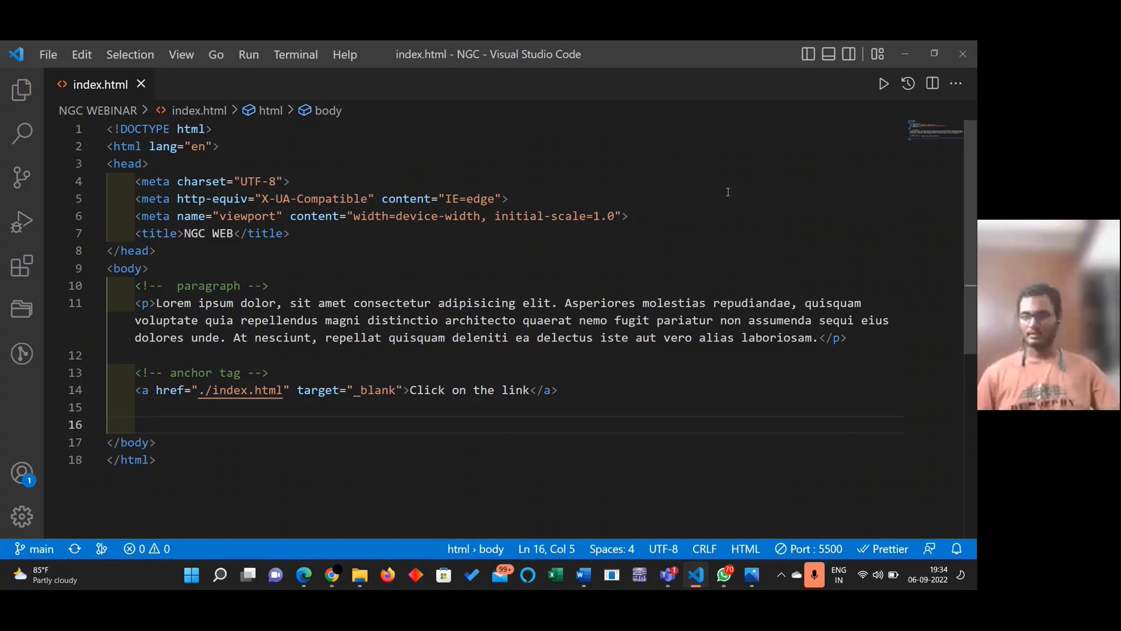
scroll("down", 3)
type("<h1></h1>")
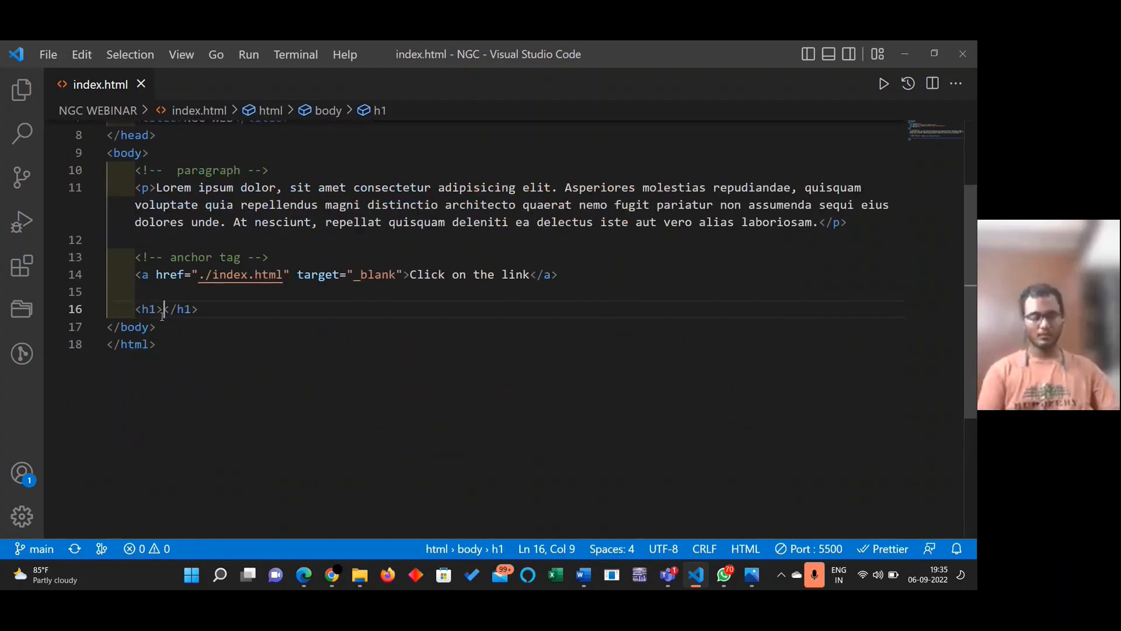
type("We")
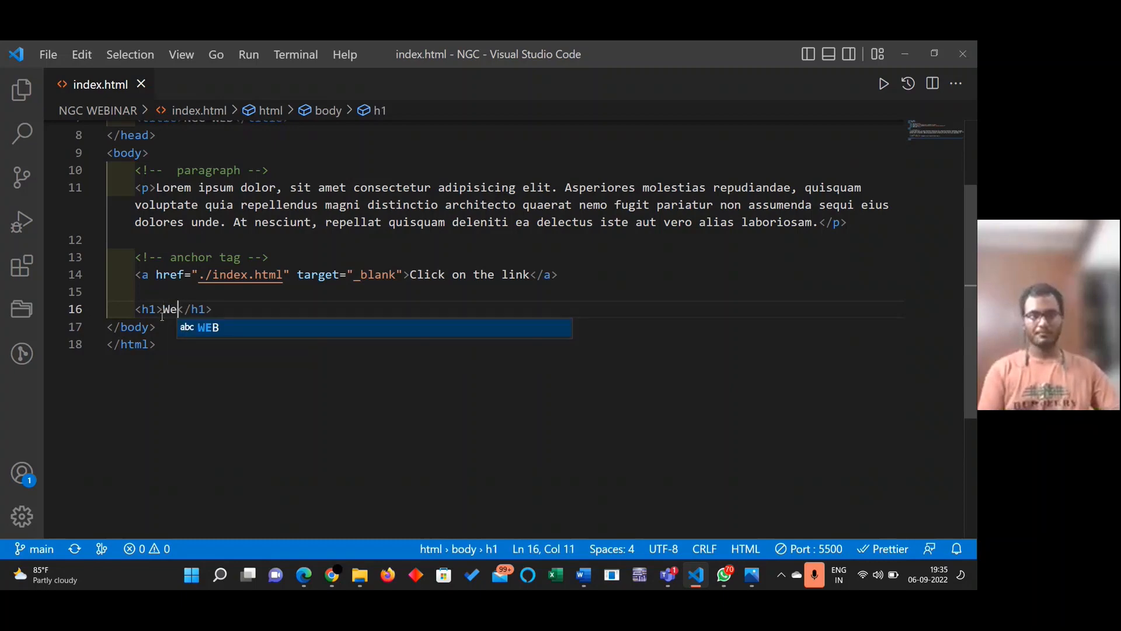
type("lcome")
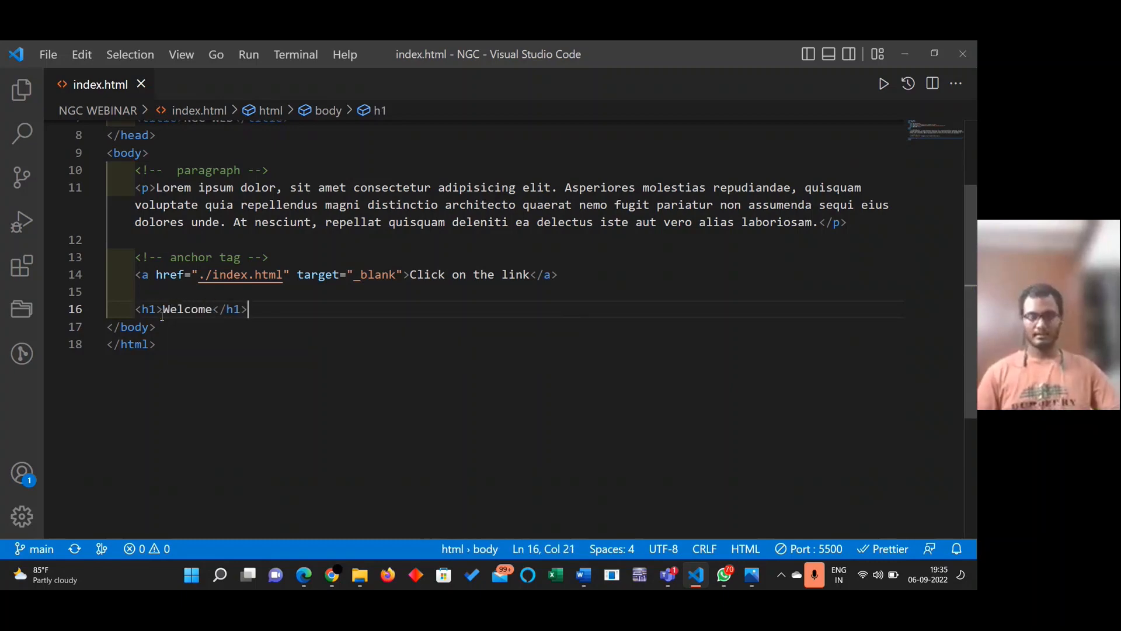
Add a <button> labeled Click Me on the line below the heading
key("Enter")
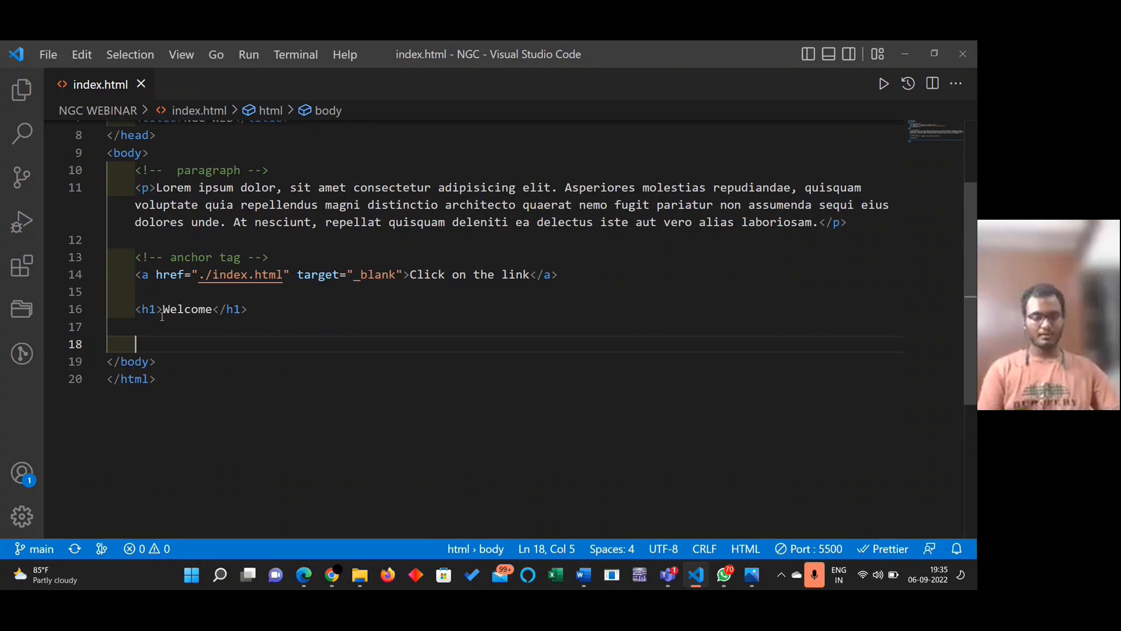
type("buttonn")
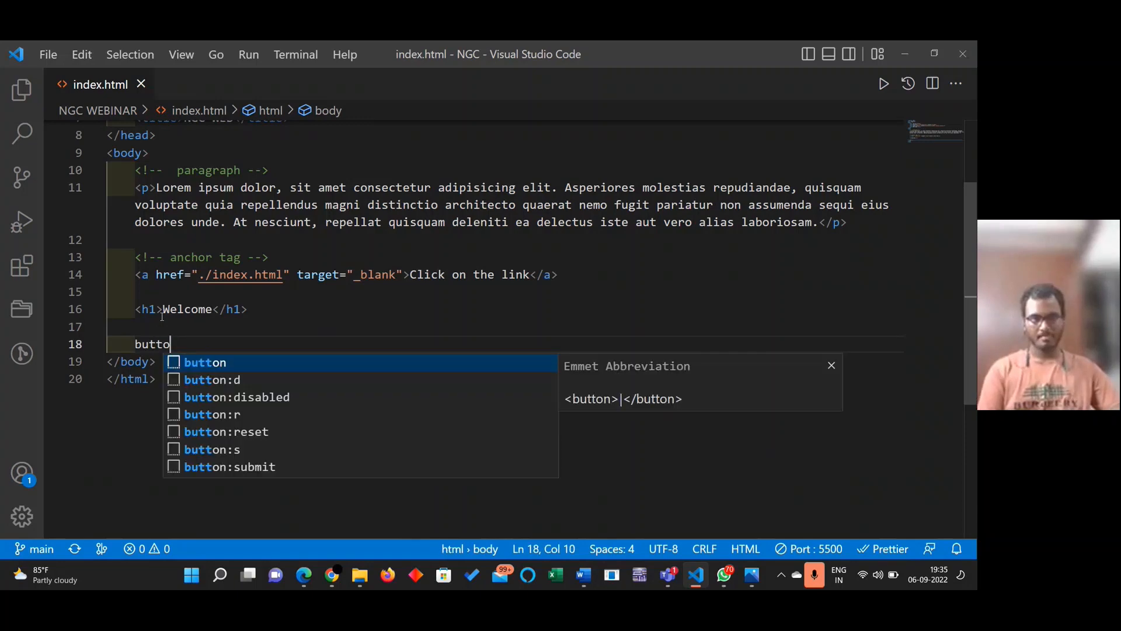
key("Tab")
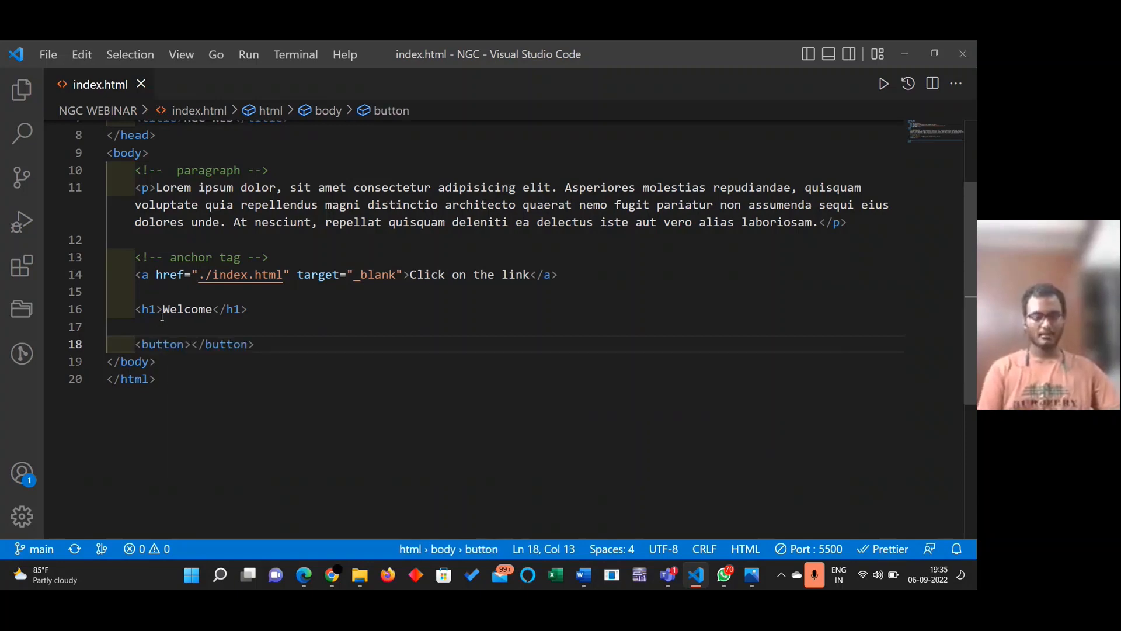
type("Click Me")
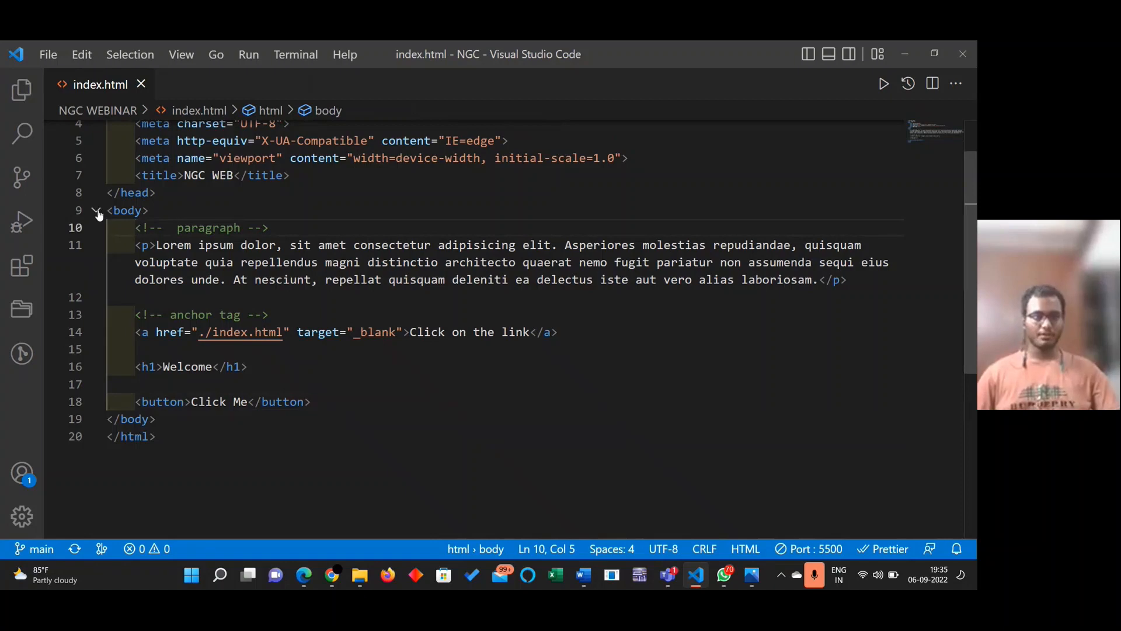
Wrap the lorem paragraph in a <div>, removing the auto-inserted closing tag and closing it after the paragraph
left_click(95, 210)
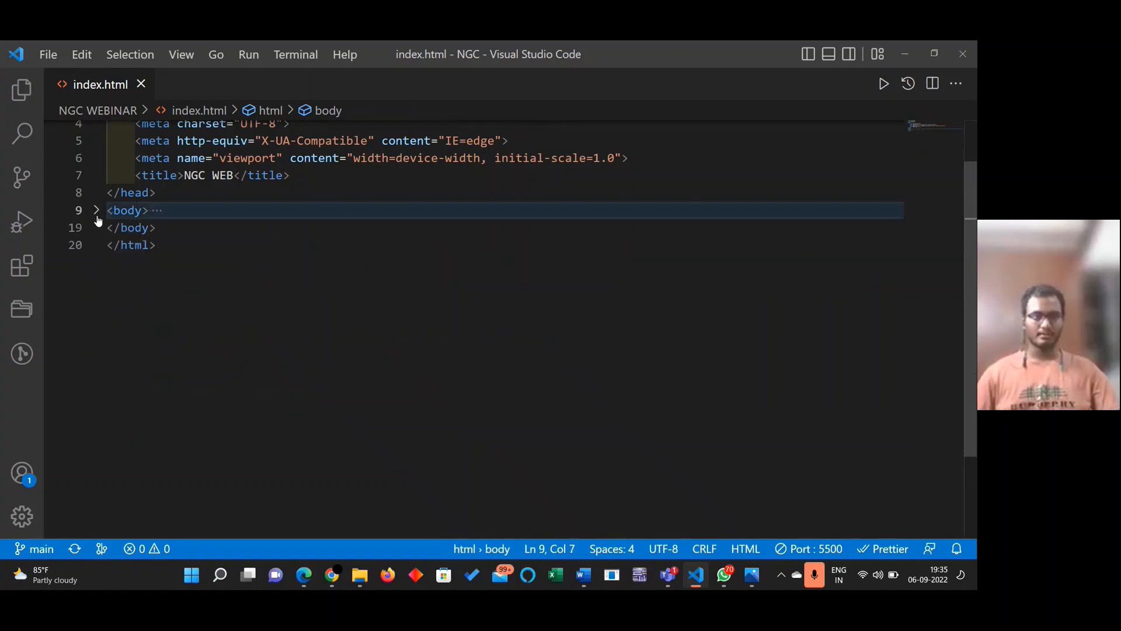
left_click(95, 209)
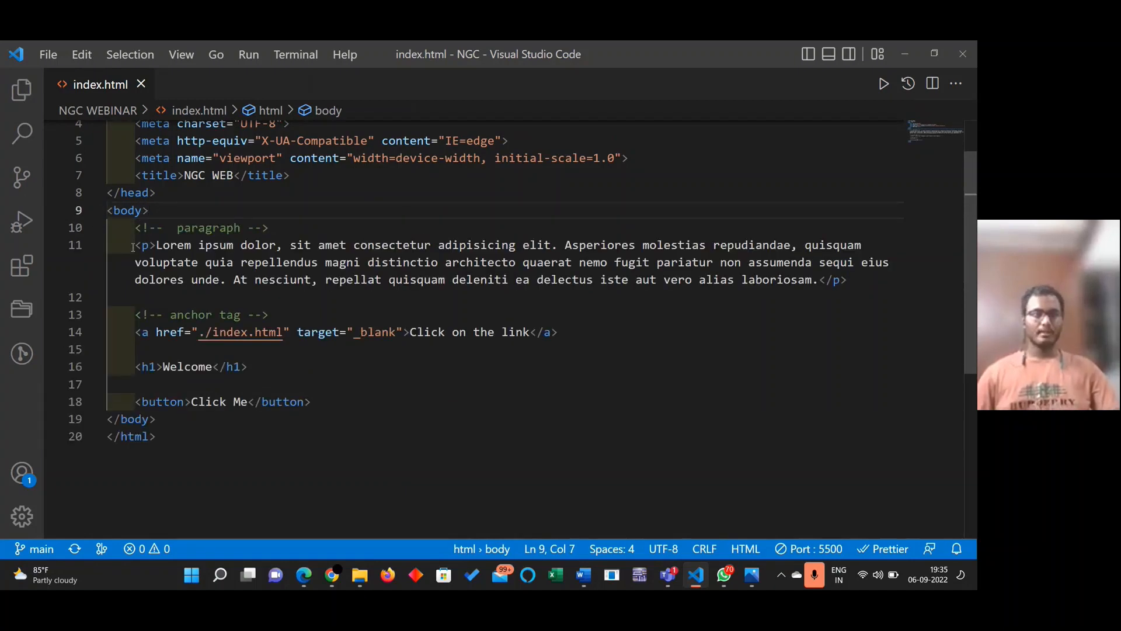
left_click_drag(142, 244, 199, 263)
type("<div></div>")
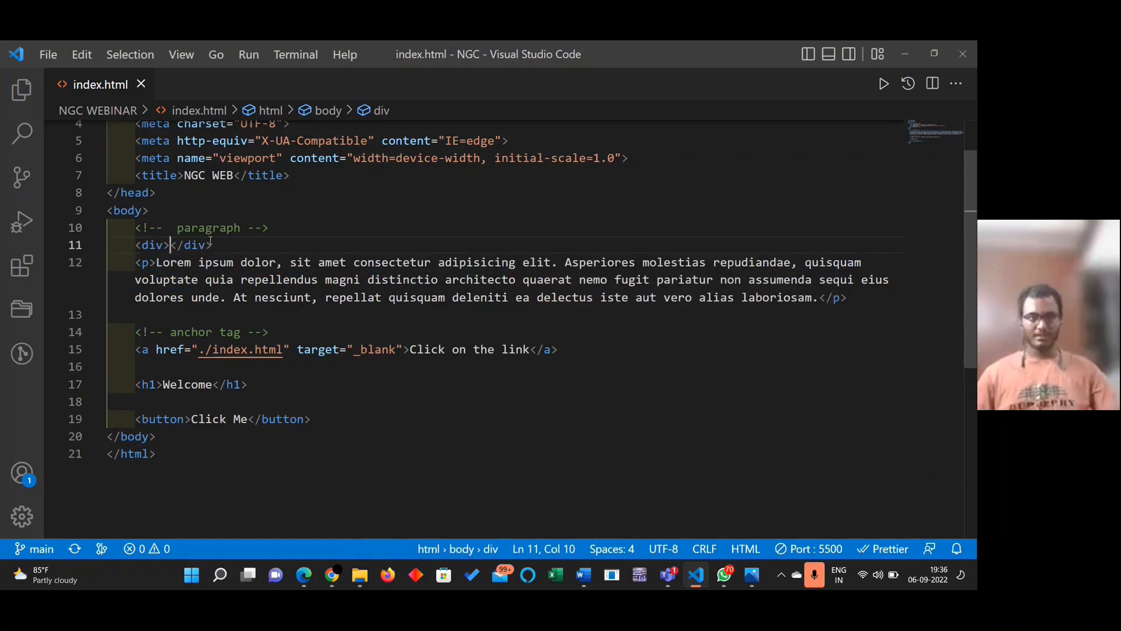
left_click_drag(169, 244, 213, 244)
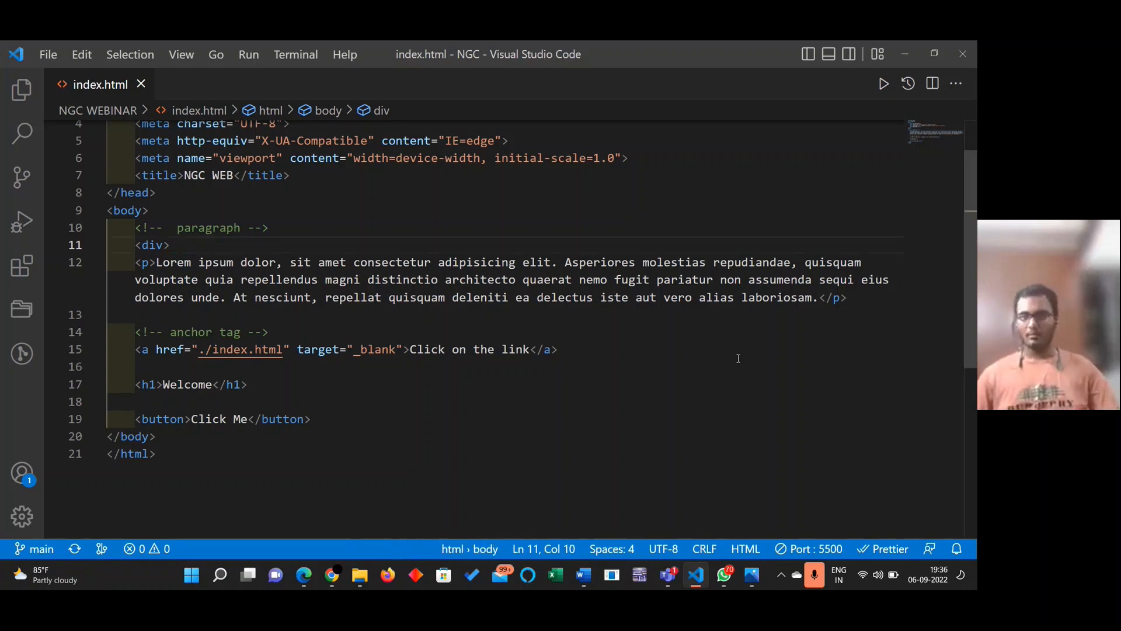
type("</div>")
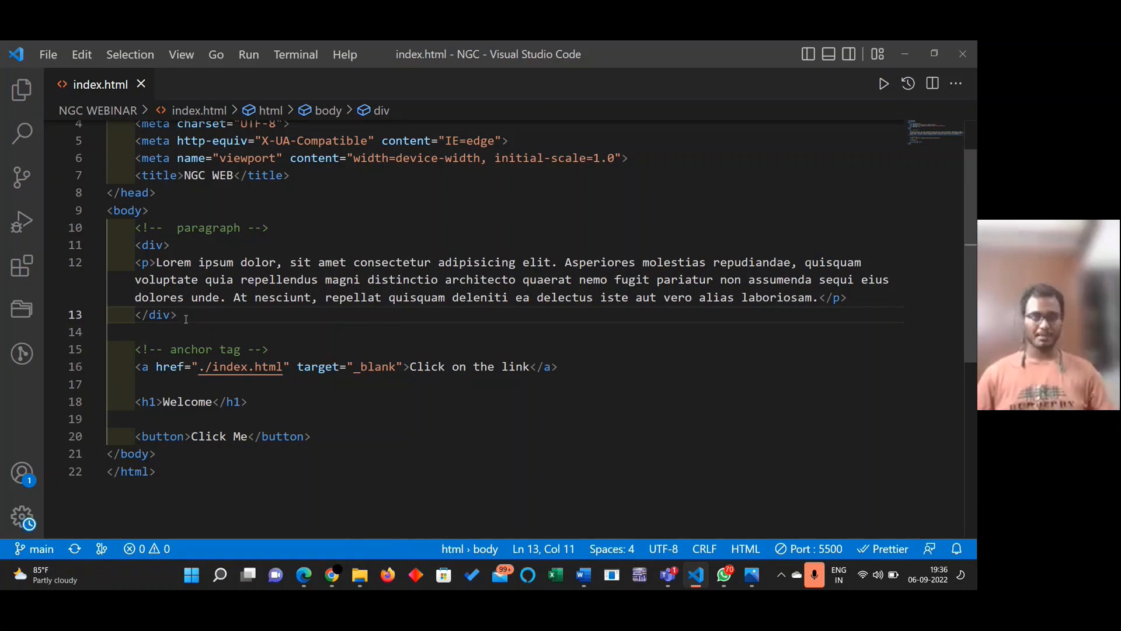
scroll("down", 3)
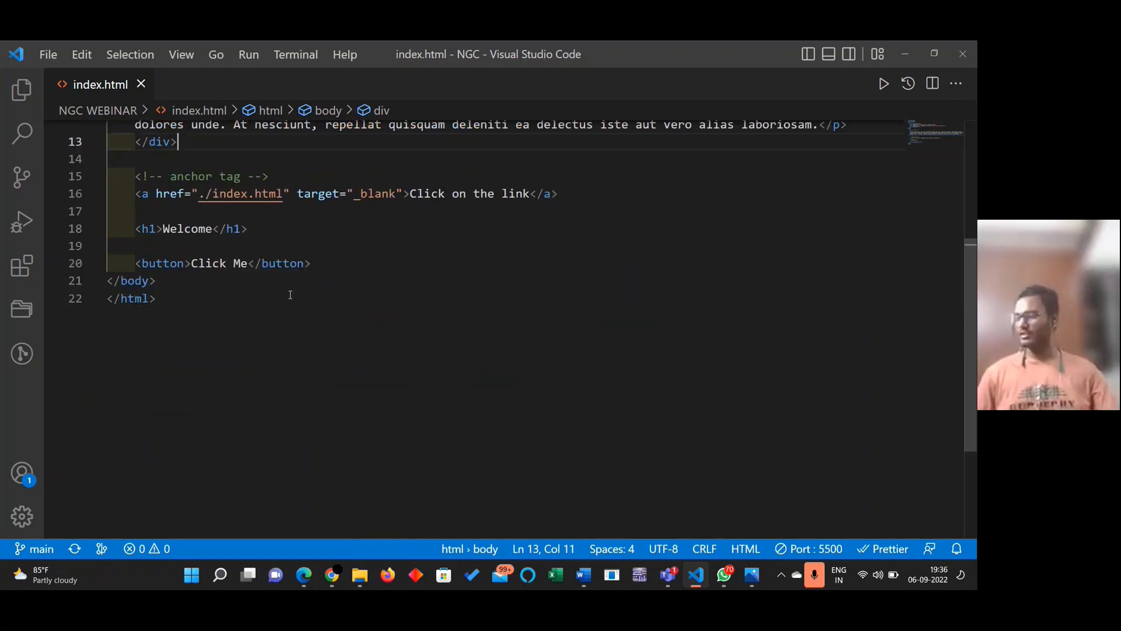